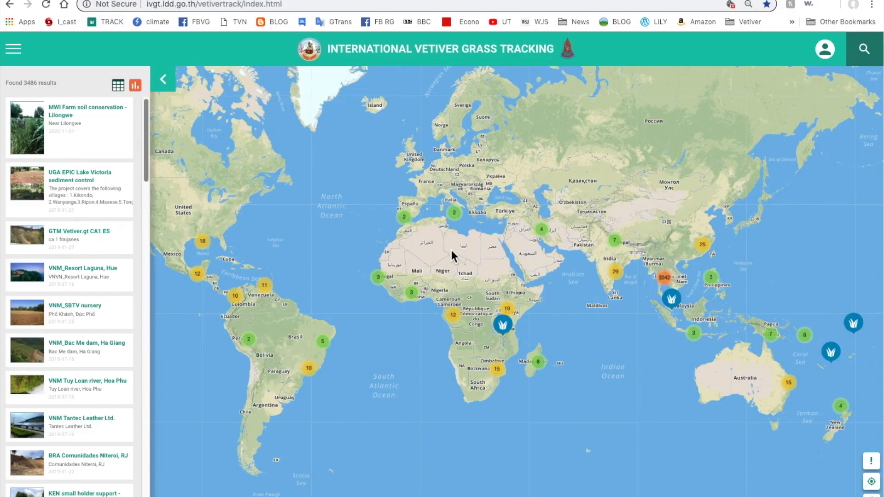
pyautogui.moveTo(439, 244)
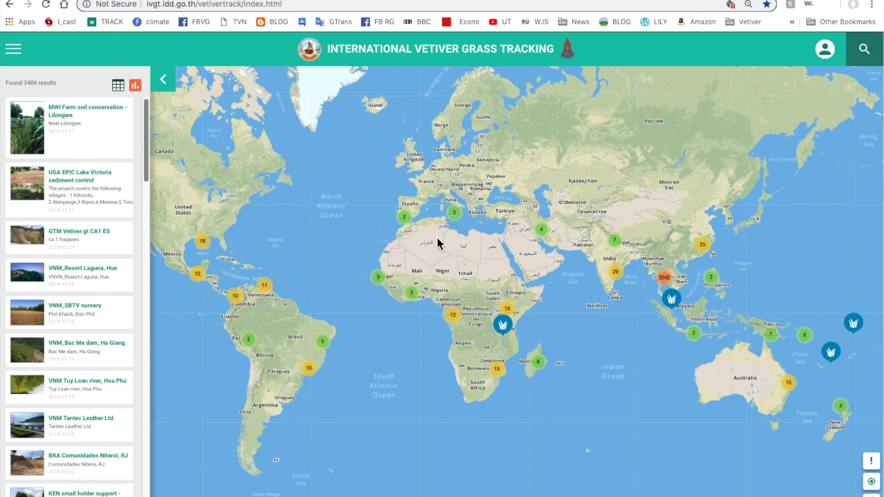
pyautogui.moveTo(426, 234)
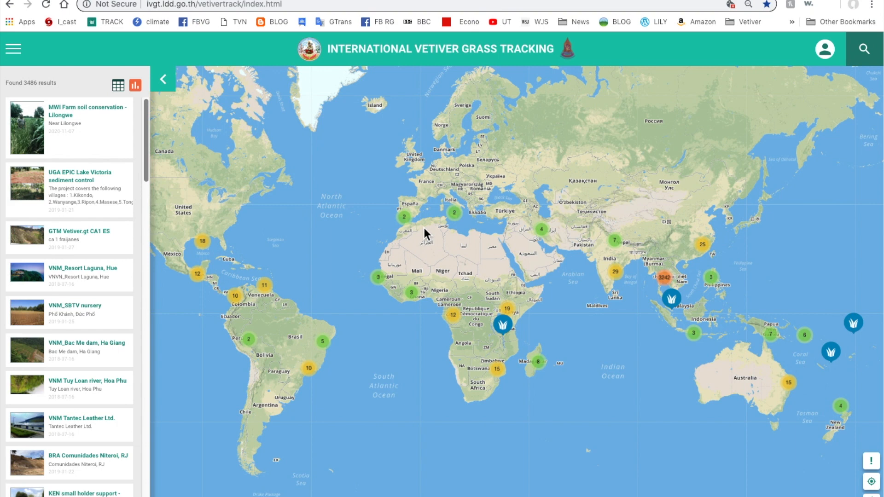
pyautogui.moveTo(94, 78)
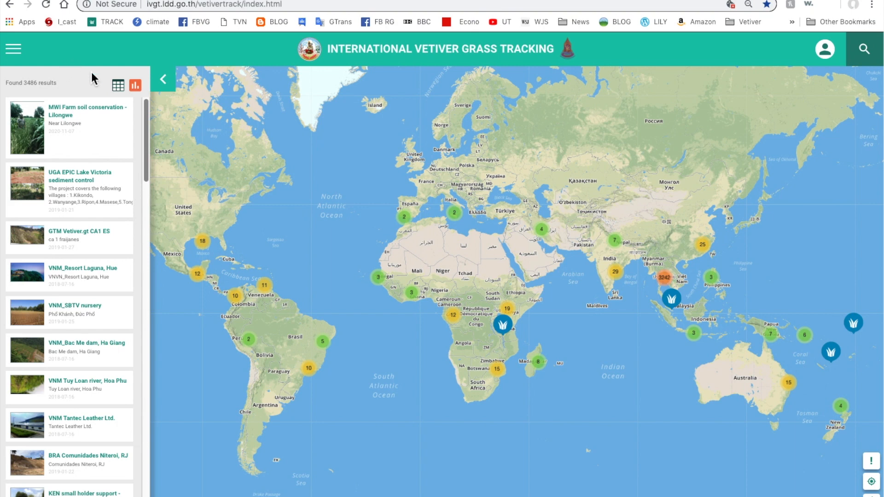
pyautogui.moveTo(878, 468)
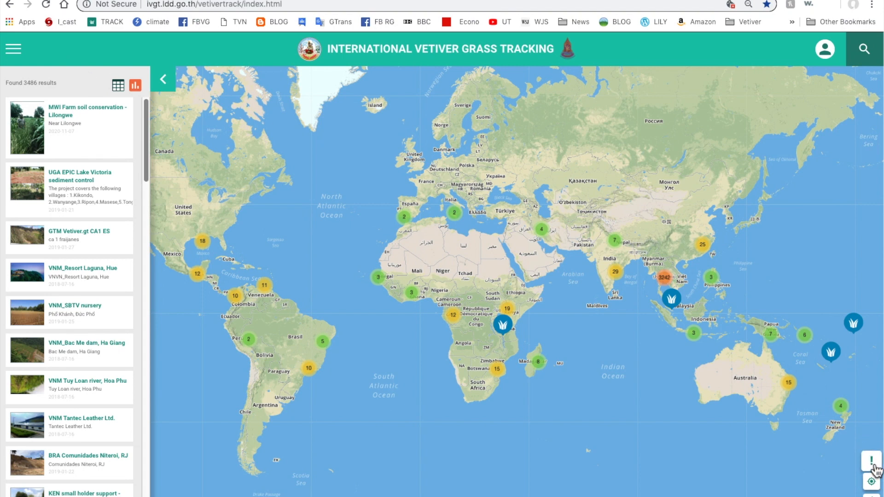
# Show the vetiver type legend and keep markers categorised by vetiver type.
pyautogui.click(869, 461)
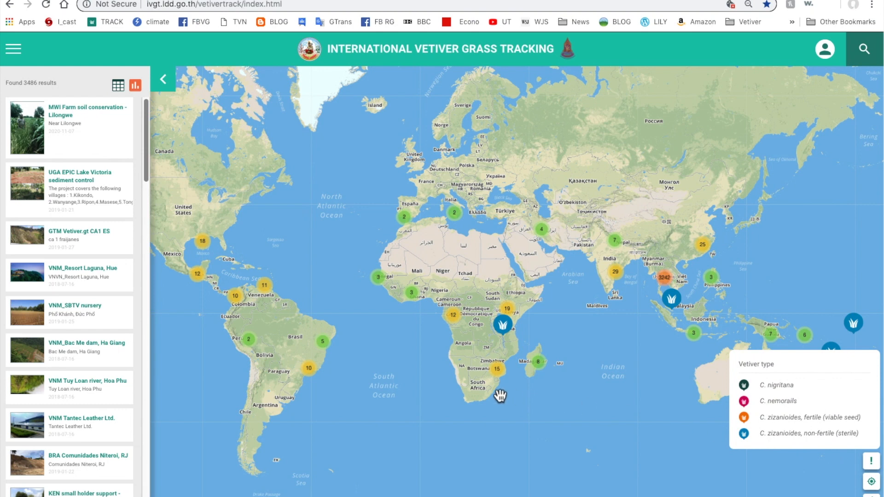
pyautogui.moveTo(16, 57)
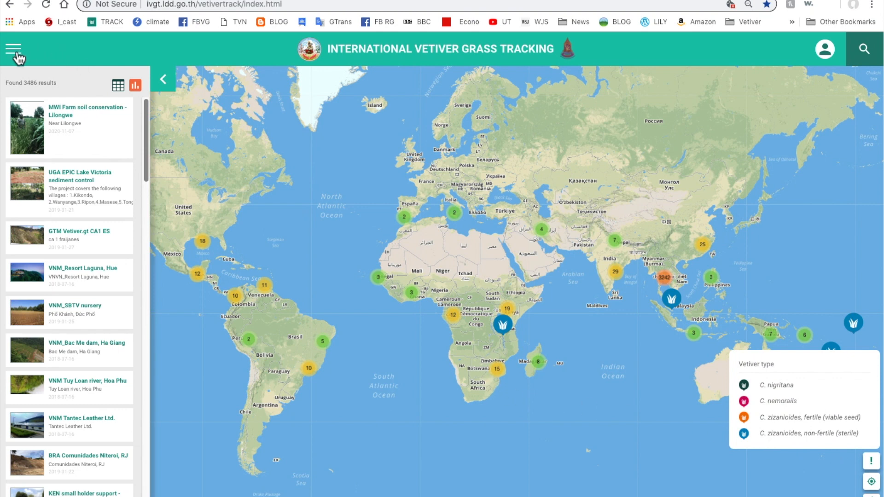
pyautogui.click(14, 49)
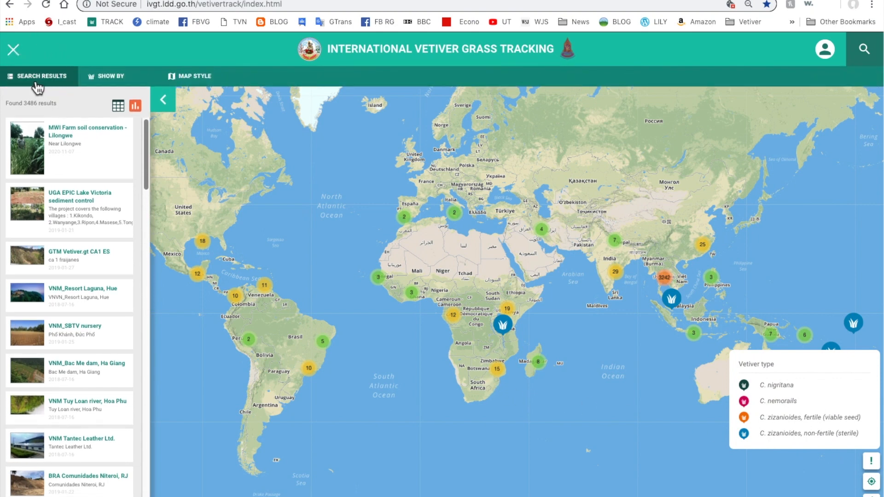
pyautogui.click(109, 76)
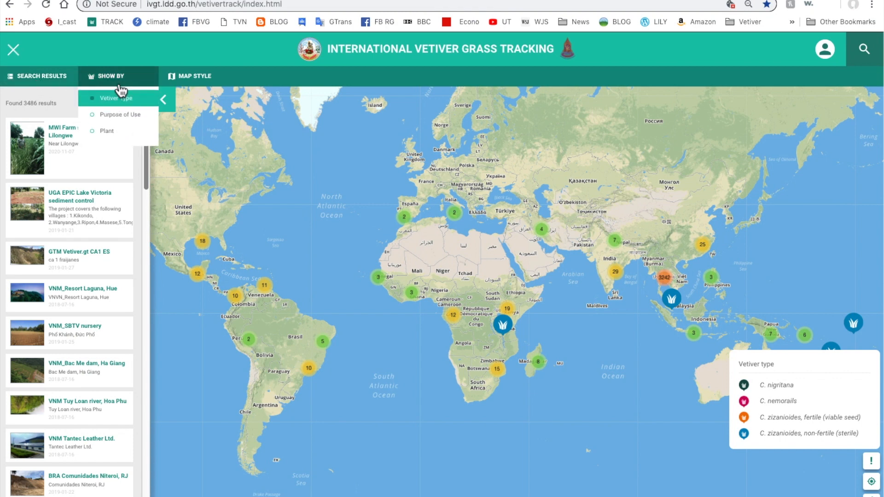
pyautogui.click(194, 75)
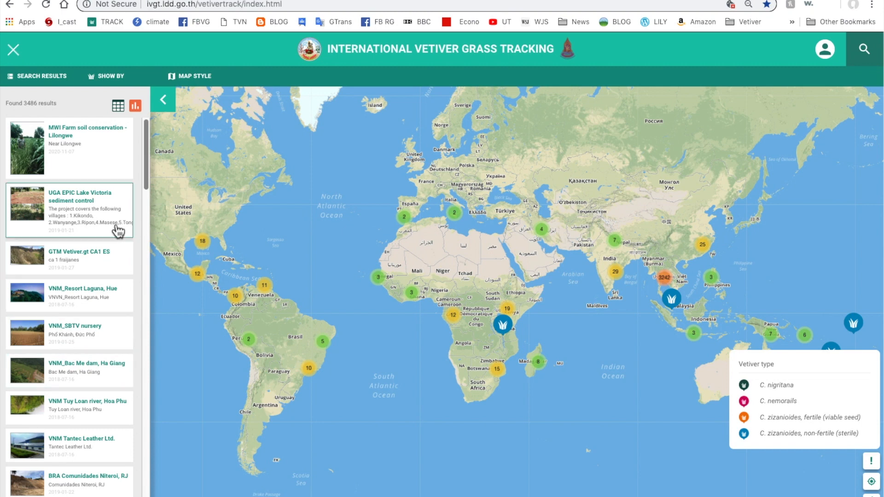
pyautogui.moveTo(118, 232)
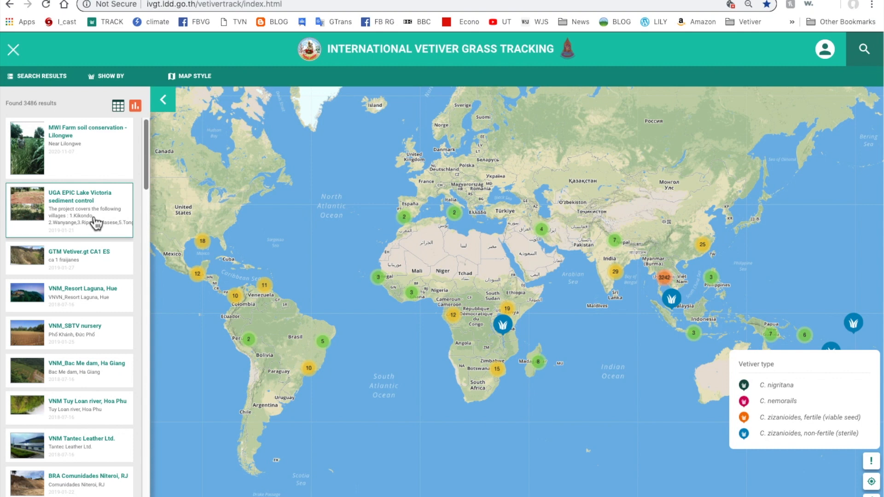
pyautogui.click(110, 76)
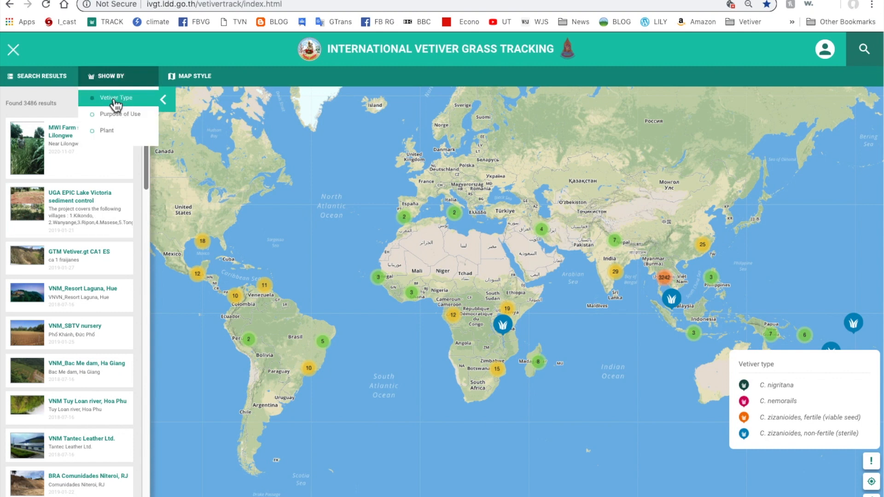
pyautogui.click(115, 97)
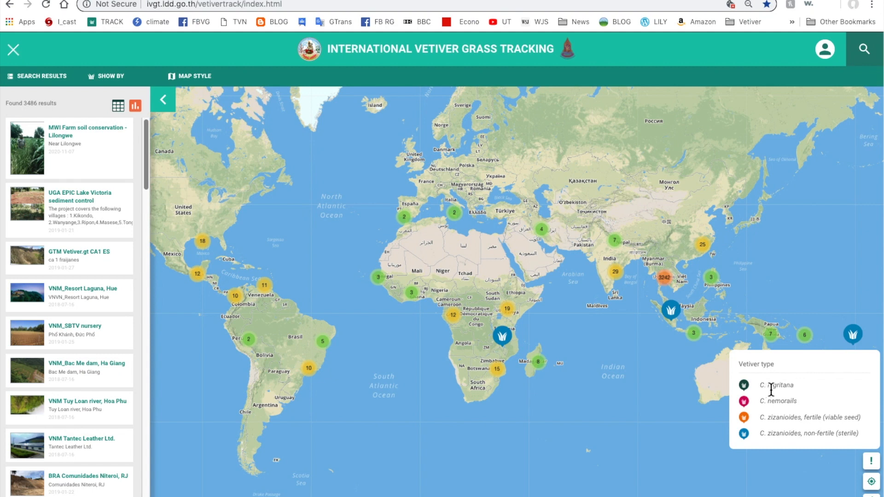
pyautogui.moveTo(762, 403)
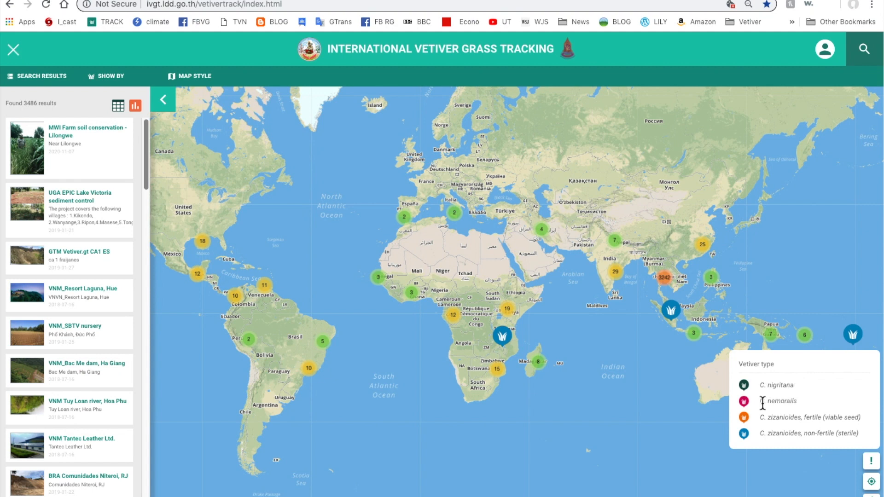
pyautogui.moveTo(808, 411)
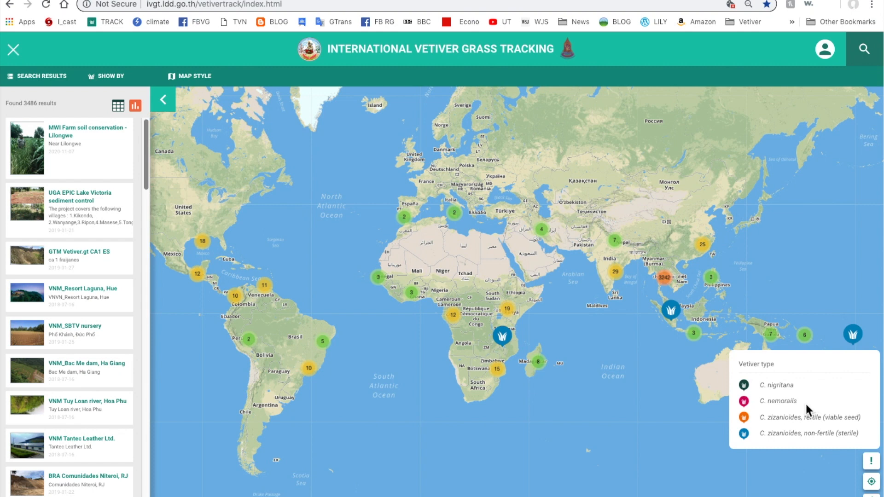
pyautogui.moveTo(764, 421)
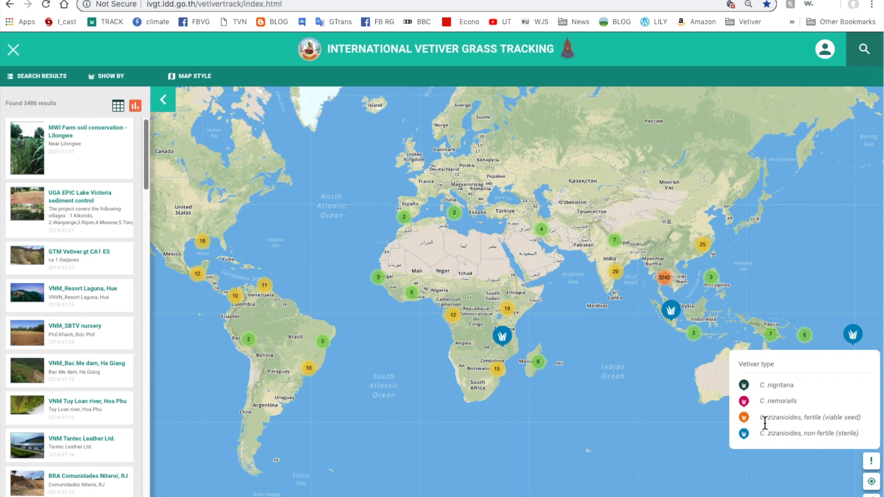
pyautogui.moveTo(815, 422)
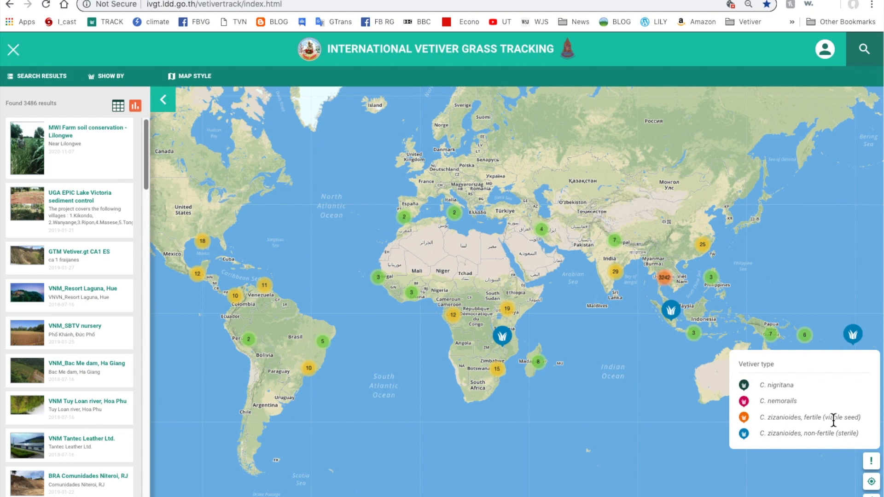
pyautogui.moveTo(763, 435)
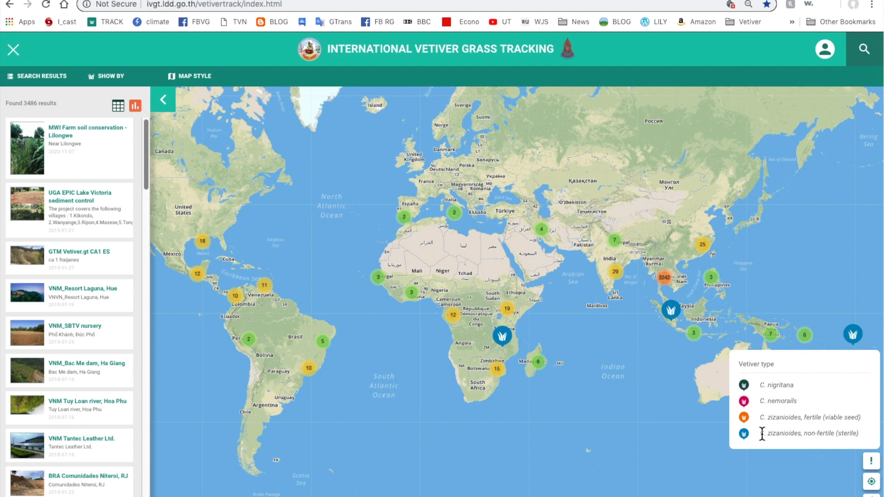
pyautogui.click(109, 76)
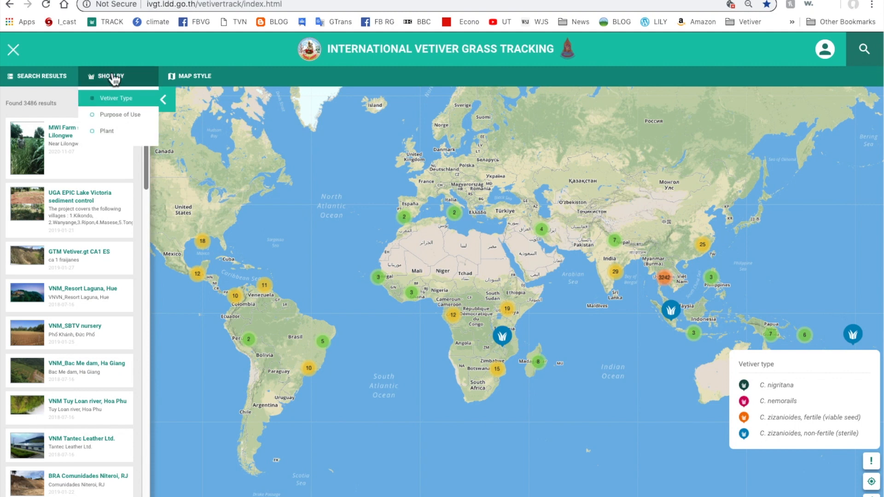
# Categorise markers by Purpose of Use, showing the nine-type purpose legend.
pyautogui.click(119, 115)
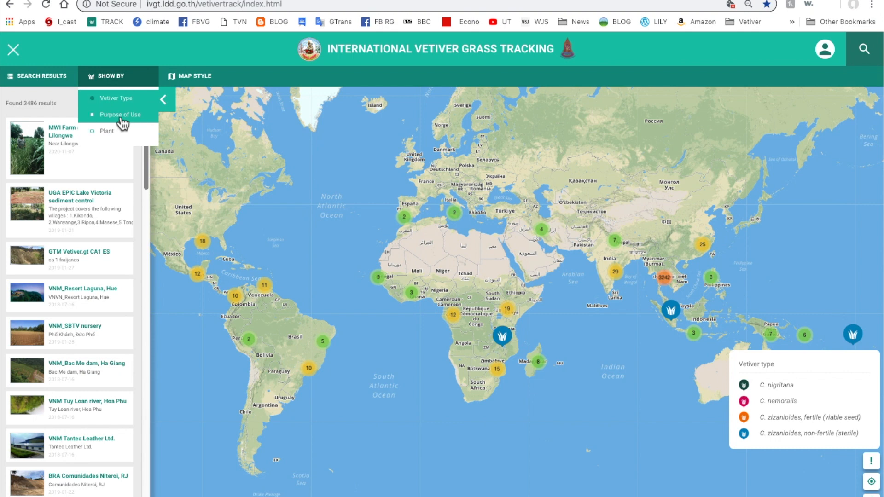
pyautogui.click(120, 115)
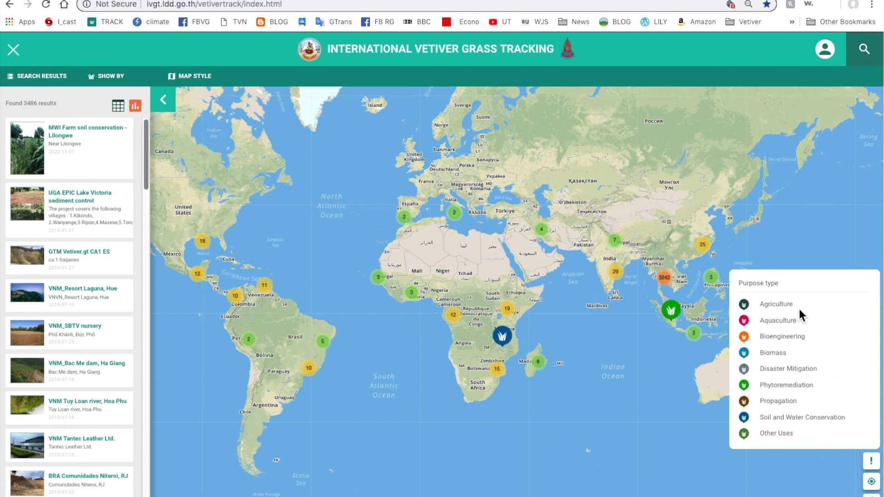
pyautogui.moveTo(807, 349)
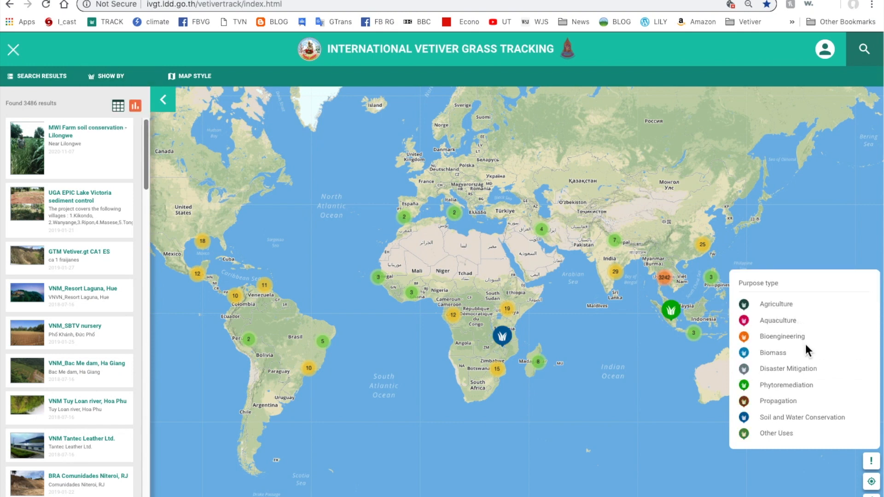
pyautogui.moveTo(803, 368)
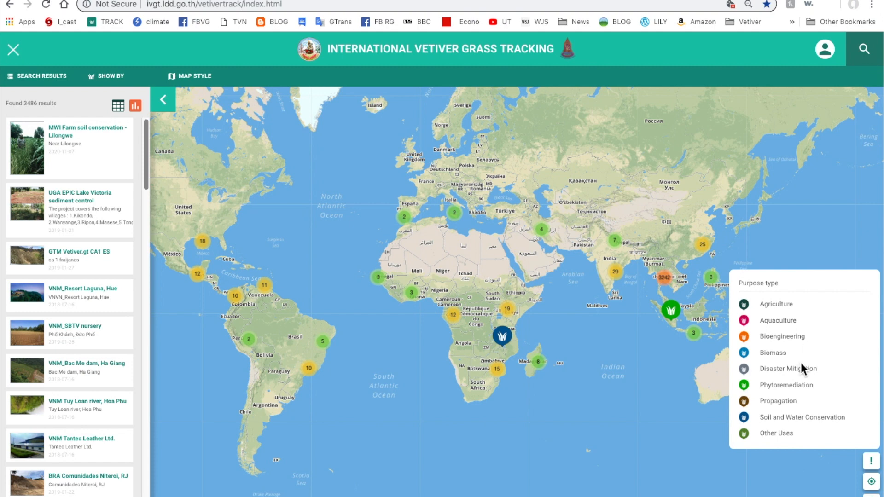
pyautogui.moveTo(822, 395)
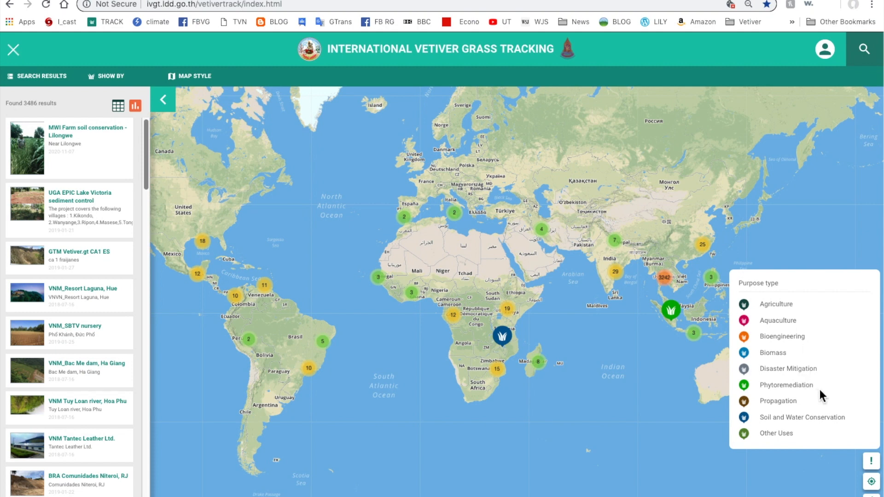
pyautogui.moveTo(814, 411)
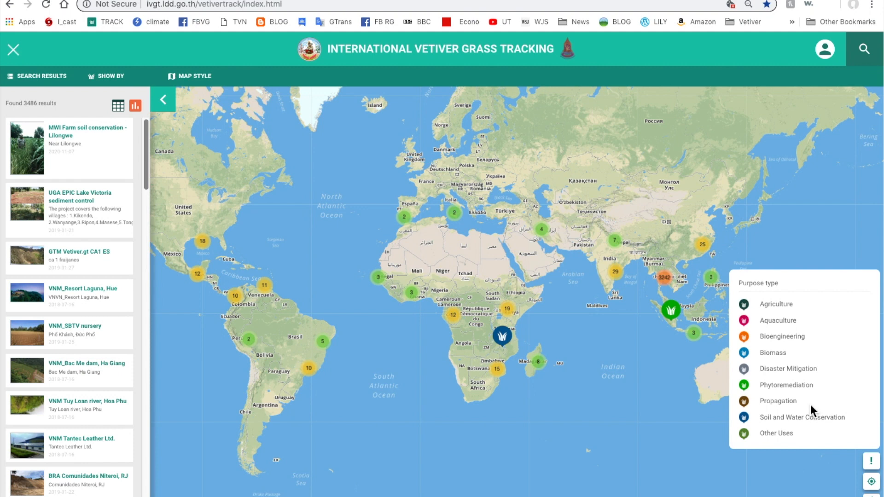
pyautogui.moveTo(850, 434)
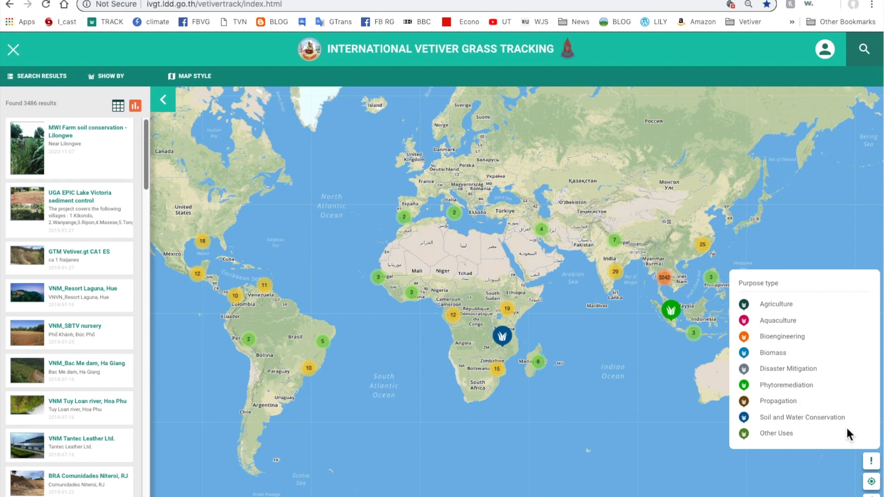
pyautogui.moveTo(852, 380)
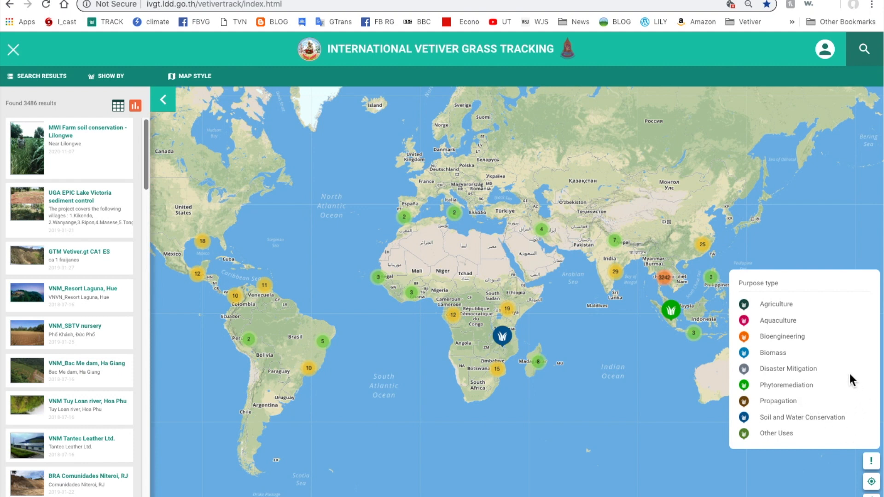
# Switch the base map to Satellite imagery, then back to the Road style.
pyautogui.click(194, 76)
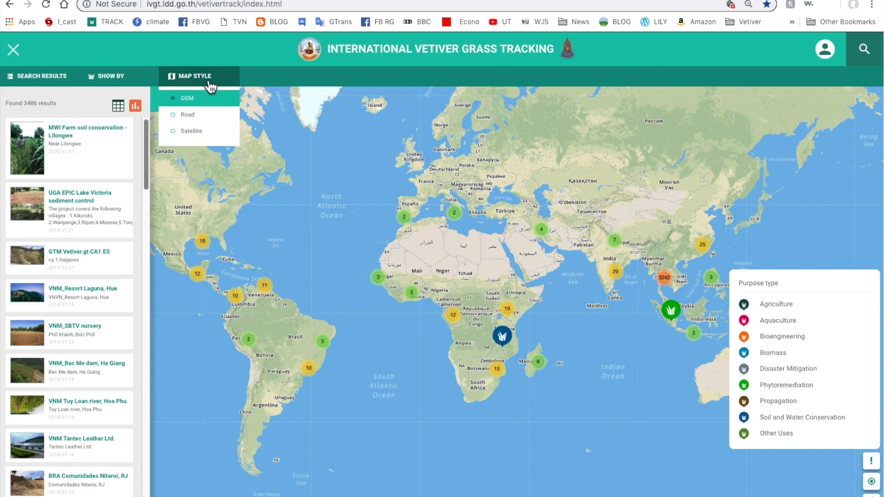
pyautogui.moveTo(219, 82)
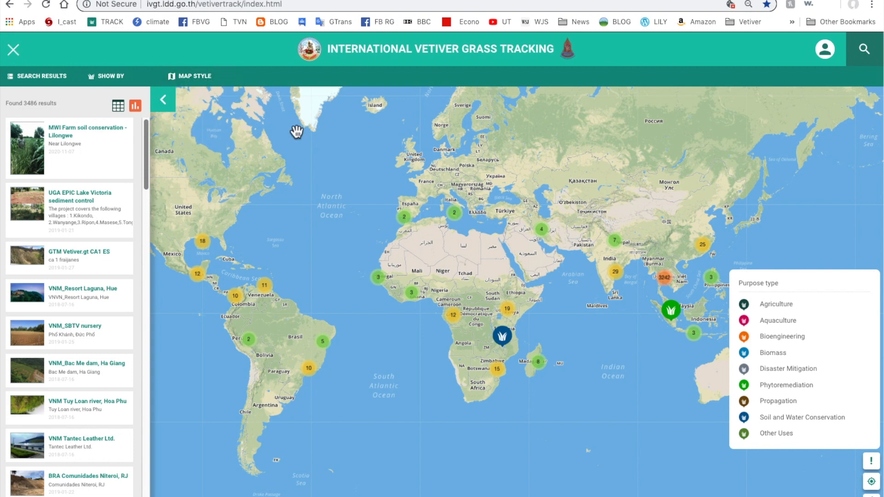
pyautogui.click(194, 75)
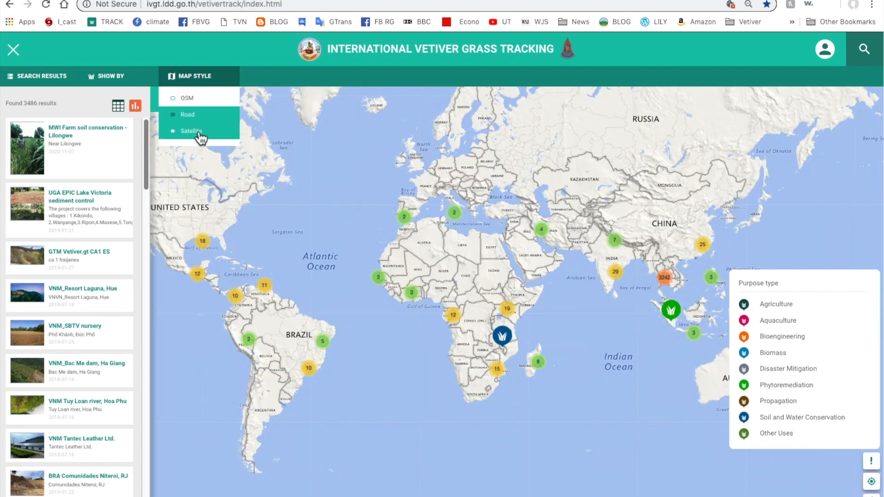
pyautogui.click(191, 131)
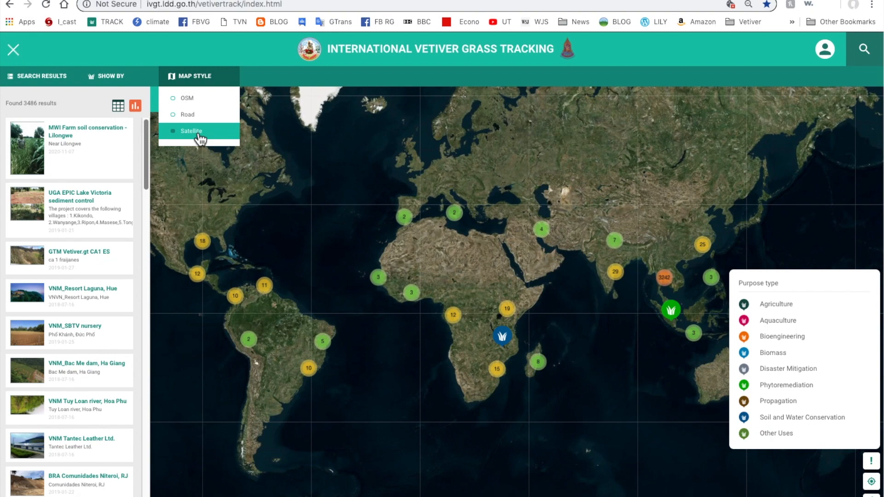
pyautogui.click(188, 115)
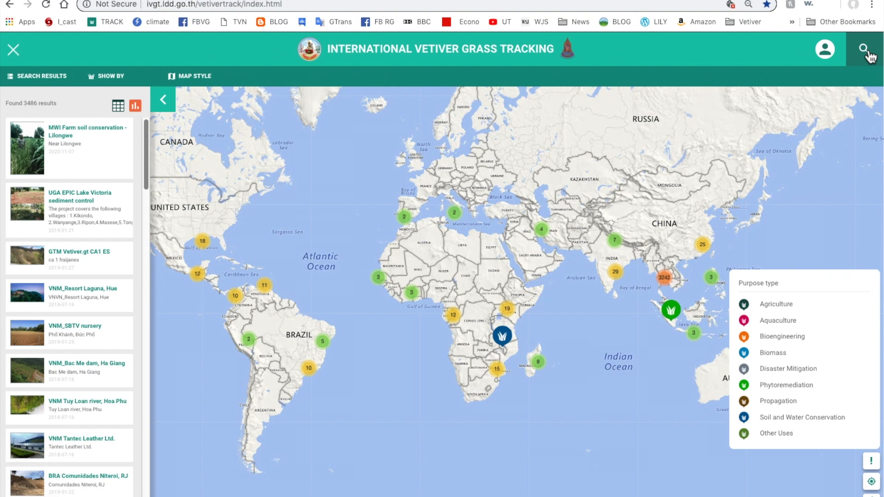
# Filter the project search to Australia, returning 16 results.
pyautogui.click(870, 49)
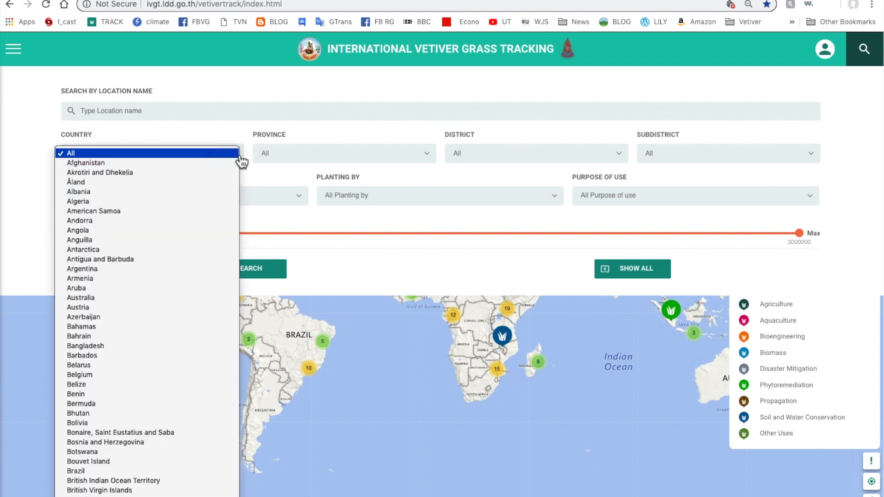
pyautogui.click(80, 298)
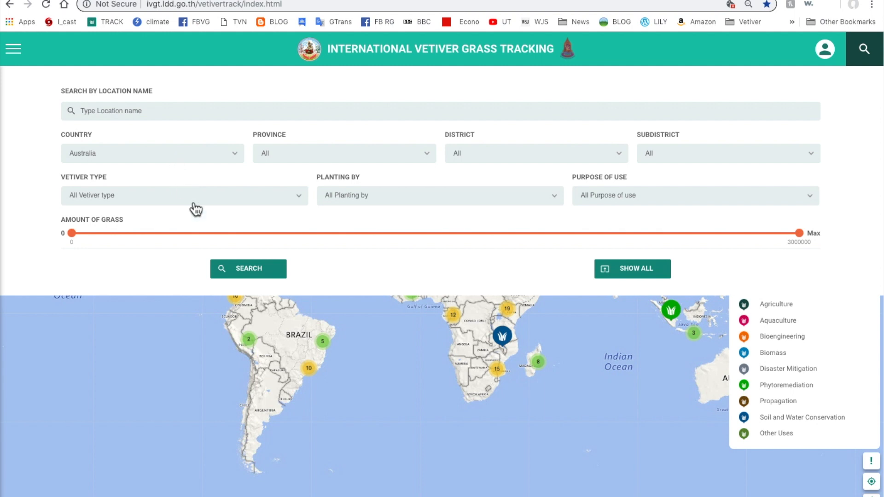
pyautogui.click(249, 268)
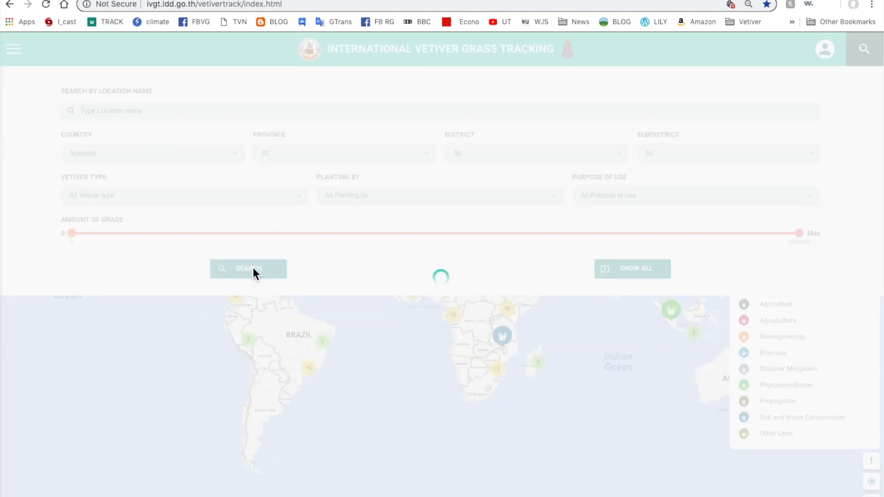
pyautogui.moveTo(258, 283)
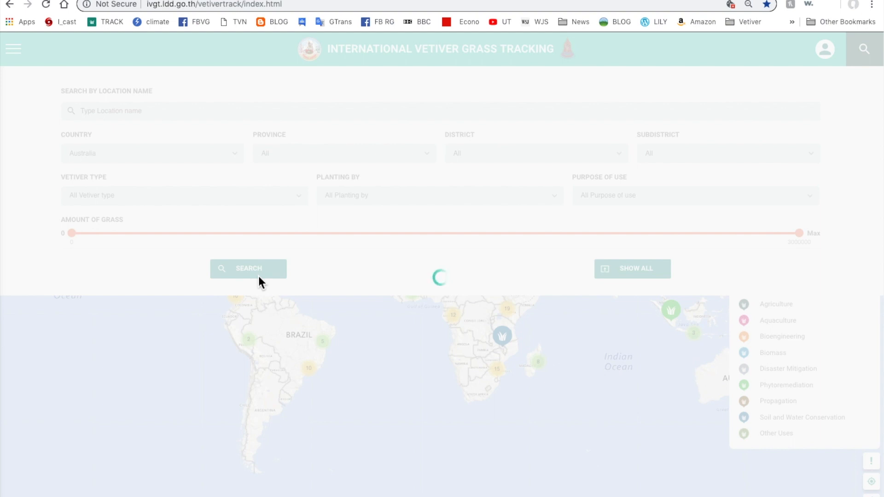
pyautogui.click(248, 269)
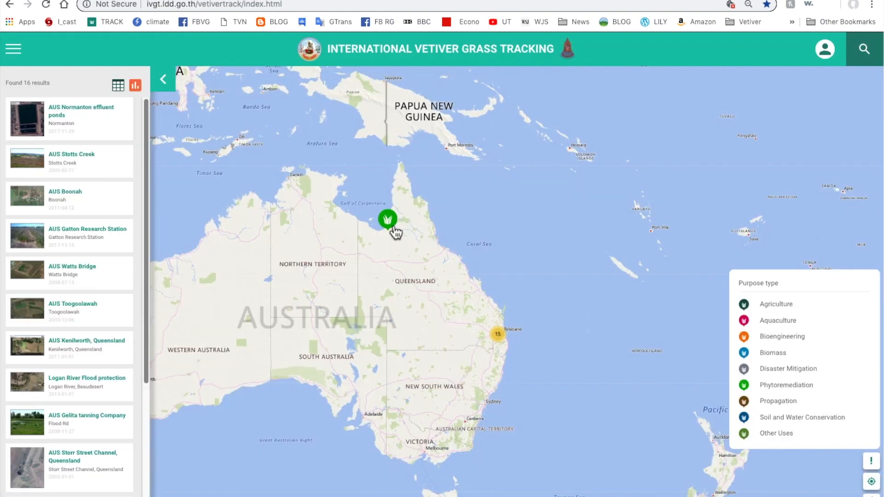
pyautogui.moveTo(401, 235)
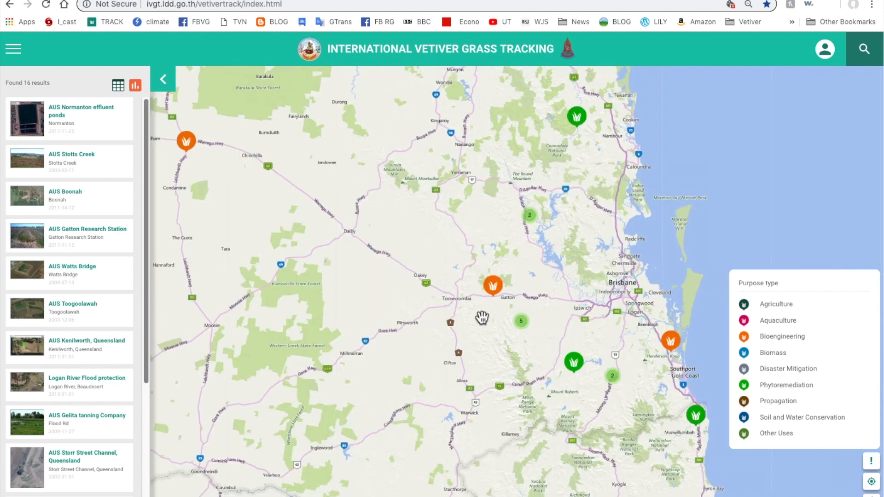
pyautogui.moveTo(696, 304)
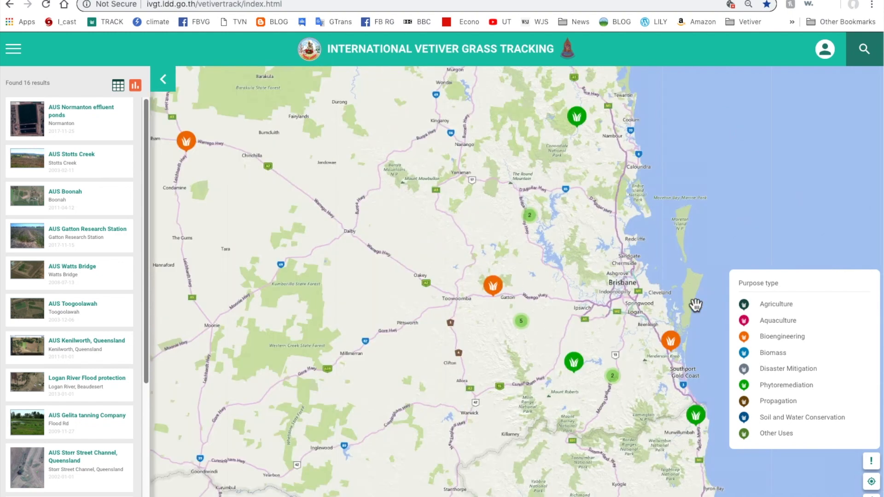
pyautogui.moveTo(744, 393)
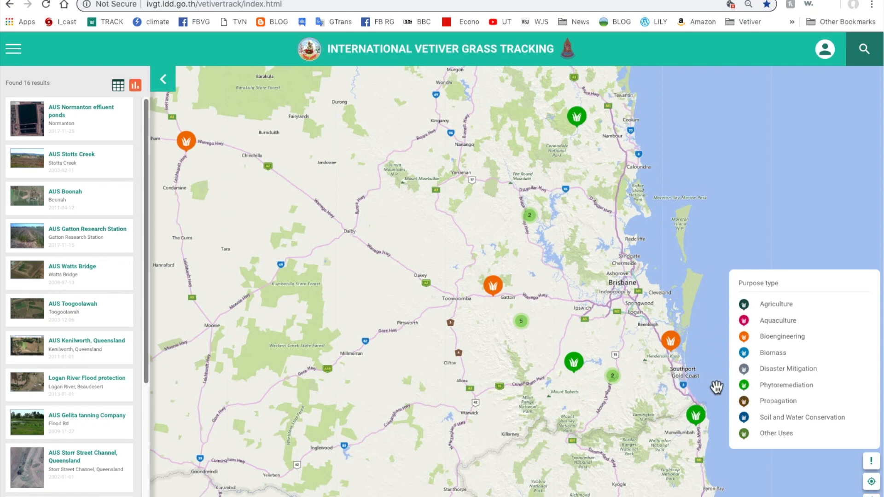
pyautogui.moveTo(532, 334)
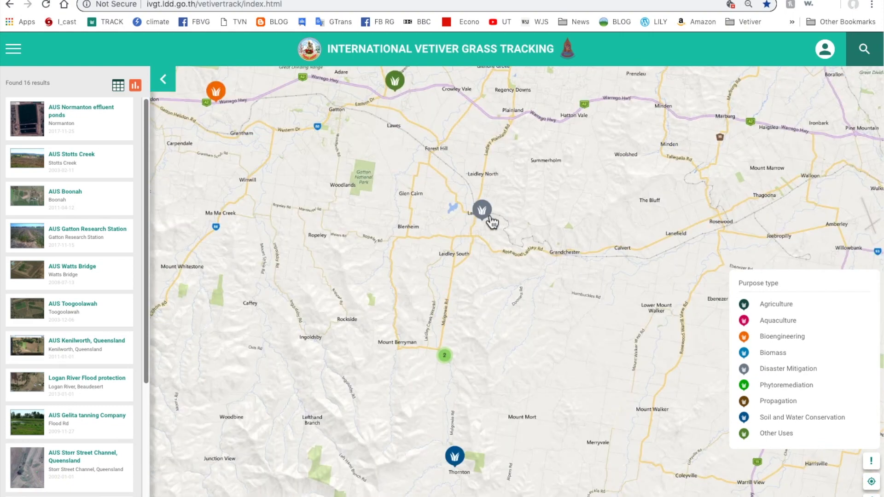
# Open the Storr Street Channel, Queensland project from its marker near Laidley.
pyautogui.click(482, 210)
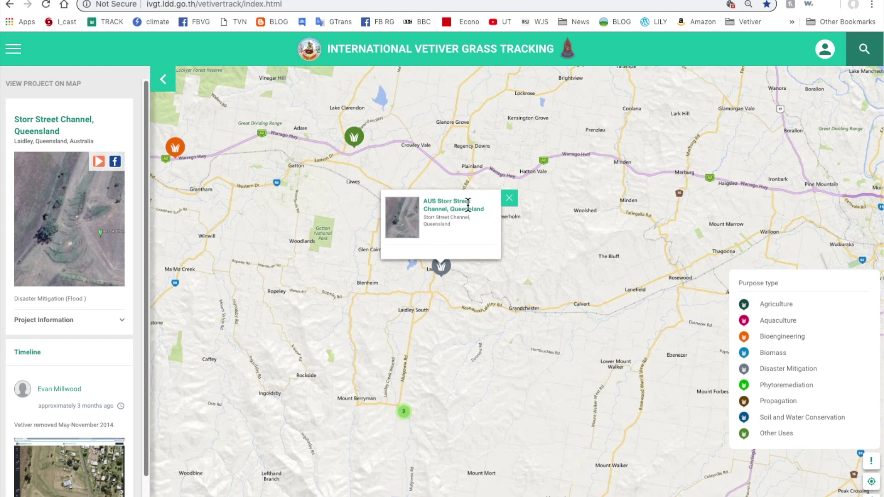
pyautogui.moveTo(434, 240)
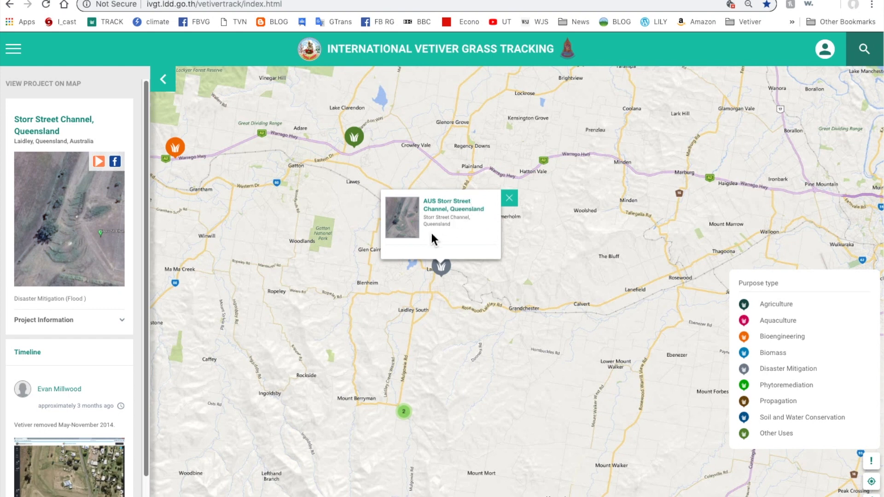
pyautogui.moveTo(90, 205)
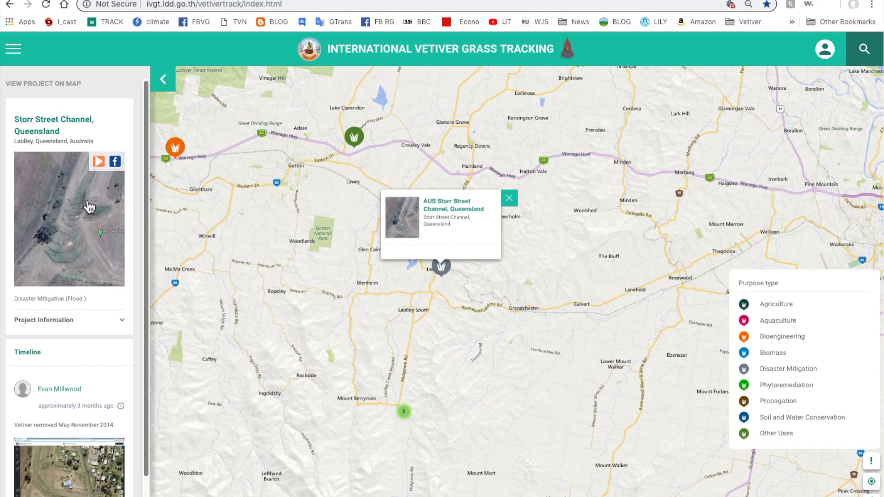
pyautogui.moveTo(100, 194)
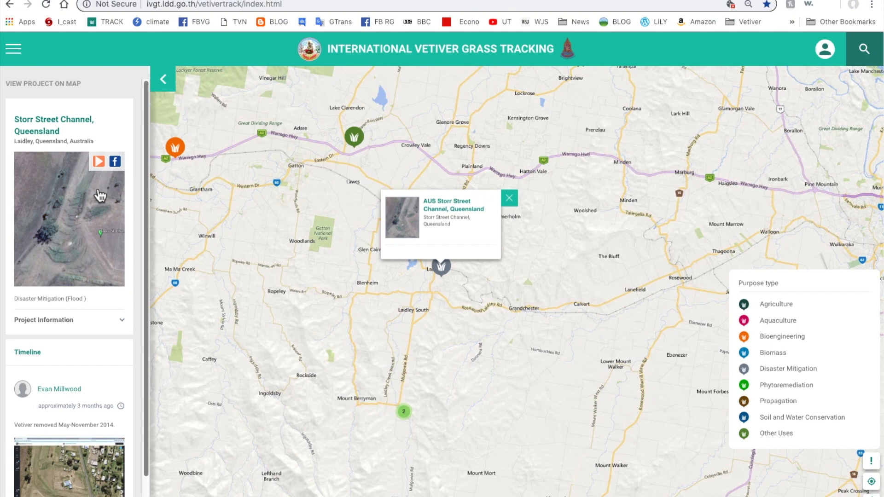
# Scroll over the Queensland Globe aerial imagery of the Storr Street Channel site.
pyautogui.scroll(-3)
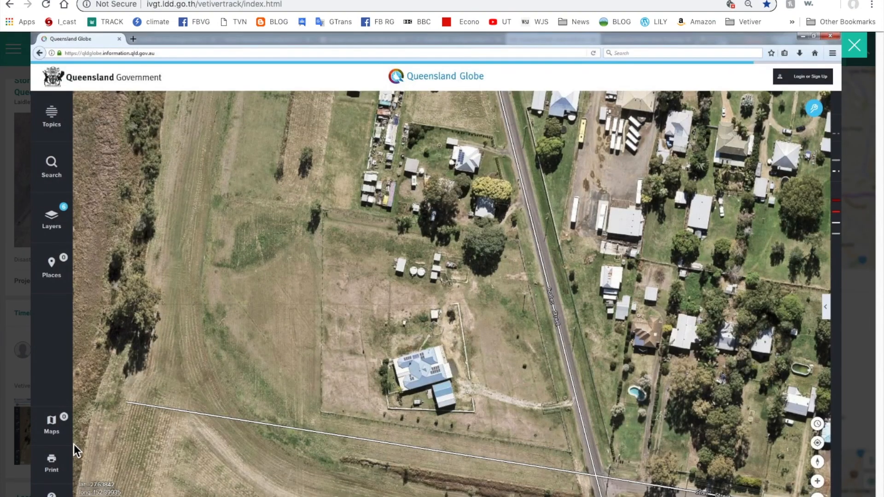
pyautogui.moveTo(203, 407)
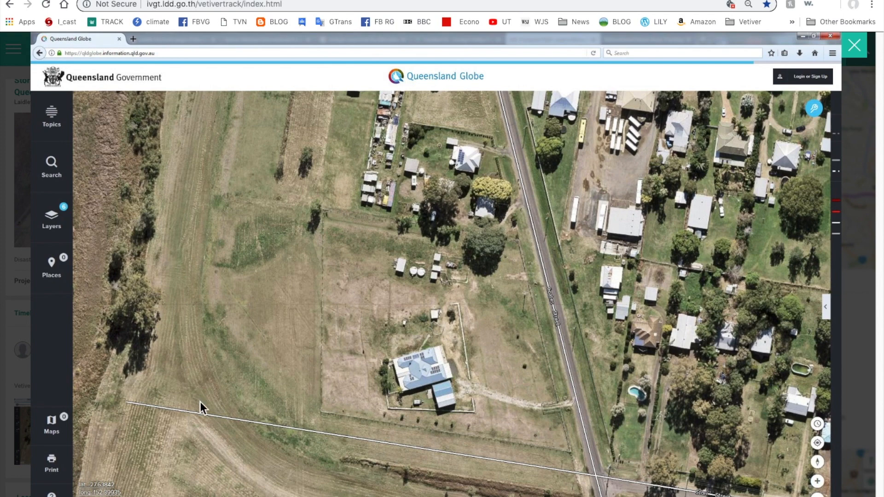
pyautogui.moveTo(224, 397)
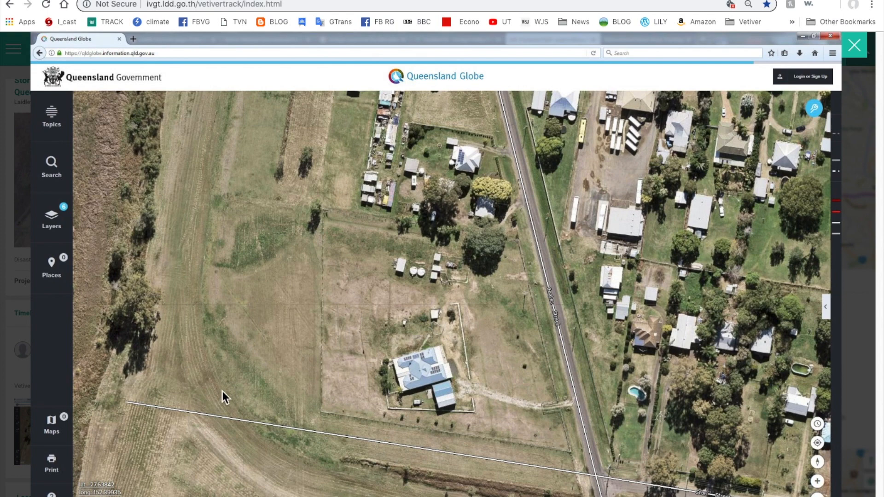
pyautogui.moveTo(224, 379)
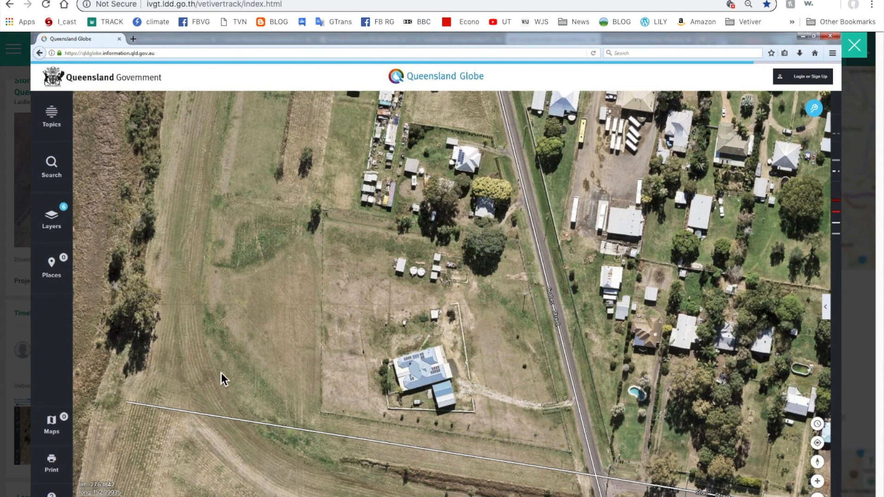
pyautogui.moveTo(201, 339)
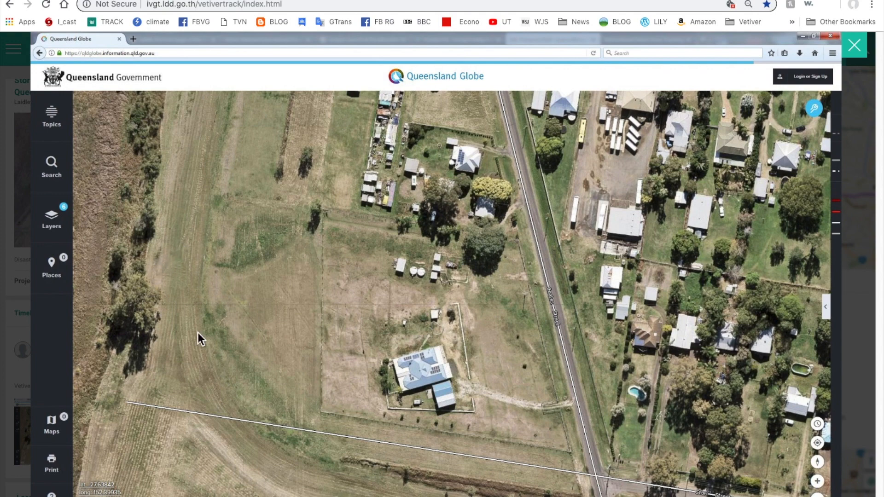
pyautogui.moveTo(204, 332)
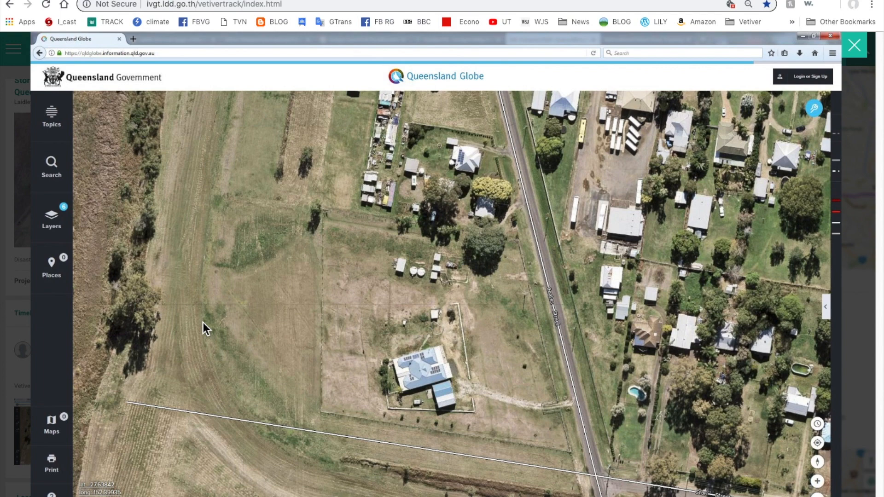
pyautogui.moveTo(330, 164)
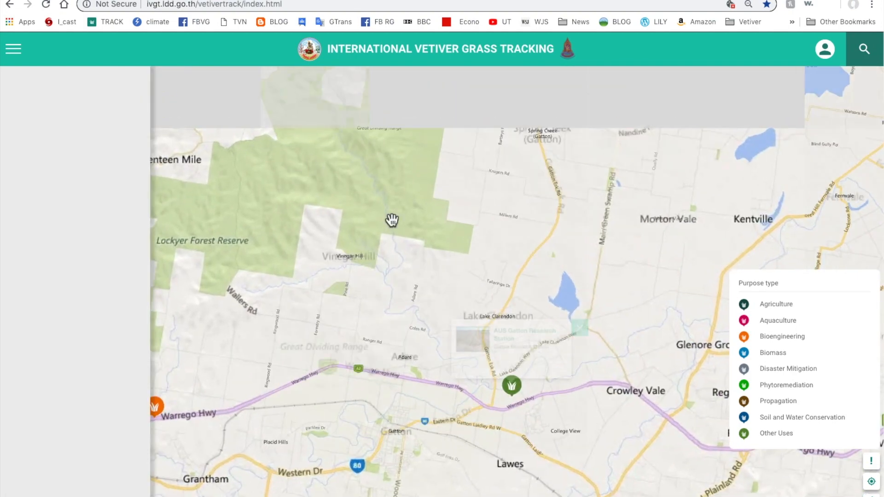
# Open the Gatton Research Station project and zoom the map out around Gatton.
pyautogui.click(511, 385)
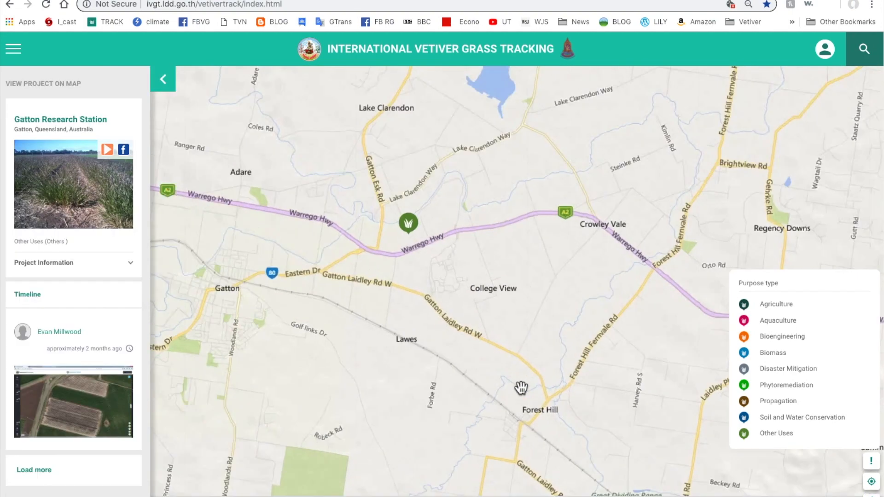
pyautogui.click(408, 223)
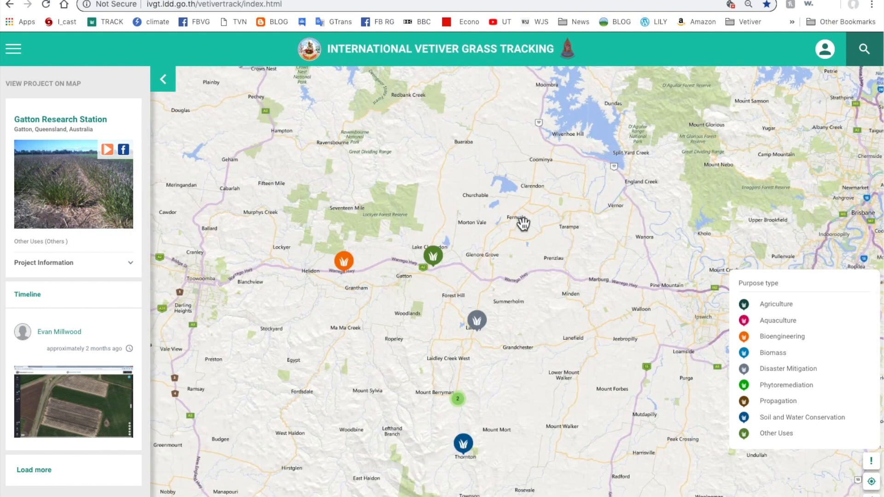
pyautogui.moveTo(548, 220)
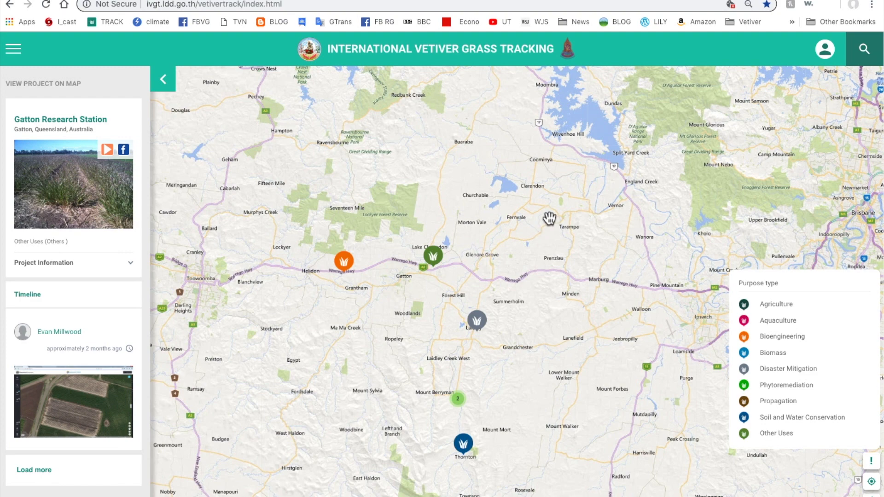
pyautogui.moveTo(529, 206)
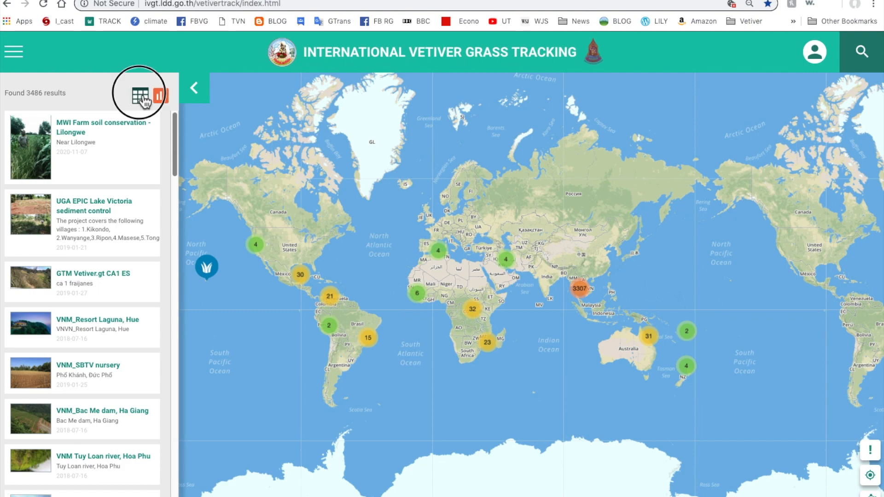
# Open the projects summary table, then switch to the summary chart.
pyautogui.click(140, 94)
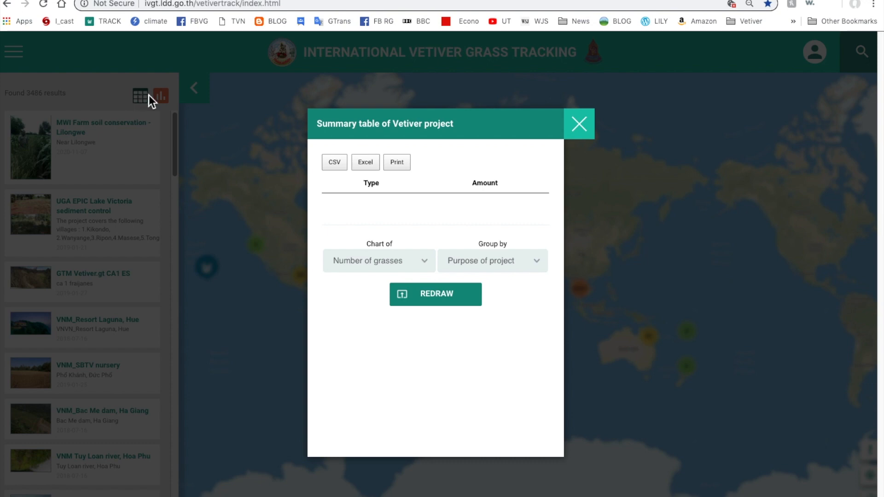
pyautogui.click(161, 94)
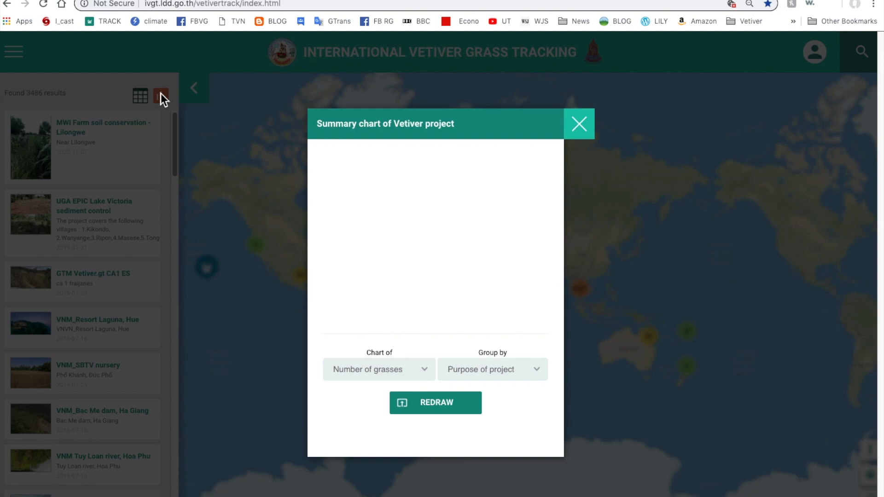
pyautogui.click(578, 123)
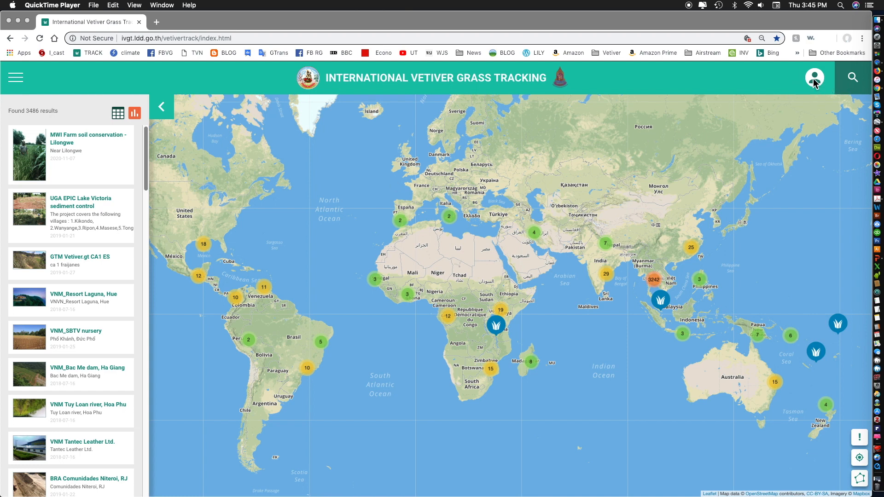
pyautogui.click(814, 78)
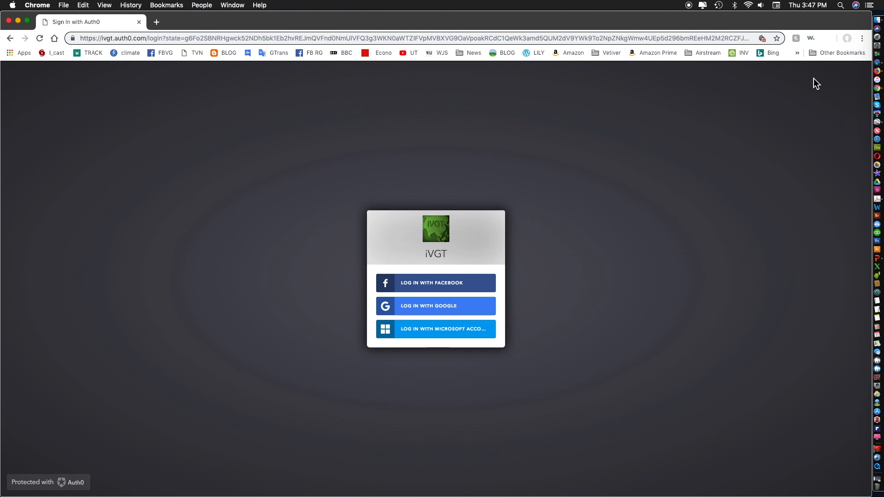
pyautogui.moveTo(450, 292)
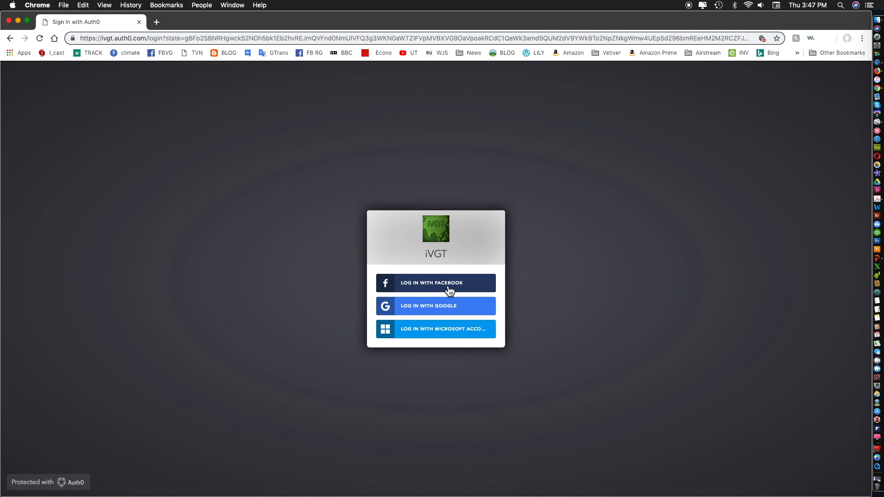
# Log in to iVGT with Facebook from the Auth0 sign-in page.
pyautogui.click(435, 283)
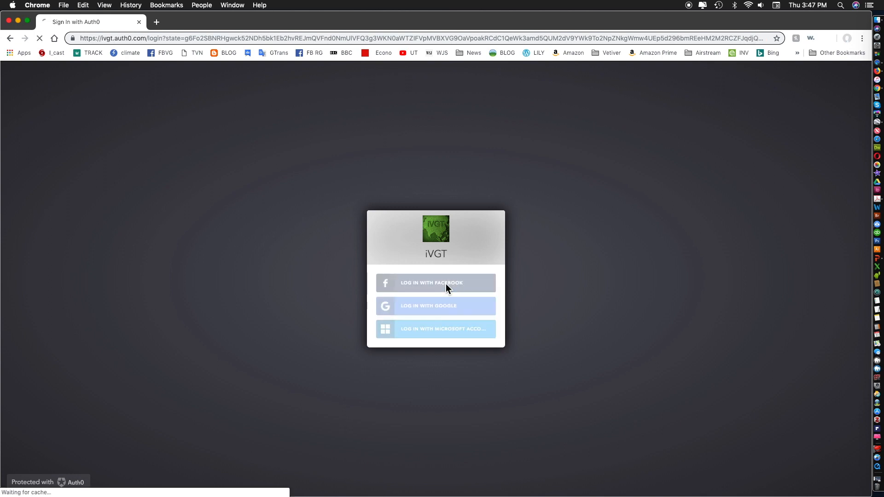
pyautogui.click(436, 282)
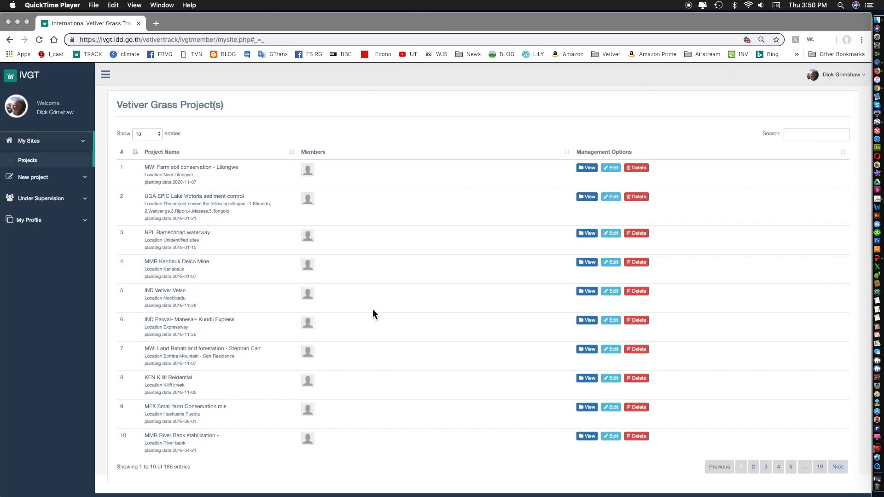
pyautogui.moveTo(309, 261)
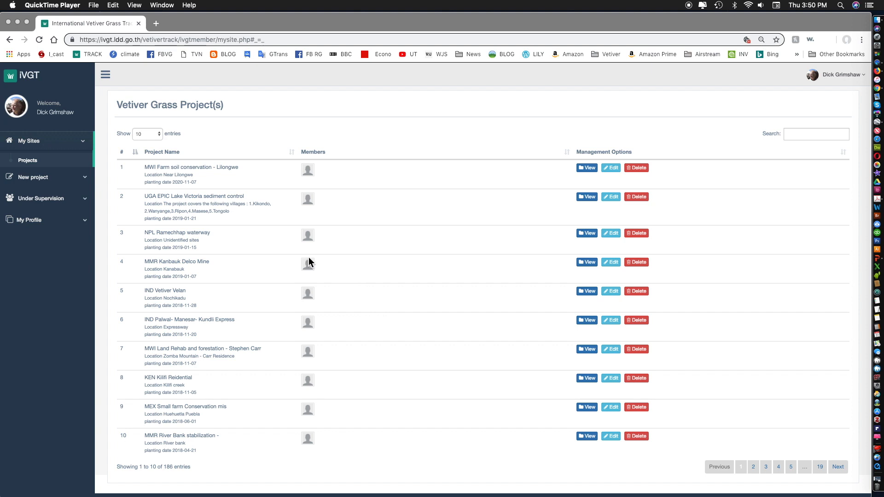
pyautogui.moveTo(347, 221)
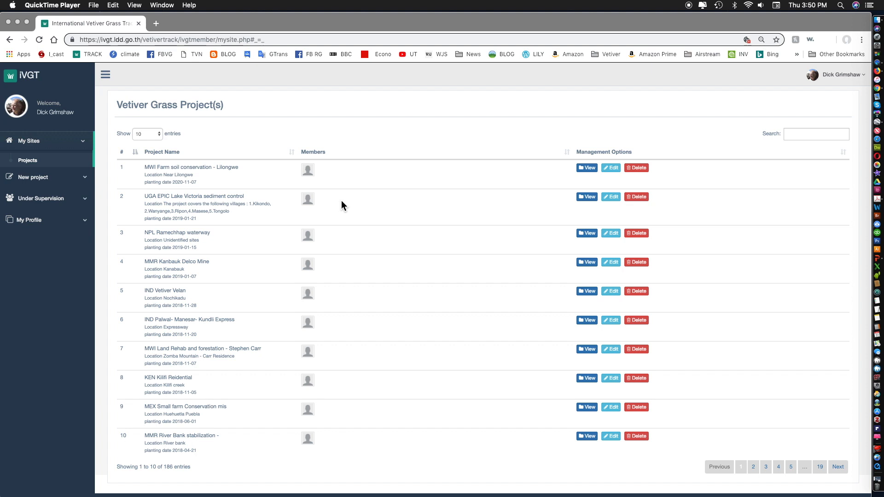
pyautogui.moveTo(351, 210)
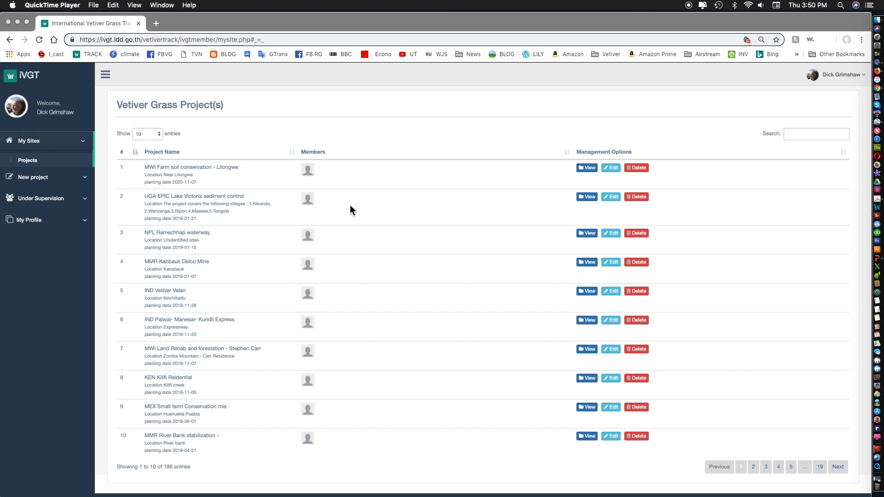
pyautogui.moveTo(44, 156)
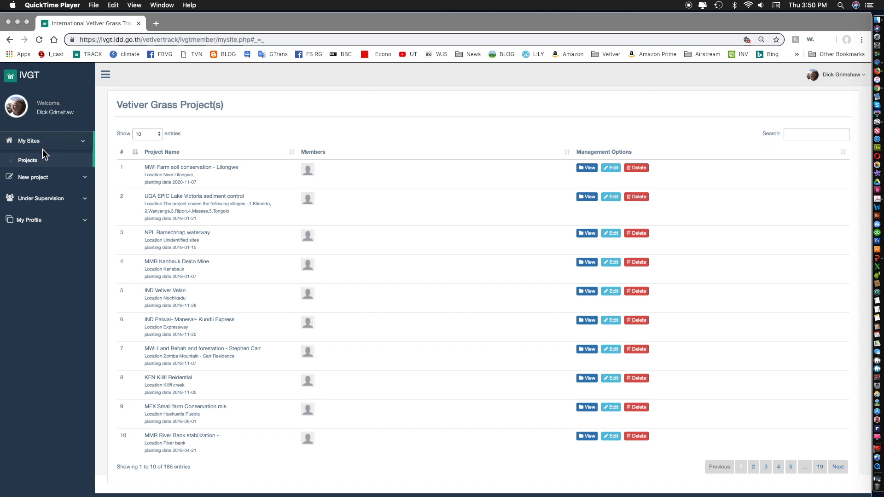
pyautogui.moveTo(38, 167)
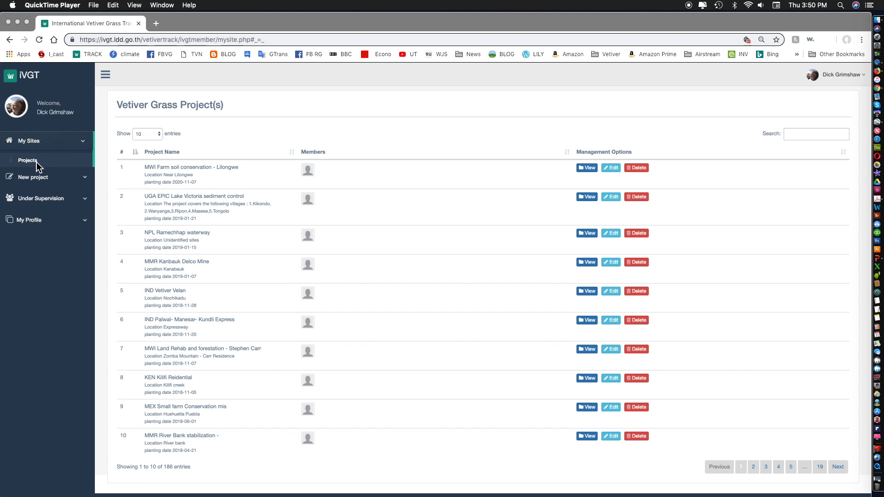
pyautogui.moveTo(497, 300)
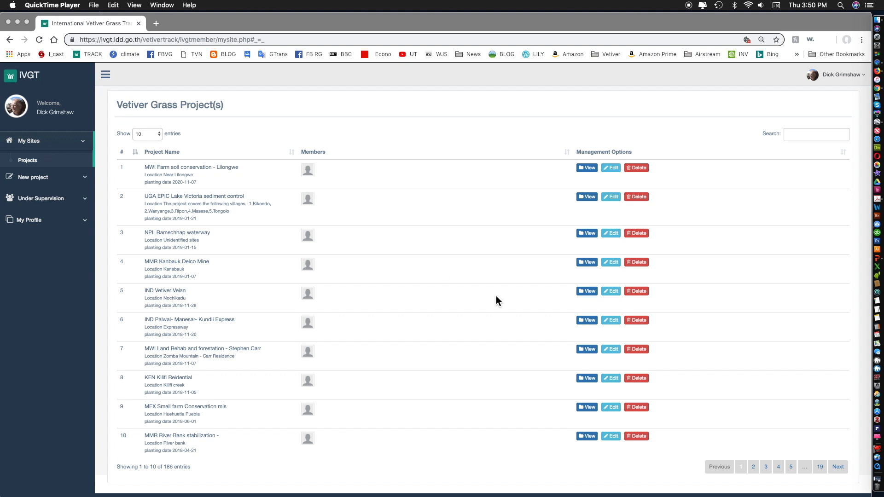
pyautogui.moveTo(825, 476)
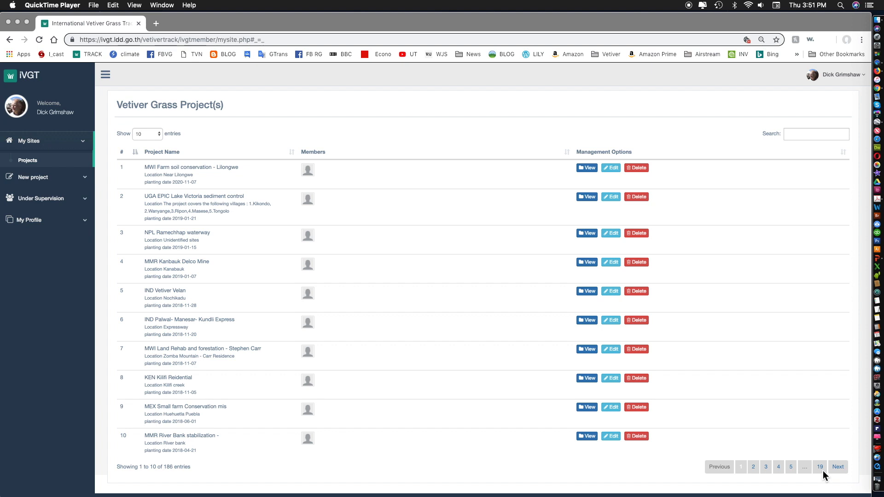
pyautogui.moveTo(51, 185)
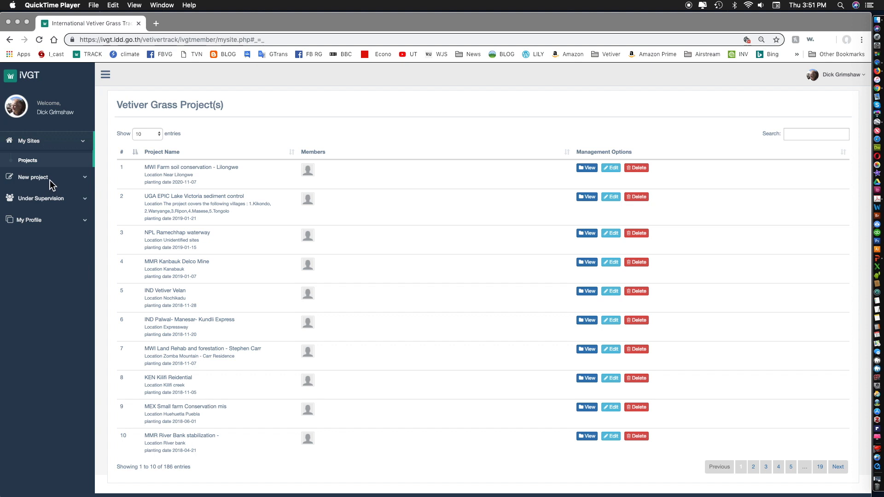
pyautogui.moveTo(80, 184)
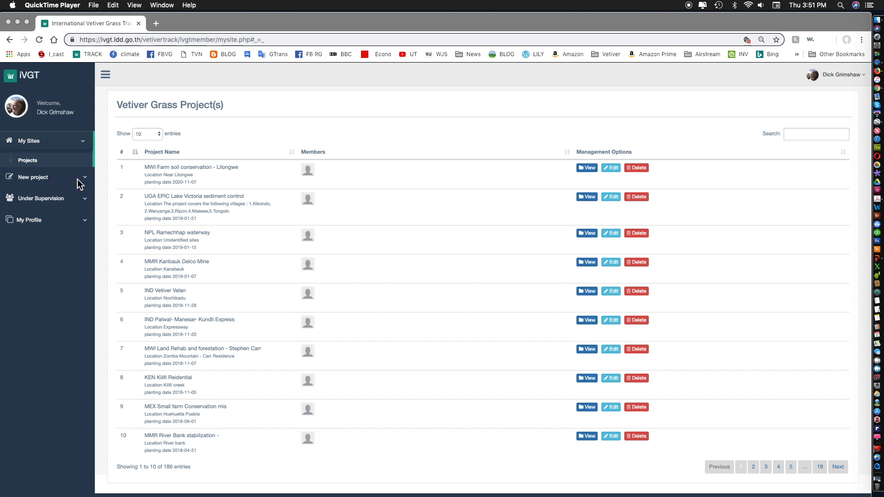
pyautogui.moveTo(88, 184)
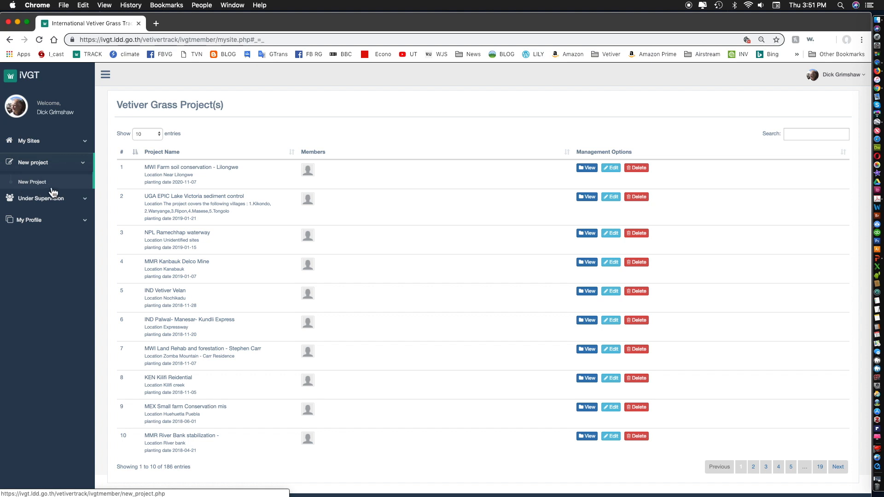
pyautogui.moveTo(50, 189)
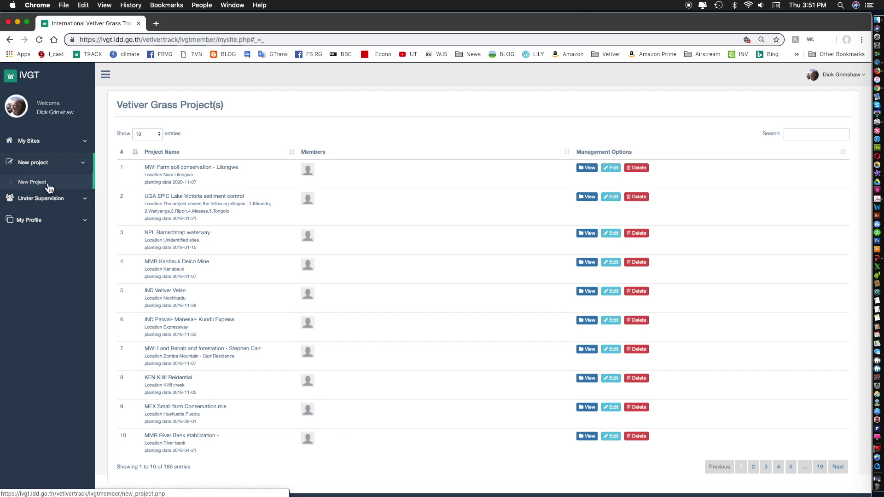
# Open a blank New Project form from the sidebar.
pyautogui.click(32, 182)
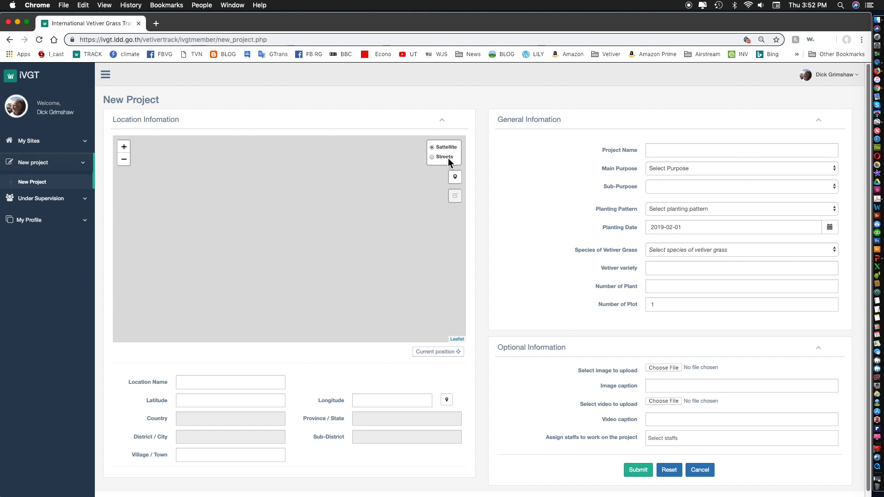
# Switch the location map to Streets, zoom out to the world, then zoom into southern China.
pyautogui.click(432, 156)
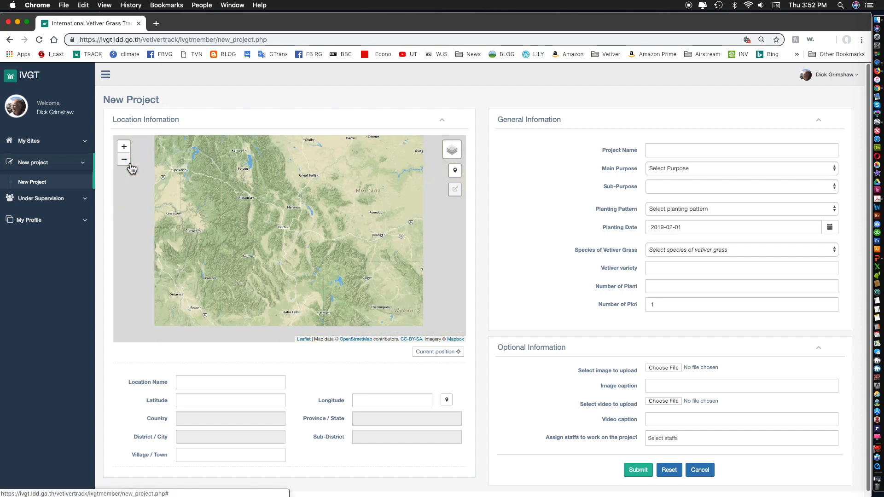
pyautogui.click(123, 159)
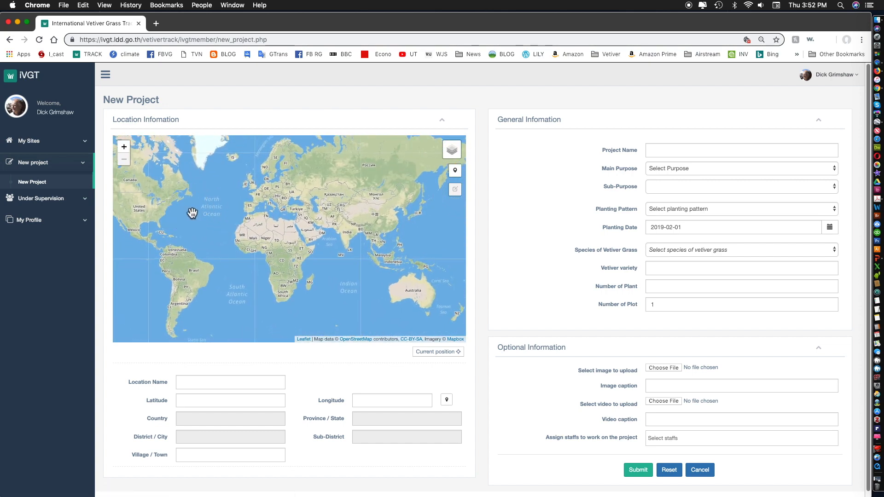
pyautogui.moveTo(419, 257)
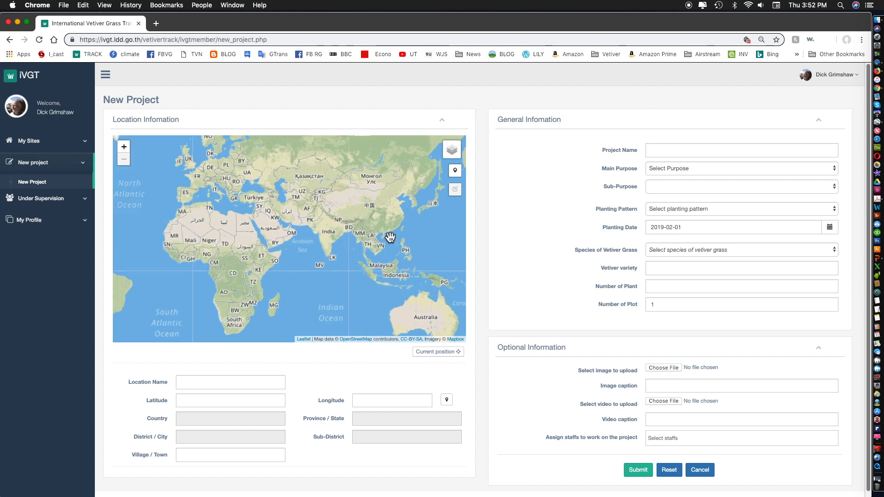
pyautogui.click(124, 147)
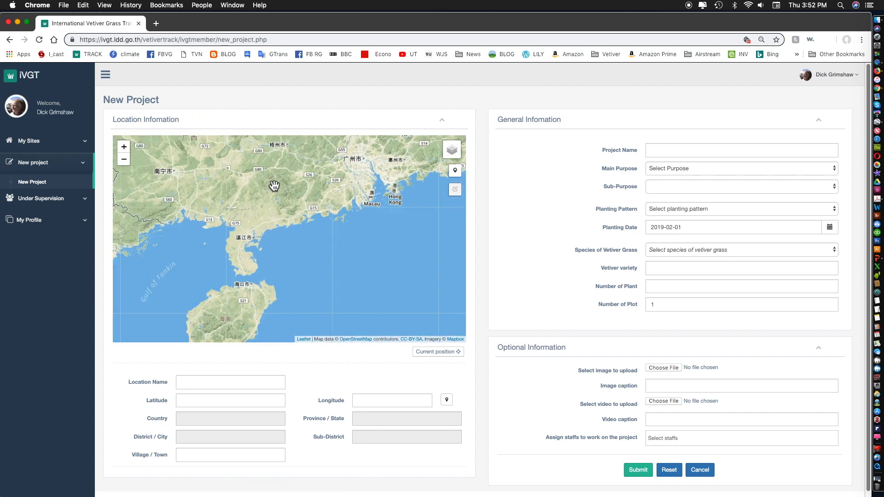
pyautogui.moveTo(303, 189)
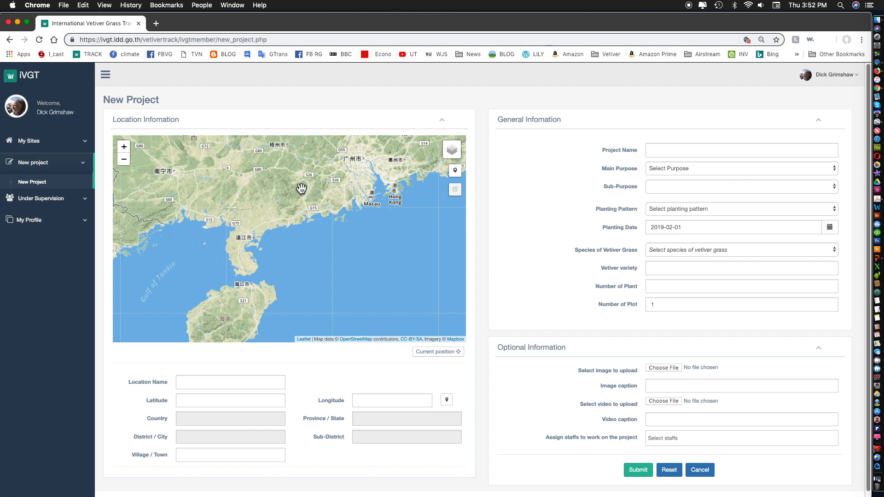
pyautogui.moveTo(423, 178)
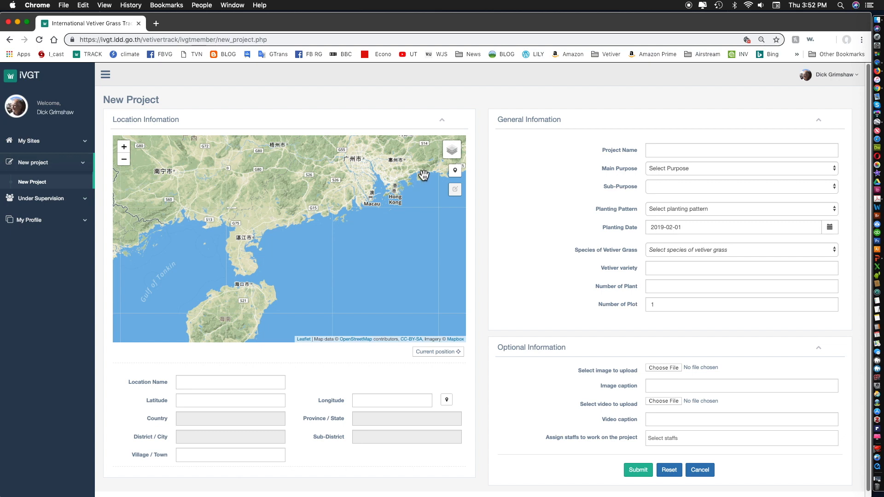
pyautogui.moveTo(422, 173)
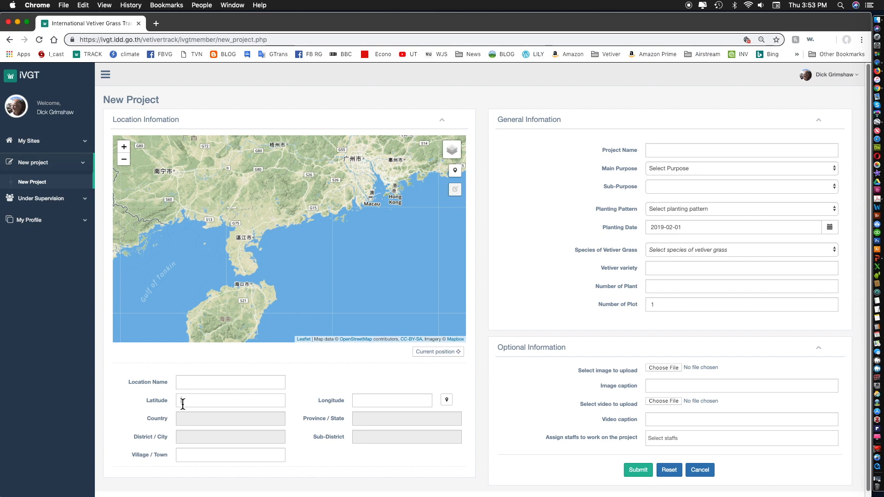
pyautogui.write('22')
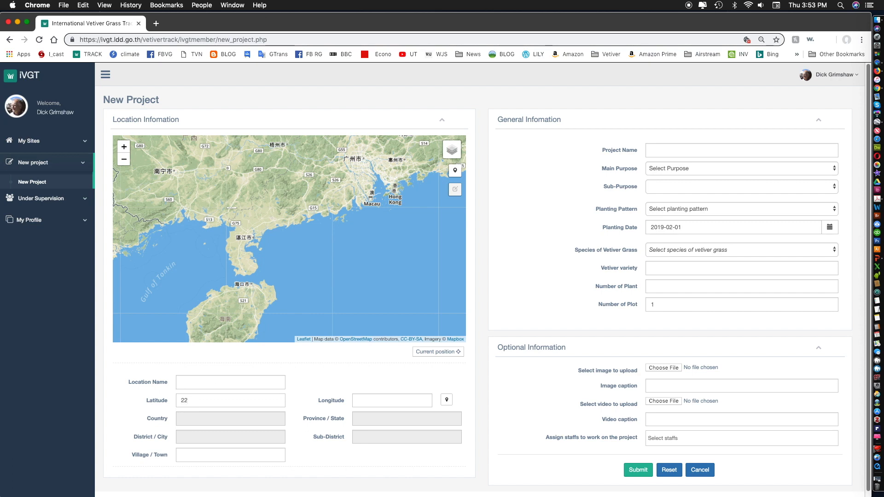
pyautogui.write('.40')
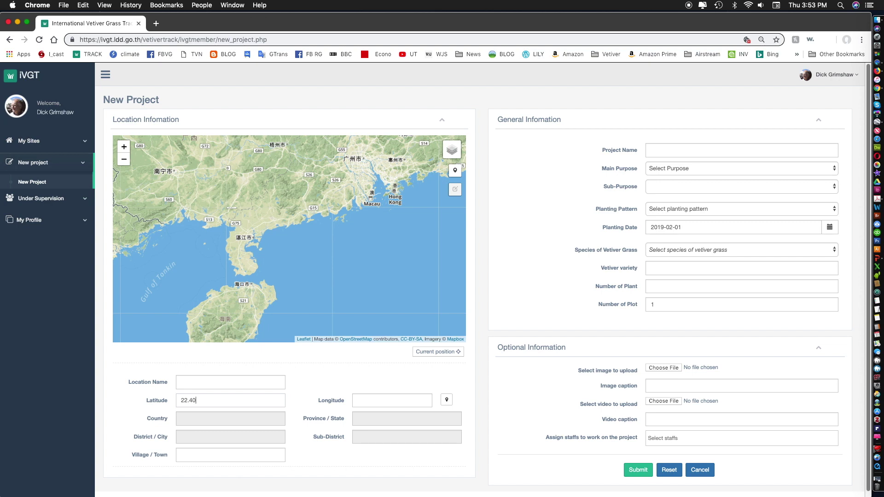
pyautogui.write('206')
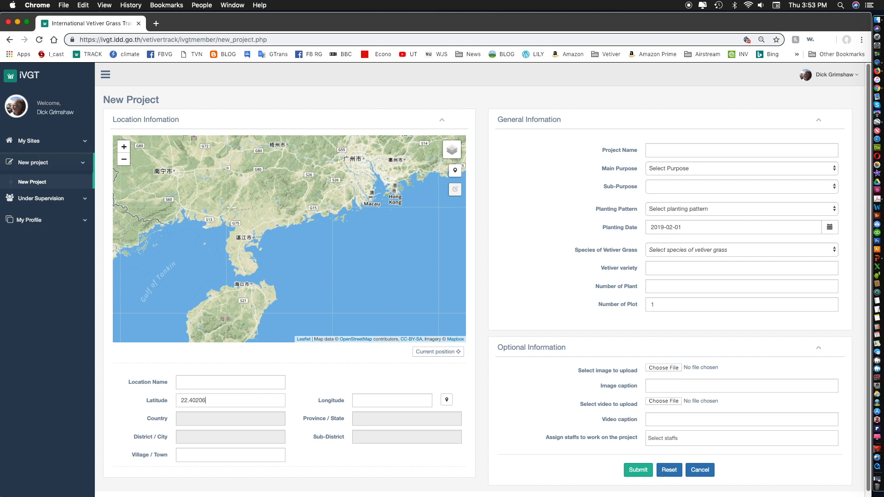
pyautogui.click(391, 401)
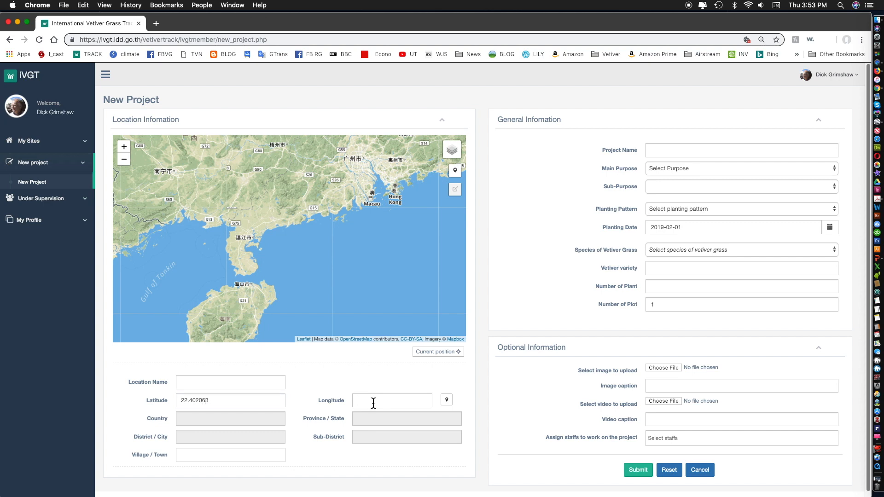
pyautogui.write('114.')
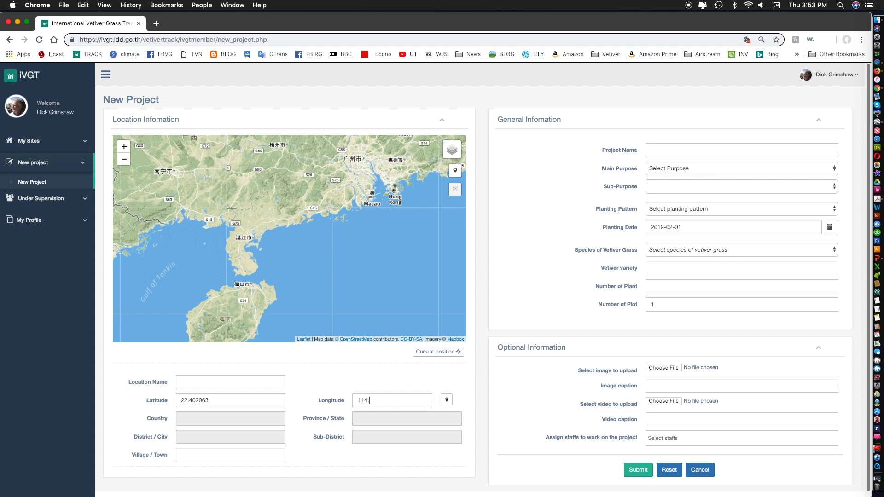
pyautogui.write('194911')
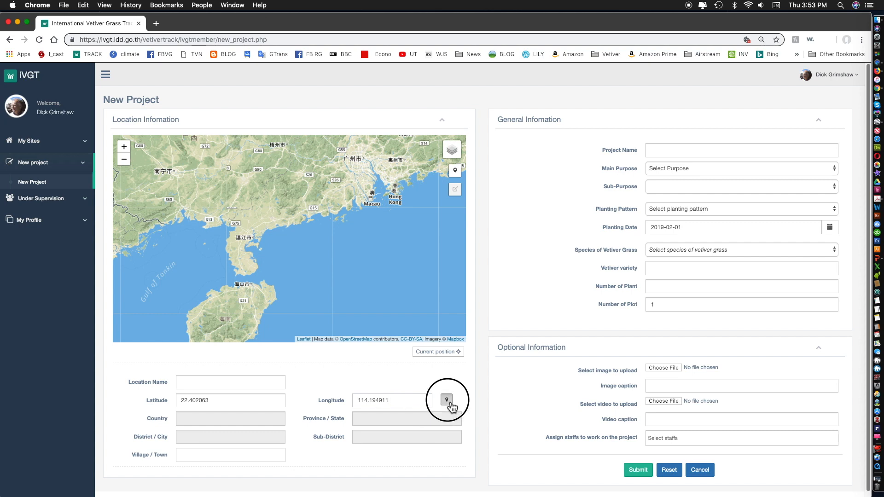
pyautogui.click(447, 400)
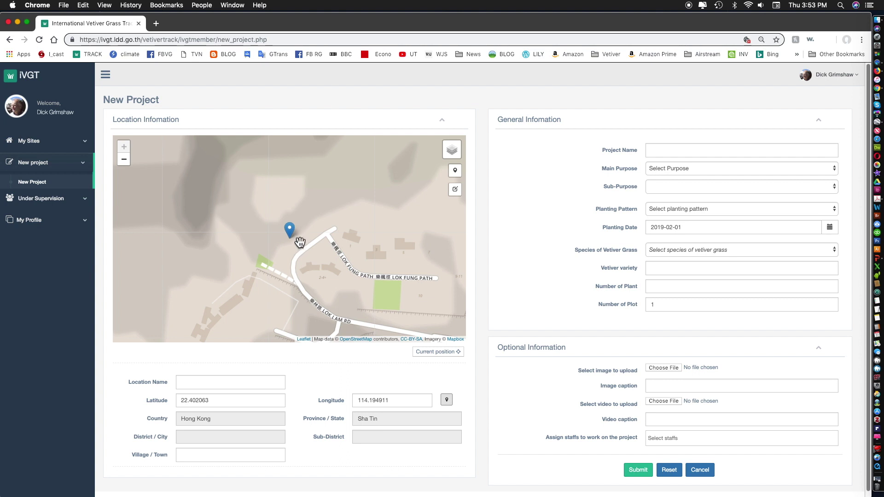
pyautogui.moveTo(301, 238)
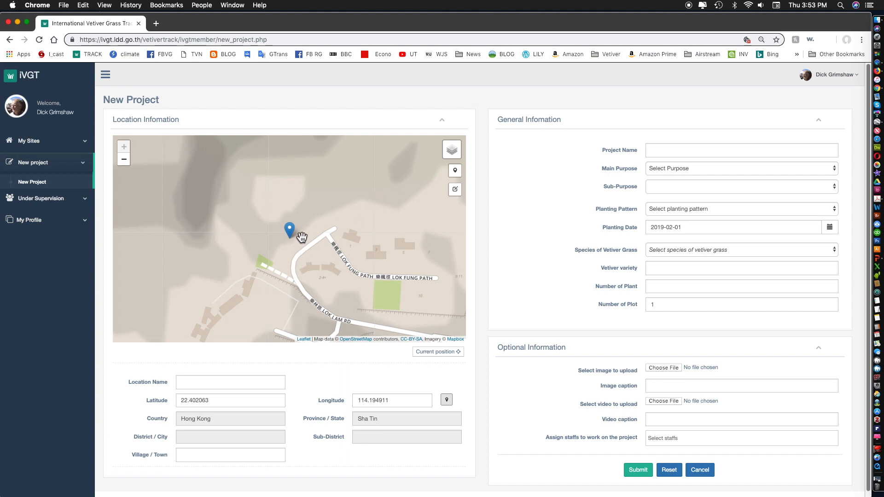
pyautogui.moveTo(310, 228)
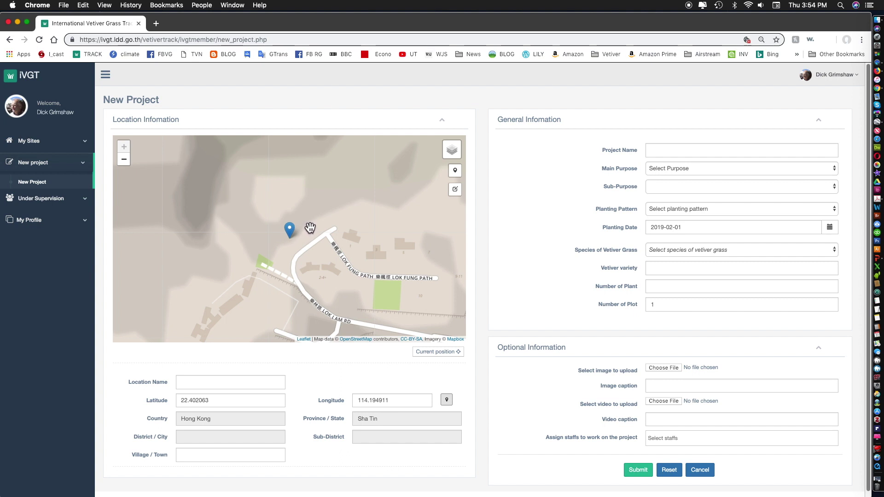
pyautogui.moveTo(300, 241)
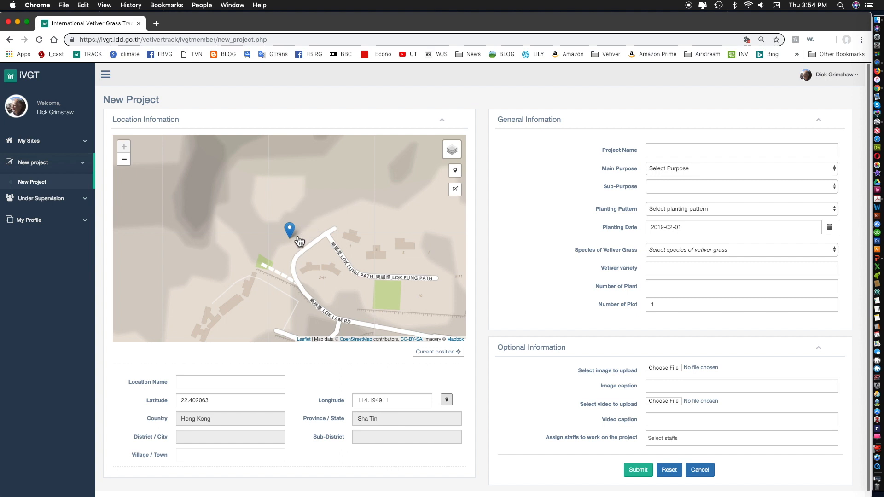
pyautogui.moveTo(297, 239)
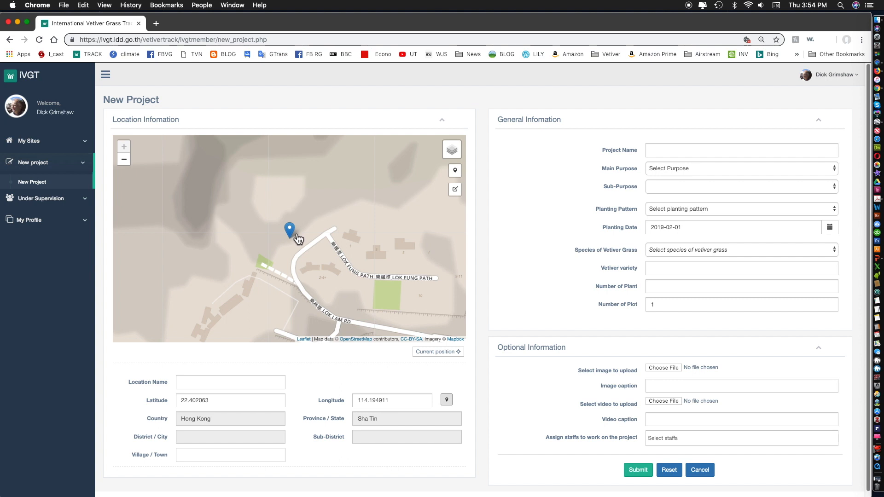
pyautogui.moveTo(462, 182)
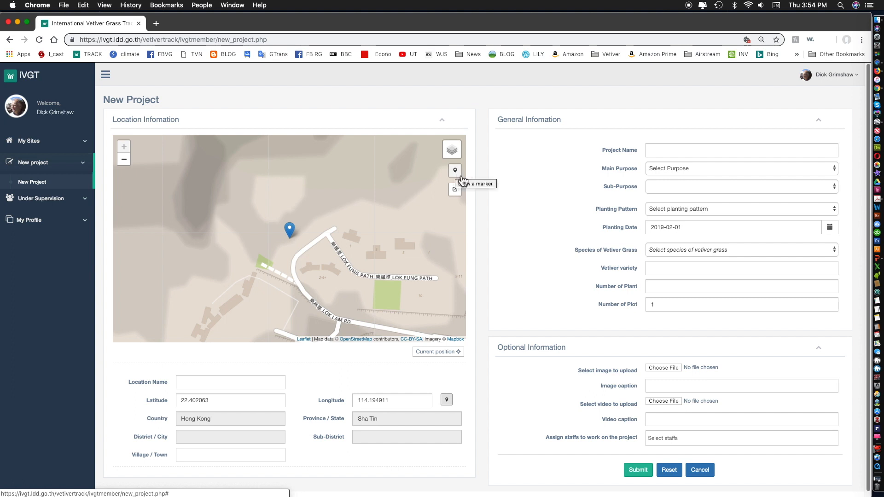
# Drop a new marker just north of the road at 22.402368, 114.195355.
pyautogui.click(455, 171)
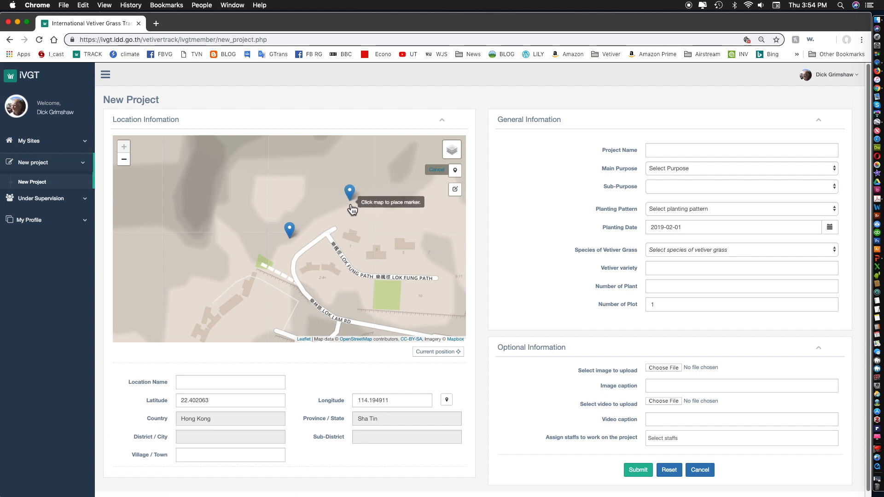
pyautogui.click(325, 203)
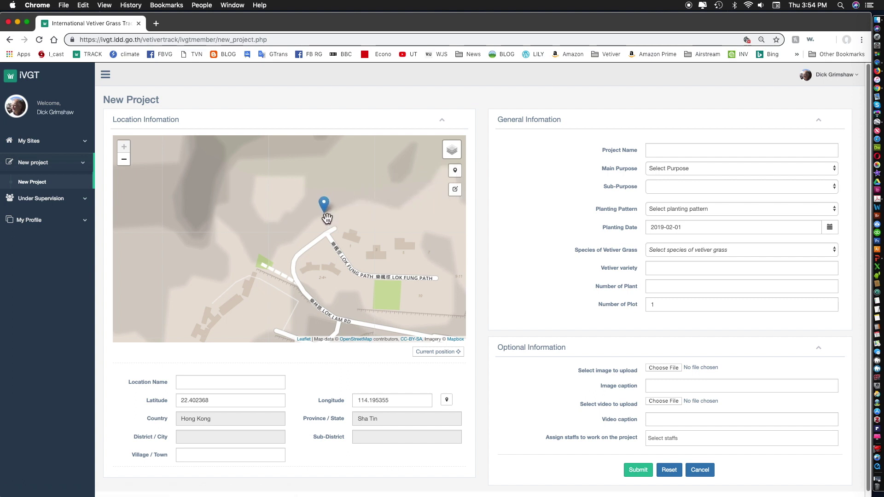
pyautogui.moveTo(203, 427)
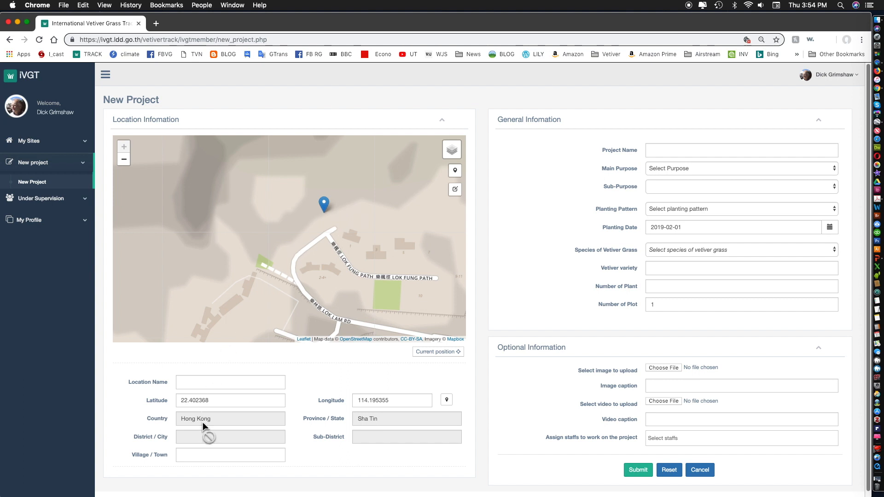
pyautogui.moveTo(377, 407)
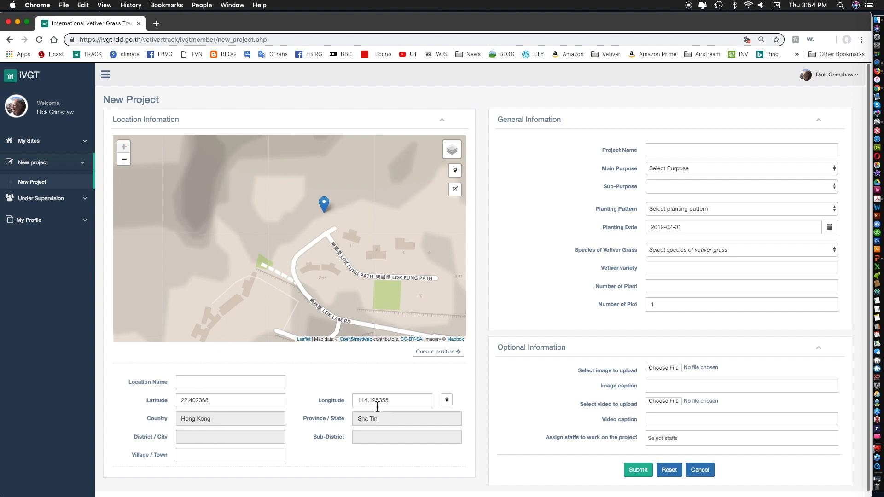
pyautogui.moveTo(219, 422)
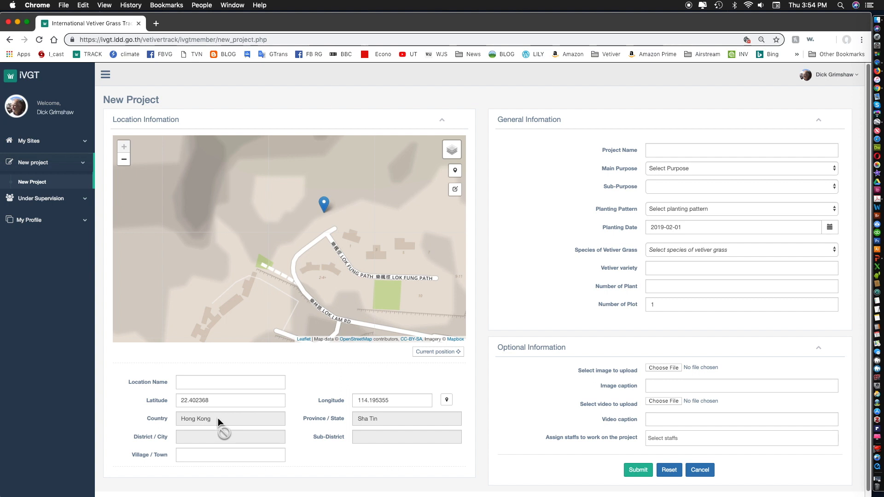
pyautogui.moveTo(386, 438)
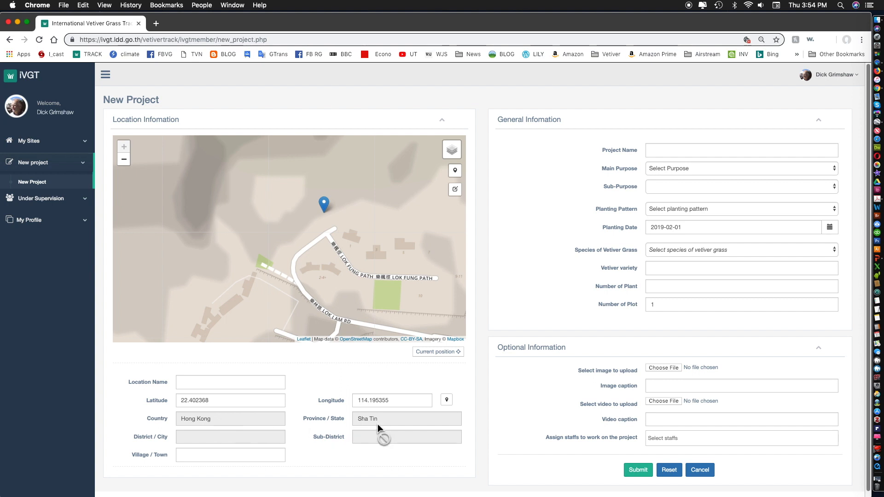
pyautogui.moveTo(228, 442)
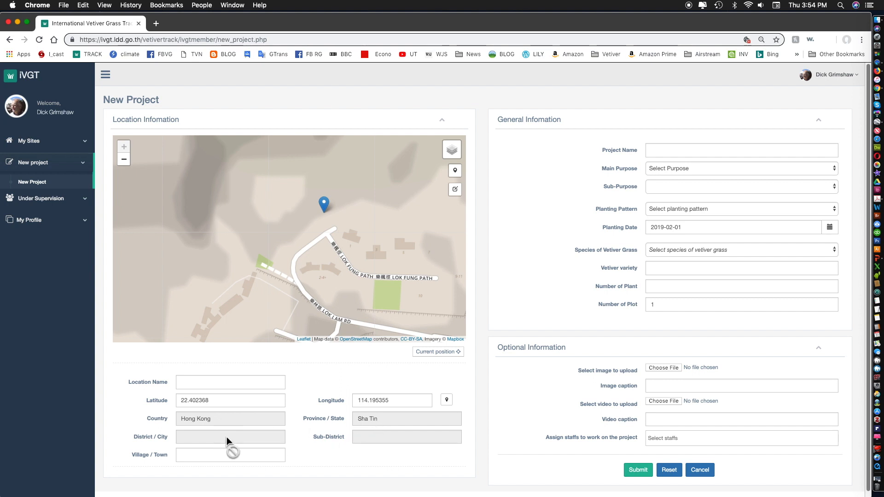
# Enter 'Lok lam Rd HongKong' as the project's Location Name.
pyautogui.click(230, 382)
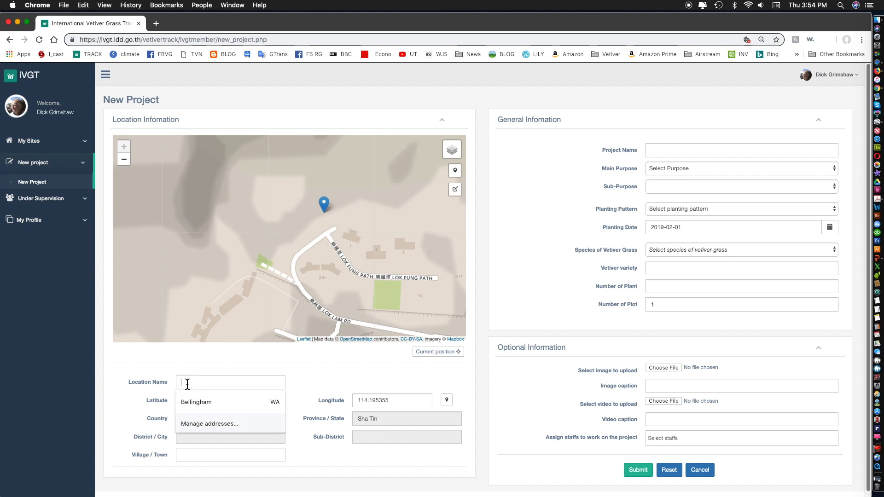
pyautogui.moveTo(210, 379)
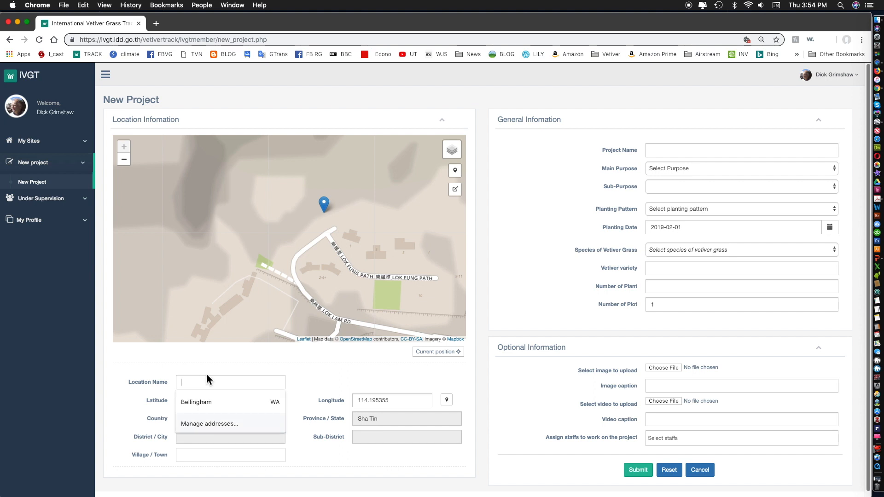
pyautogui.write('L')
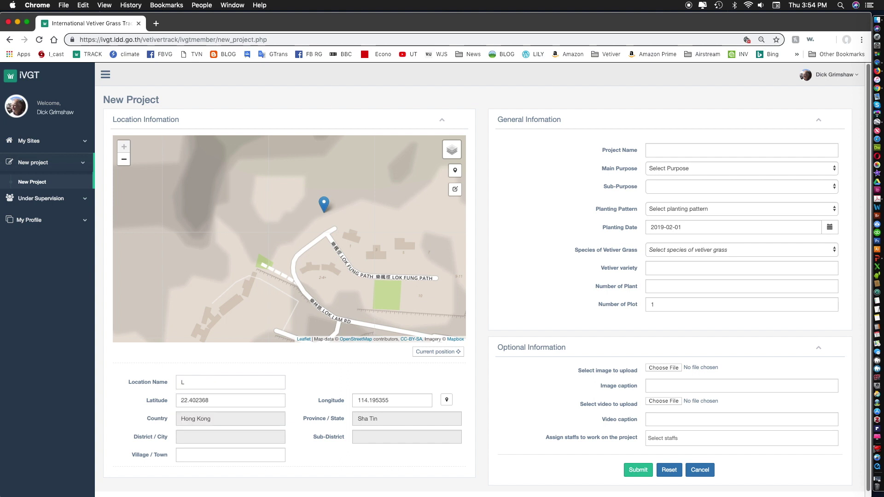
pyautogui.write('ok lam Rd HongKong')
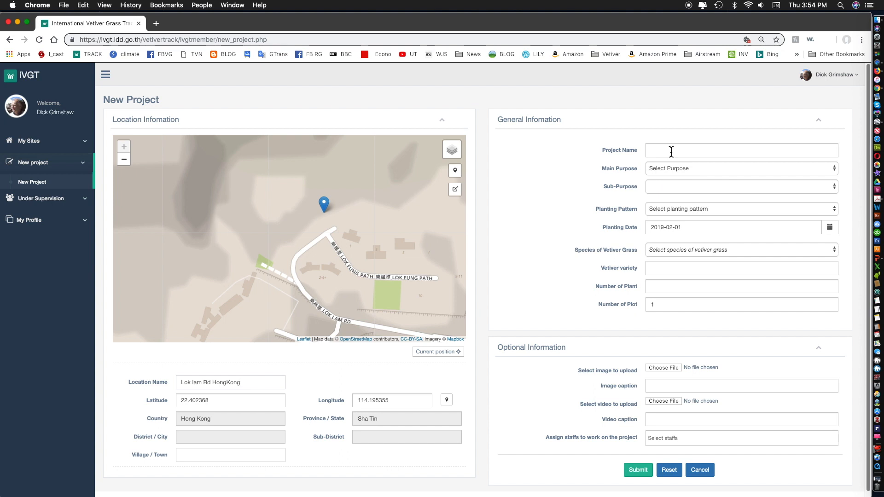
# Set the project name to the suggested 'CHN YOON Rd slope stabilization'.
pyautogui.click(741, 150)
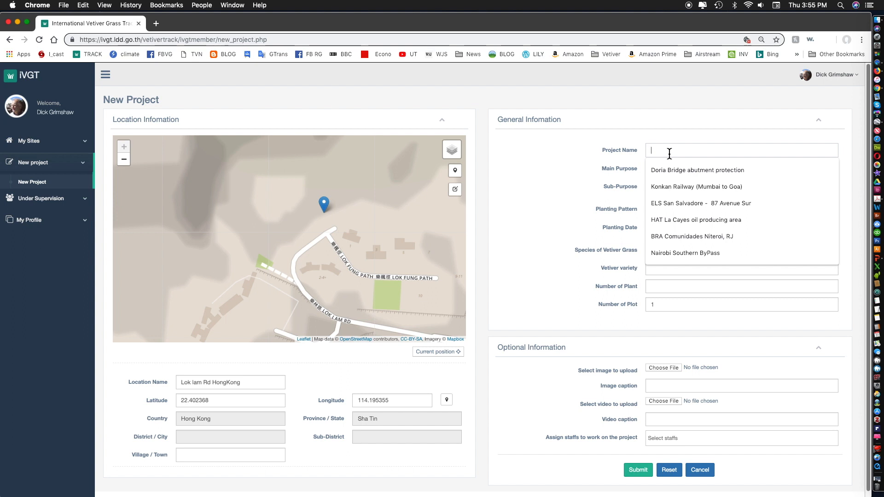
pyautogui.write('C')
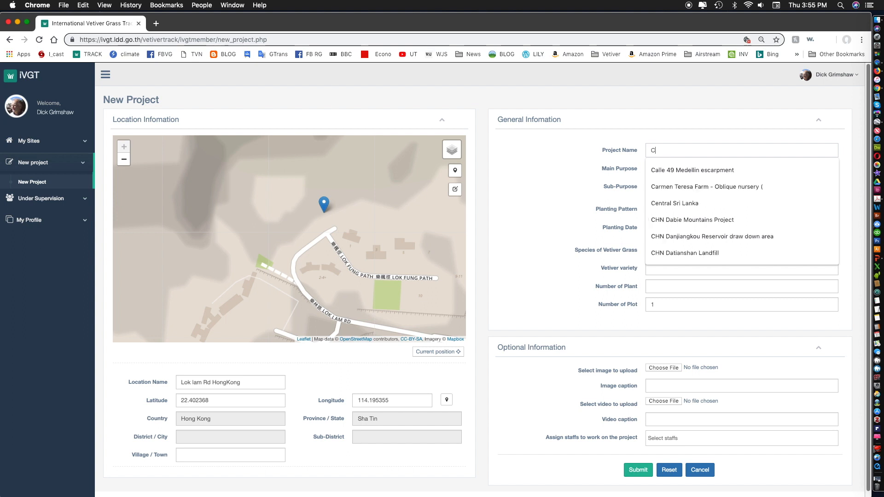
pyautogui.write('HN')
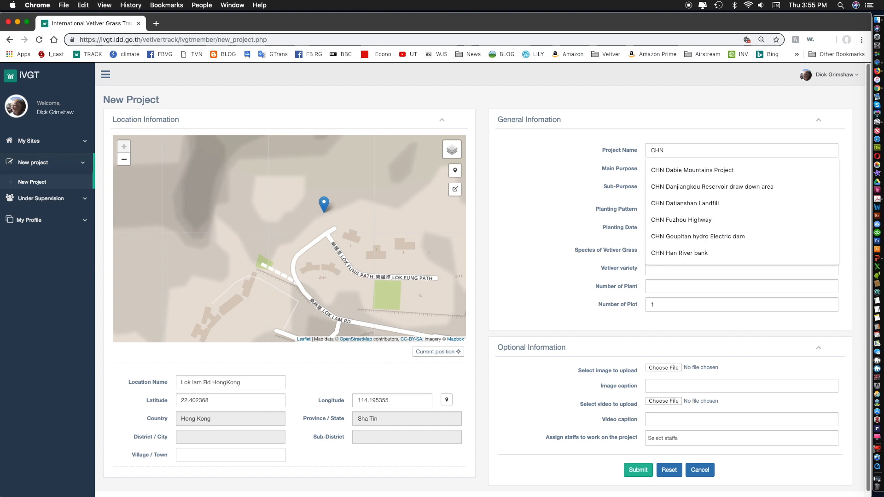
pyautogui.write('YOON Rd slope stabilization')
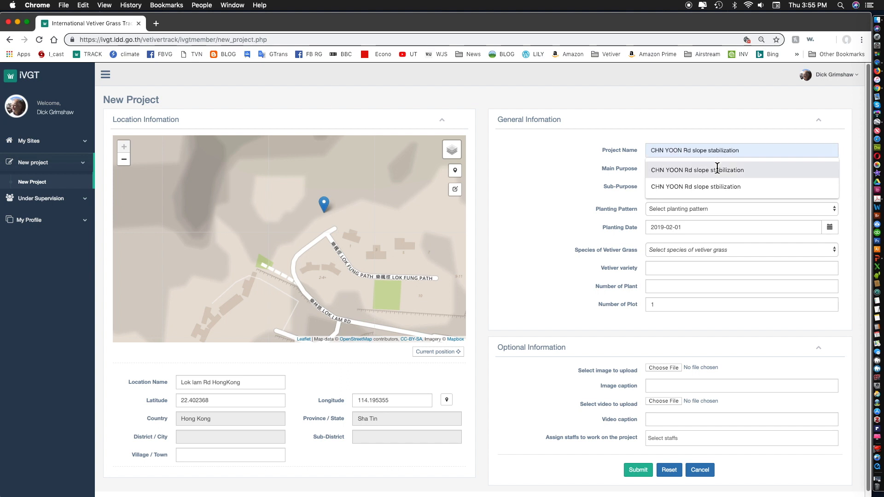
pyautogui.click(741, 170)
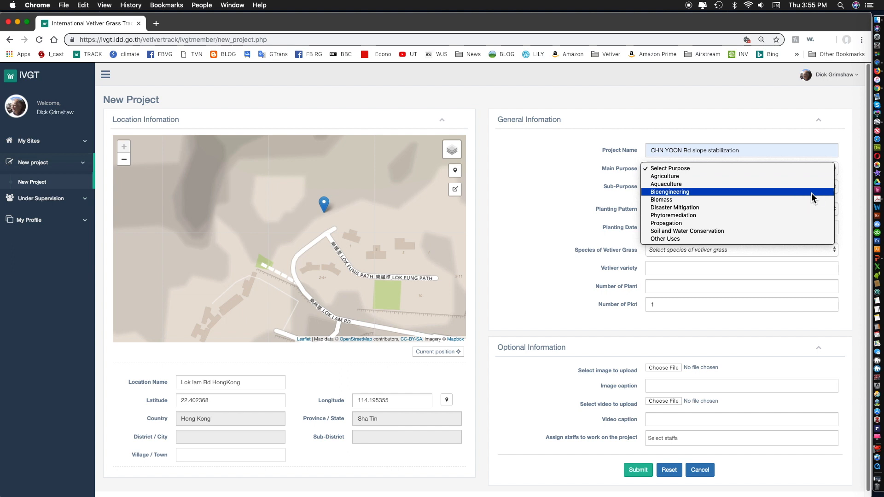
# Set main purpose to Bioengineering and planting pattern to Road shoulder area.
pyautogui.click(671, 192)
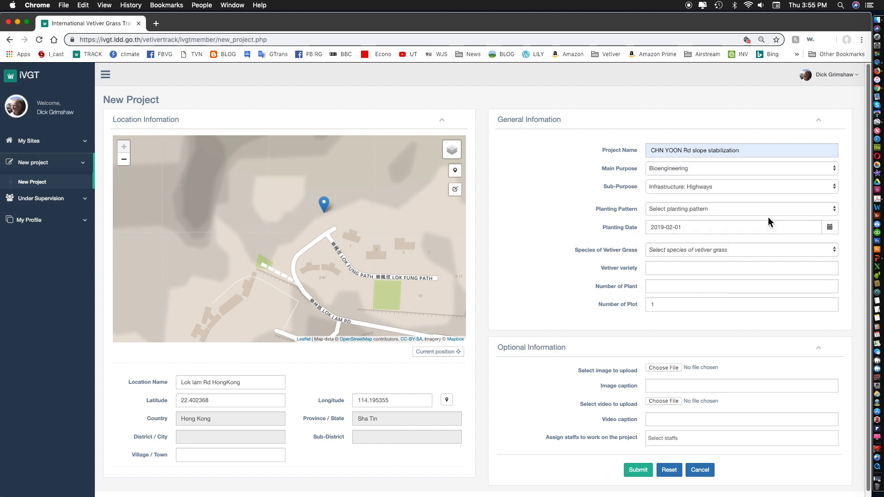
pyautogui.click(741, 208)
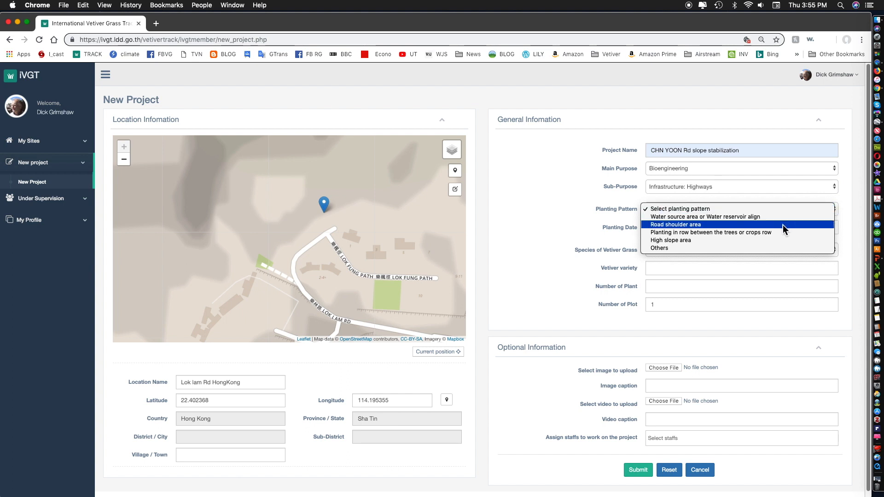
pyautogui.click(675, 225)
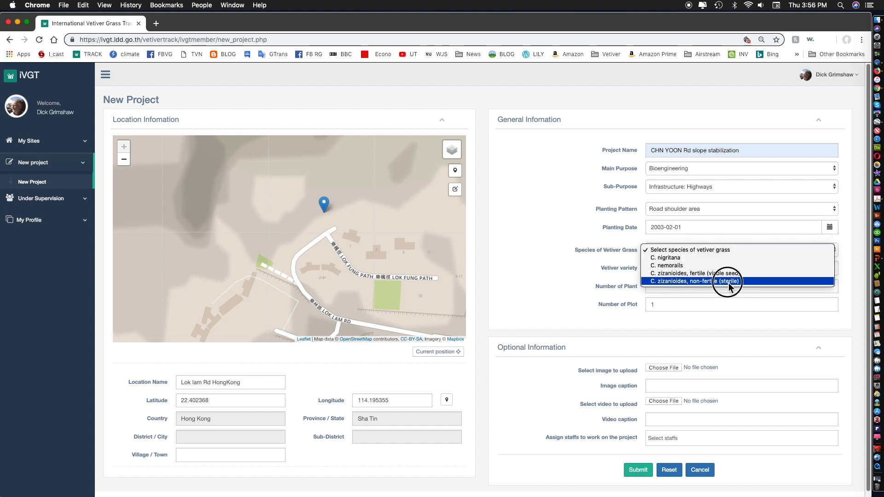
# Choose sterile C. zizanioides, unknown variety, and enter 5200 plants.
pyautogui.click(701, 282)
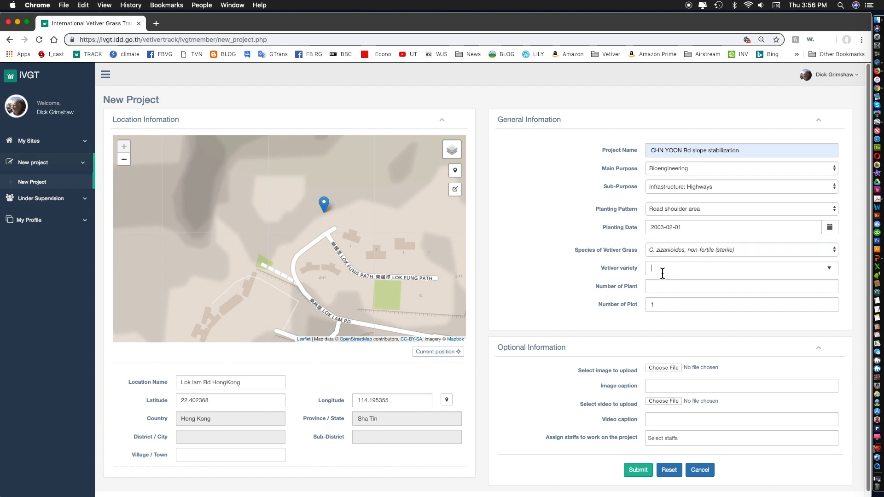
pyautogui.write('un')
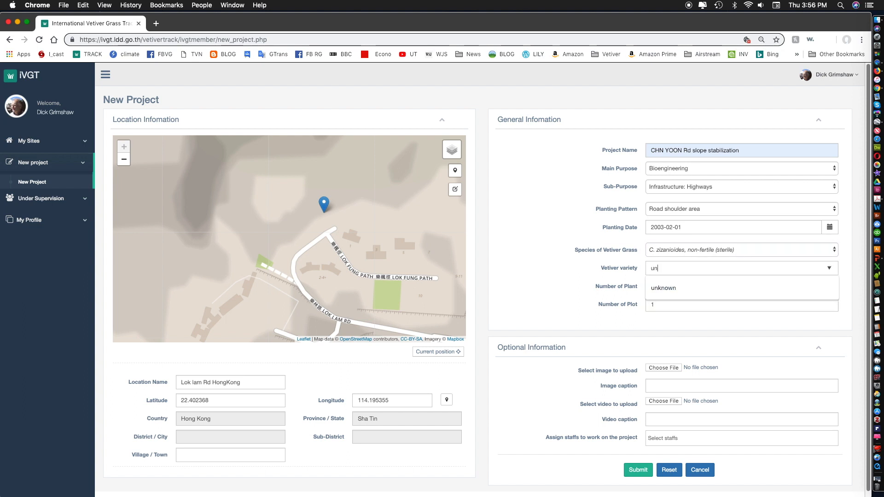
pyautogui.click(663, 289)
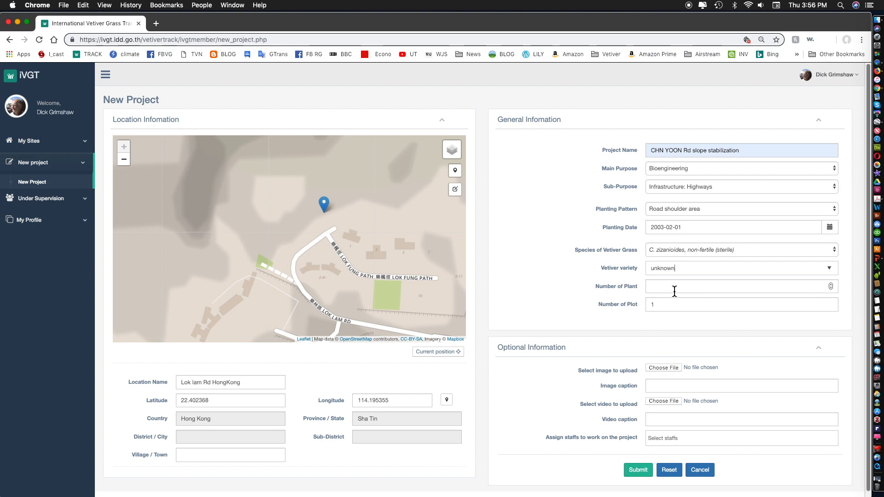
pyautogui.write('5')
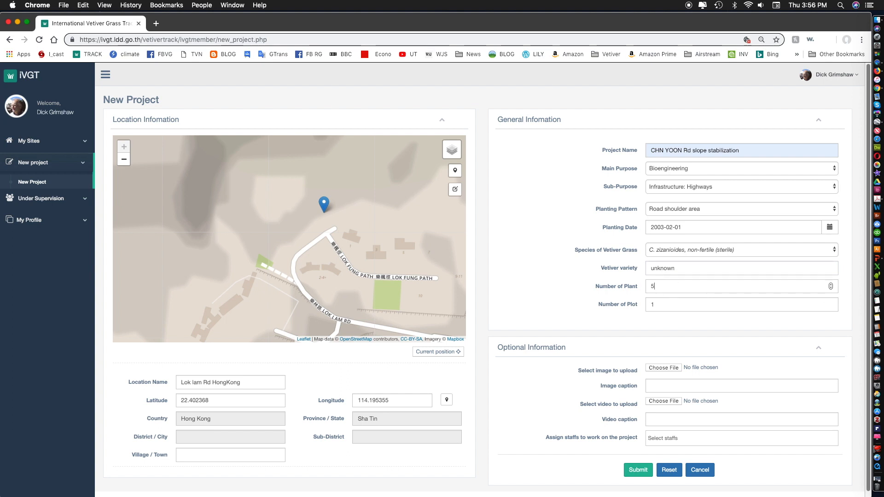
pyautogui.write('200')
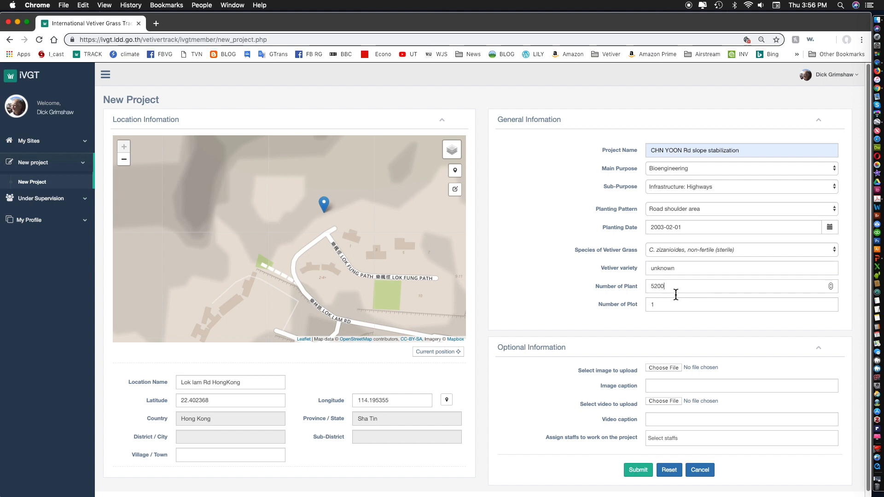
pyautogui.click(733, 304)
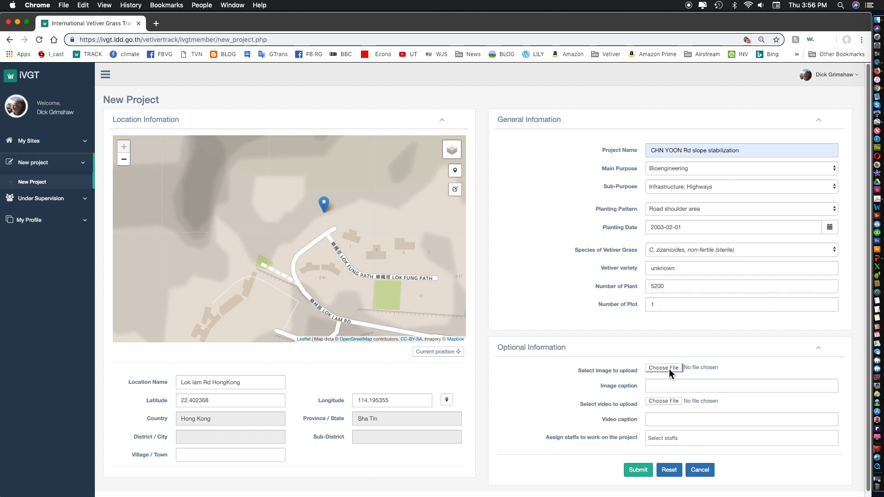
# Attach the HK_Lok Lam Rd.jpg photo to the project.
pyautogui.click(663, 368)
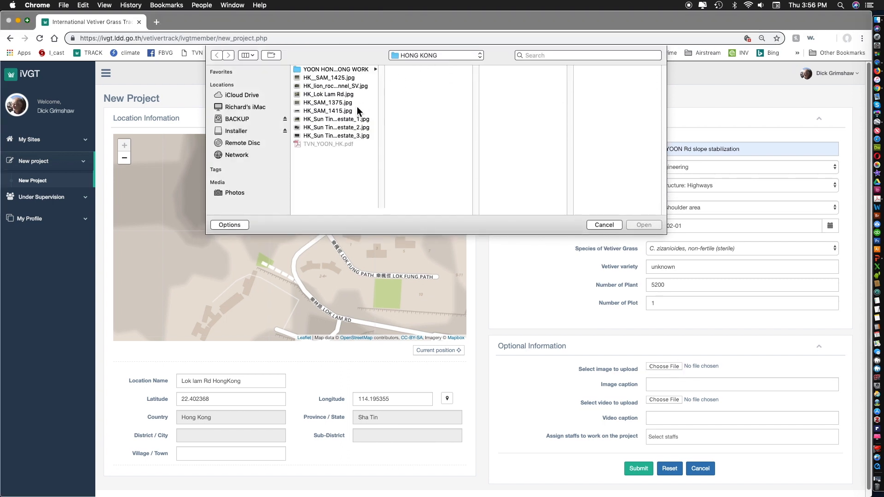
pyautogui.click(329, 94)
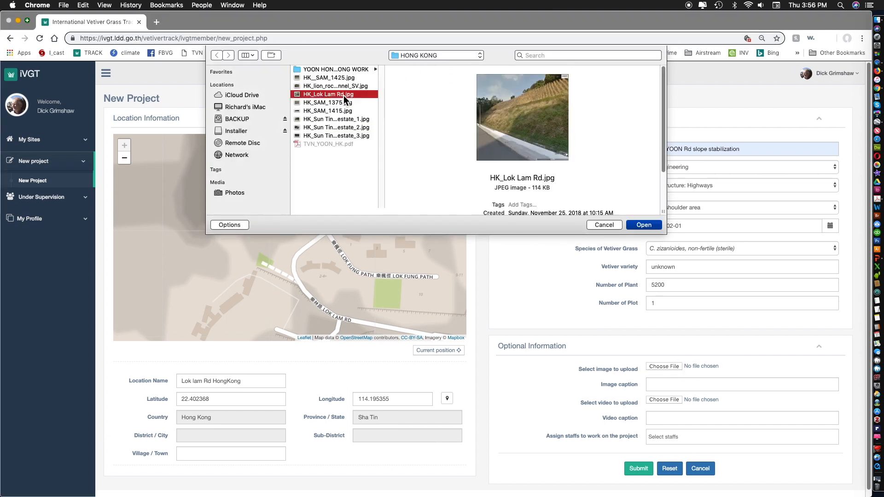
pyautogui.moveTo(643, 226)
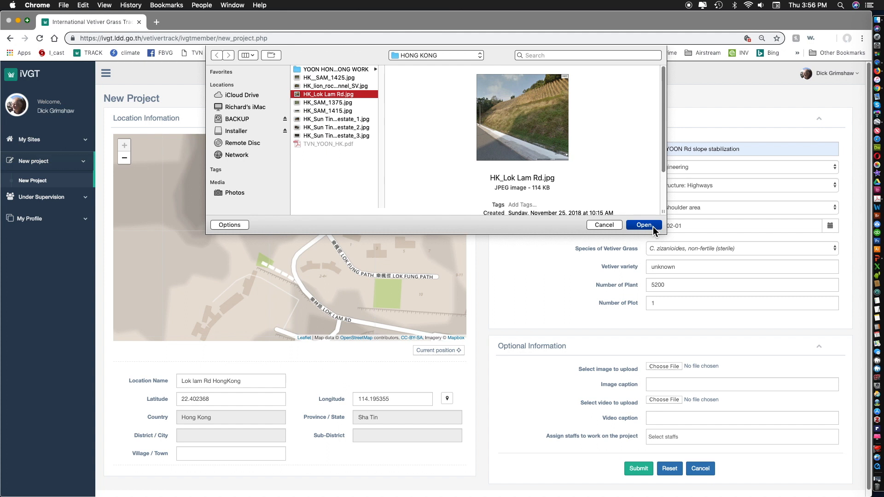
pyautogui.click(644, 225)
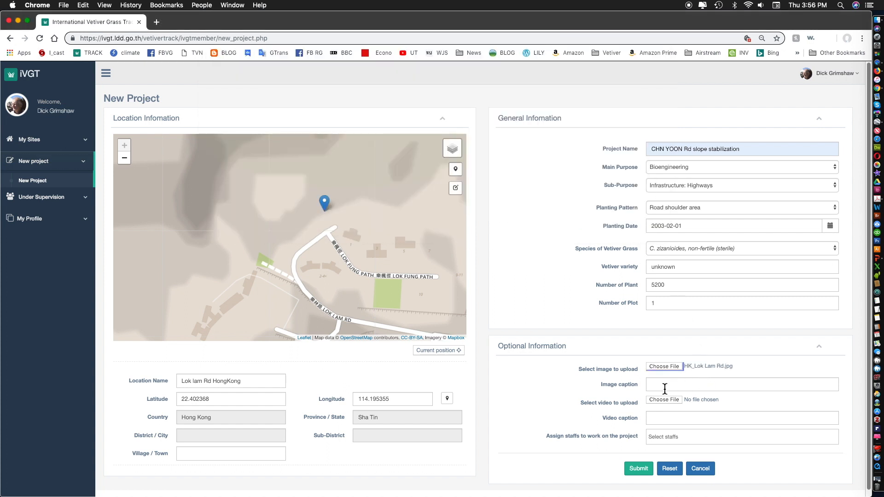
# Caption the image 'Unique planting into shotcrete by PK Yoon' and submit the project.
pyautogui.click(741, 385)
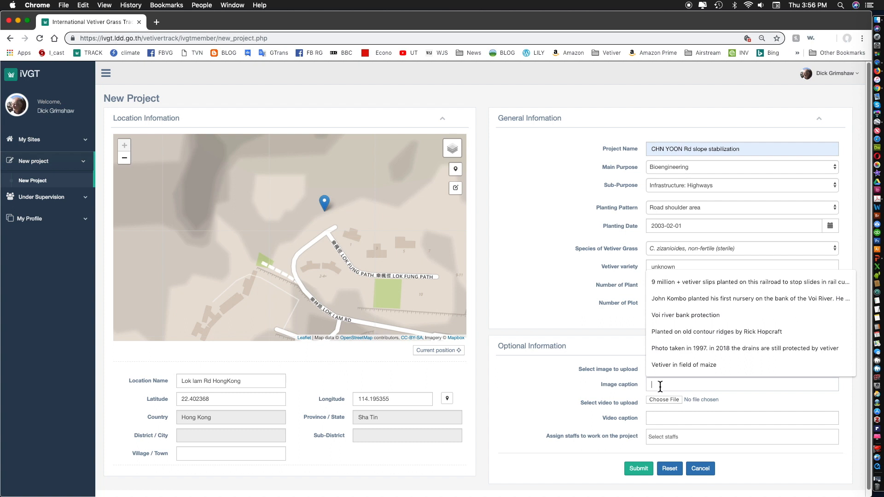
pyautogui.write('Unique pla')
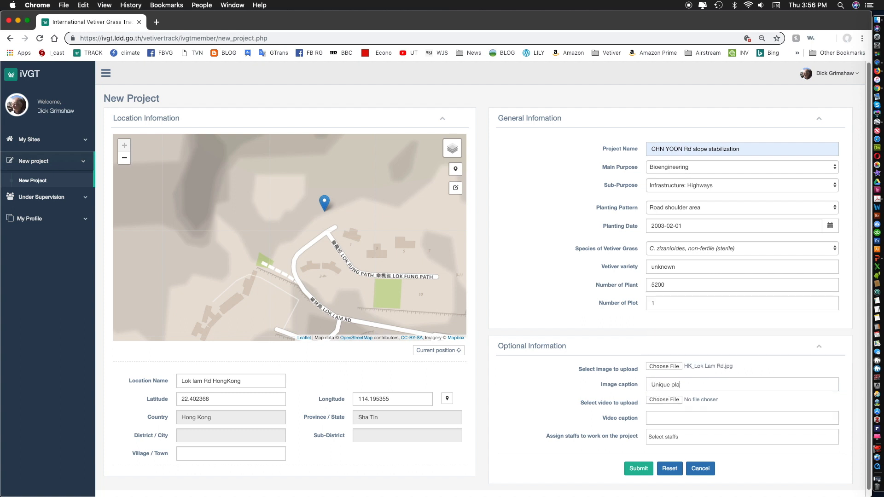
pyautogui.write('nting into')
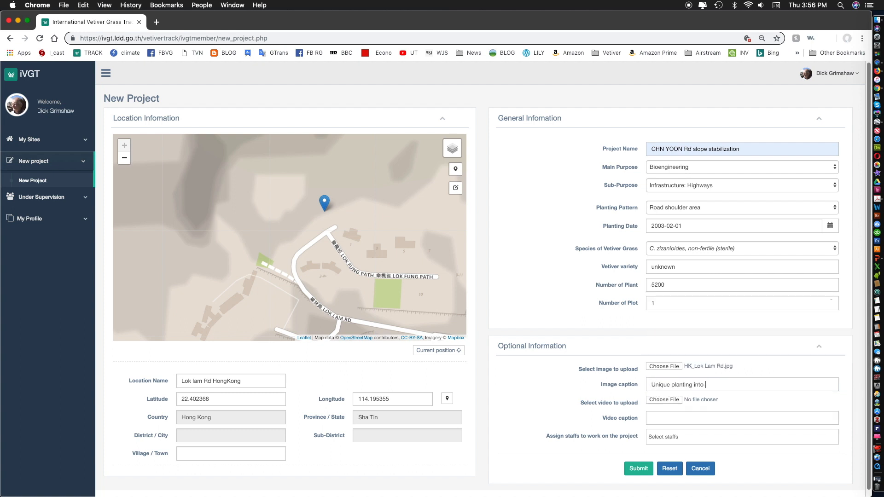
pyautogui.write('shotcrete by')
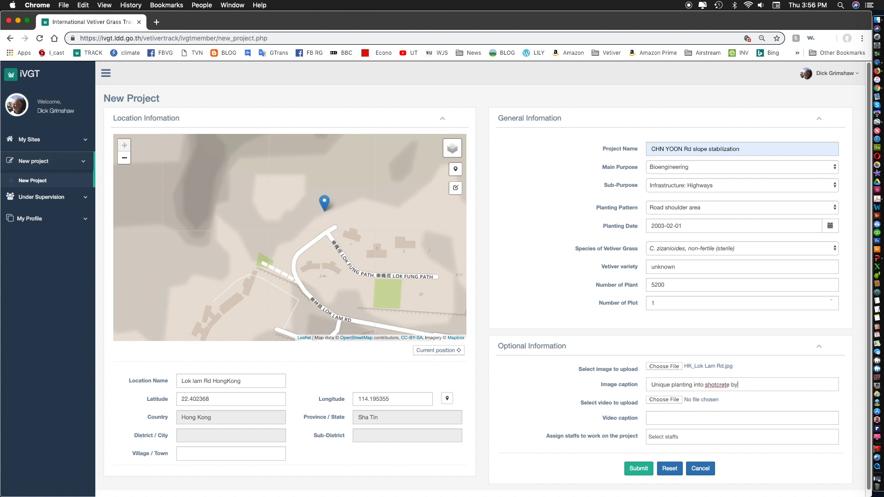
pyautogui.write('PK Yoon')
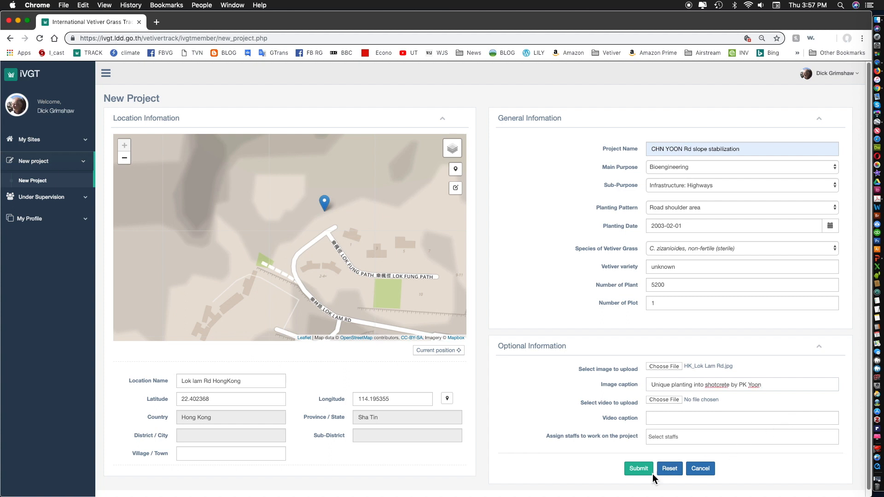
pyautogui.click(638, 469)
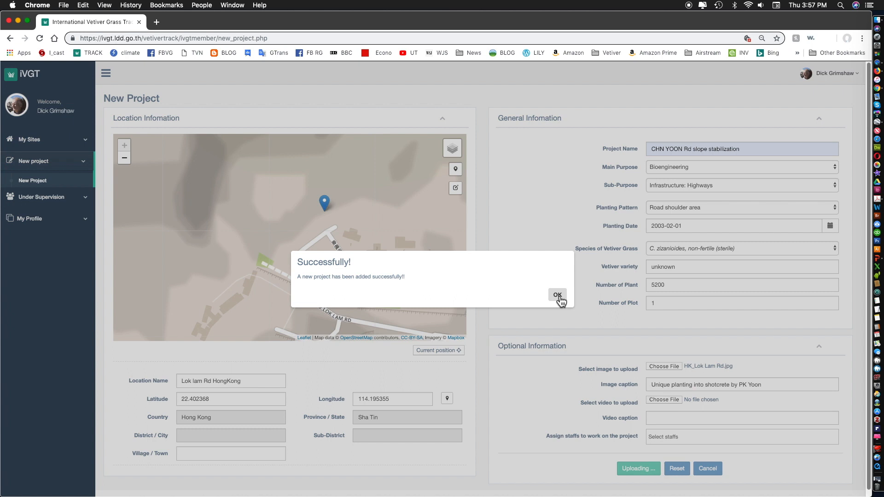
pyautogui.click(557, 295)
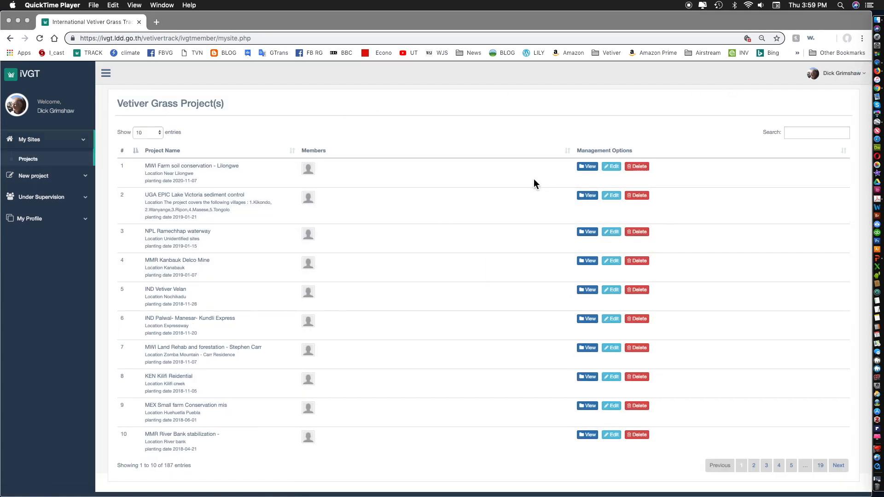
pyautogui.moveTo(480, 189)
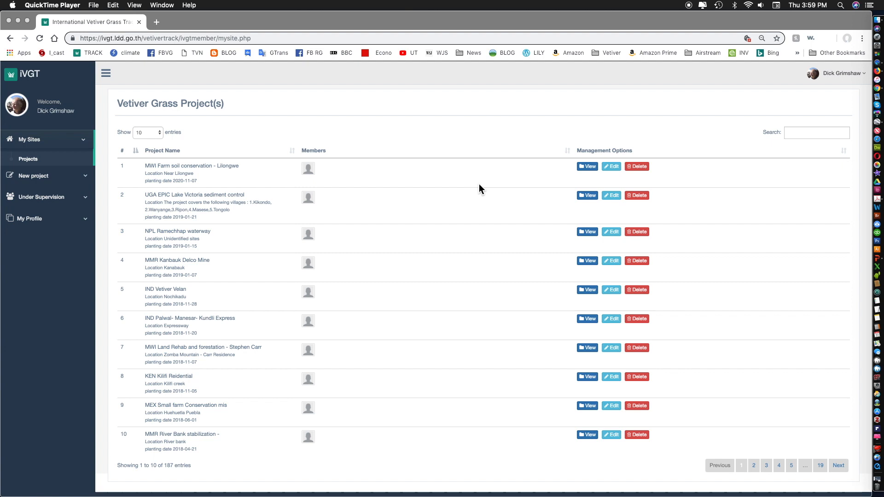
pyautogui.moveTo(476, 189)
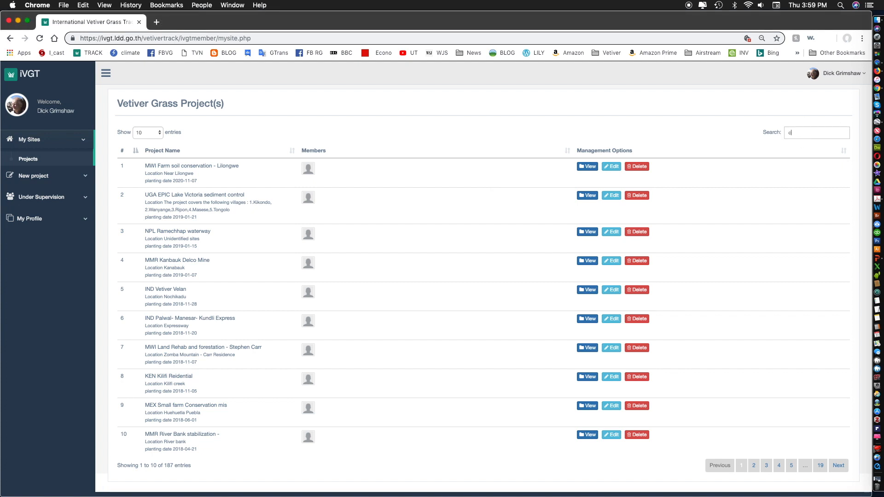
# Search My Sites for 'yoon' and open the Hong Kong LokLam project.
pyautogui.write('hn')
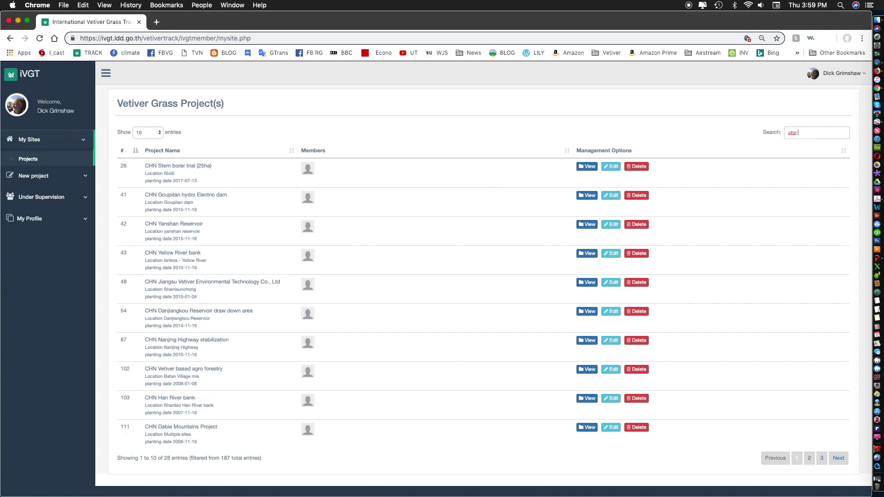
pyautogui.write('yoon')
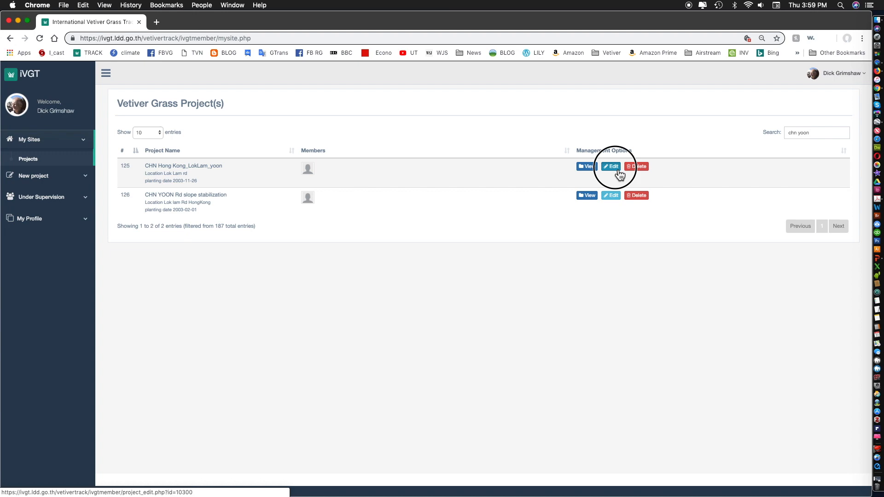
pyautogui.click(611, 166)
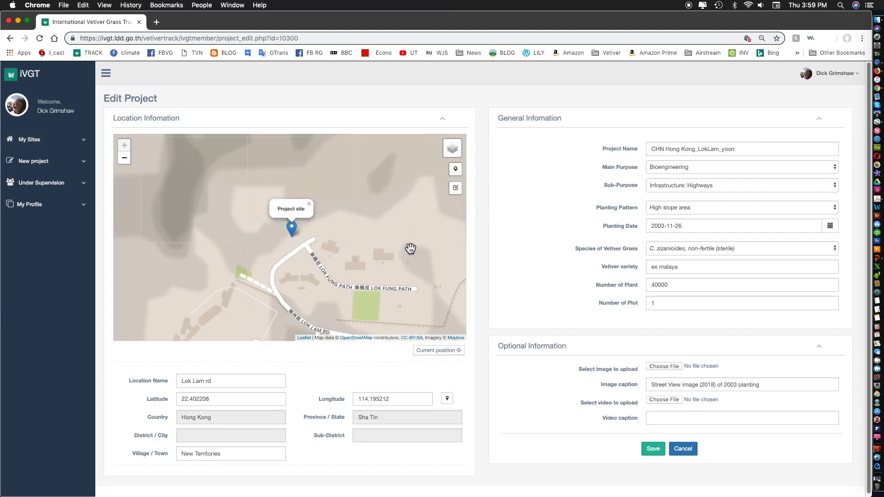
pyautogui.moveTo(400, 235)
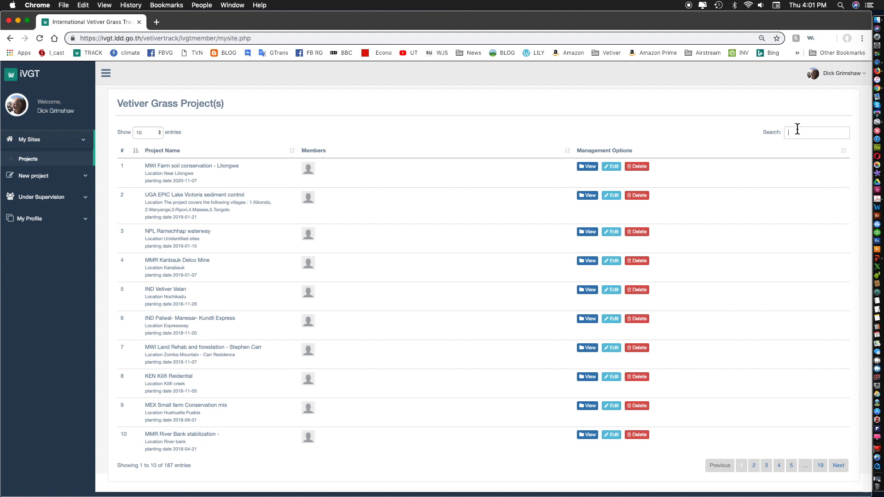
# Search 'YOON', open CHN YOON Rd slope stabilization, and start Add Progress.
pyautogui.write('Y')
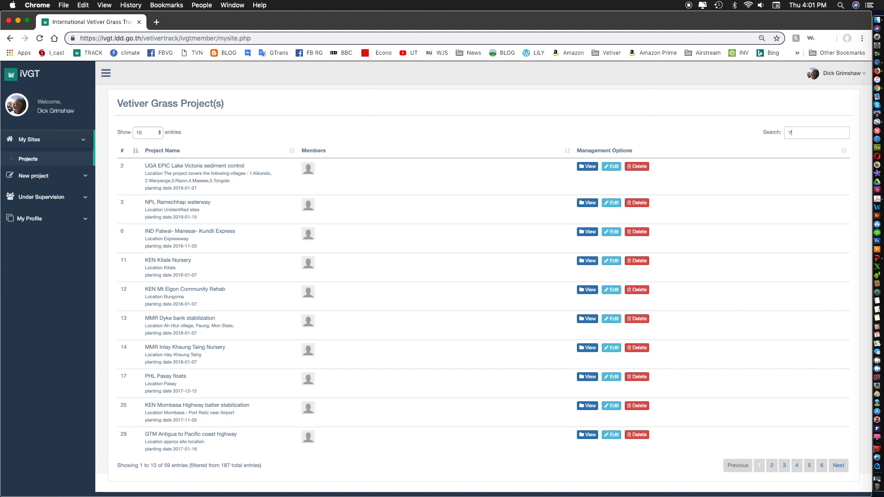
pyautogui.write('OON')
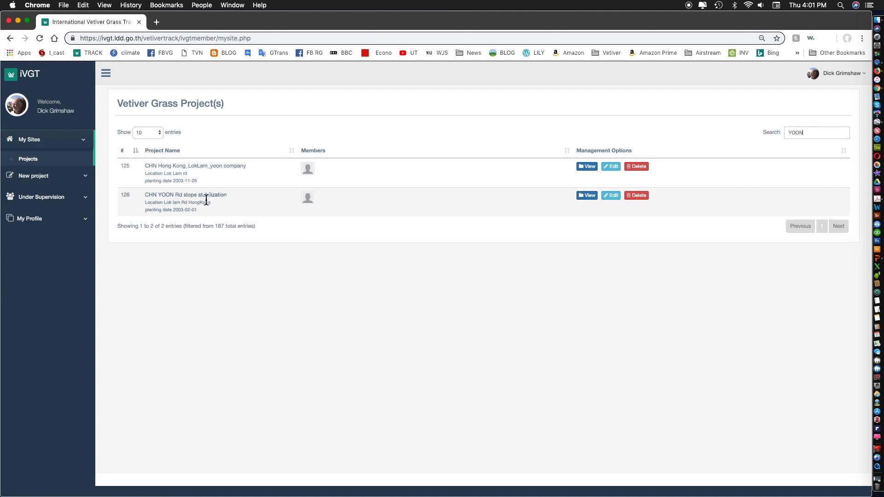
pyautogui.moveTo(611, 195)
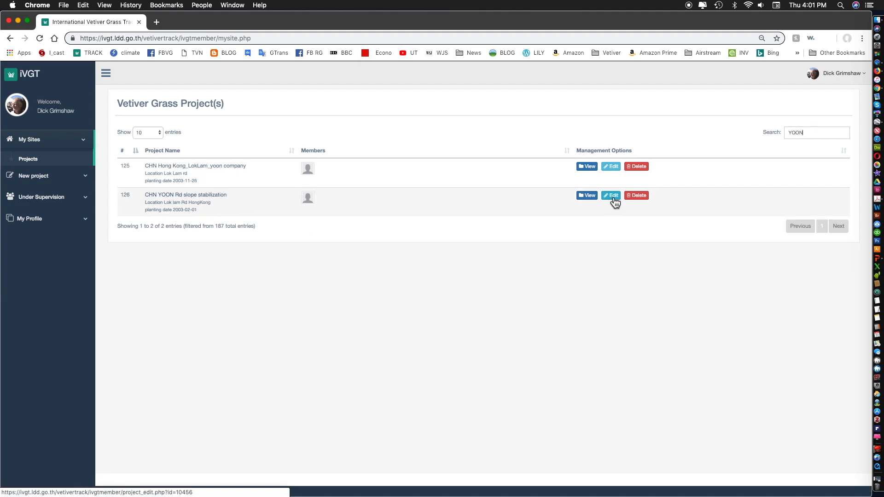
pyautogui.click(586, 196)
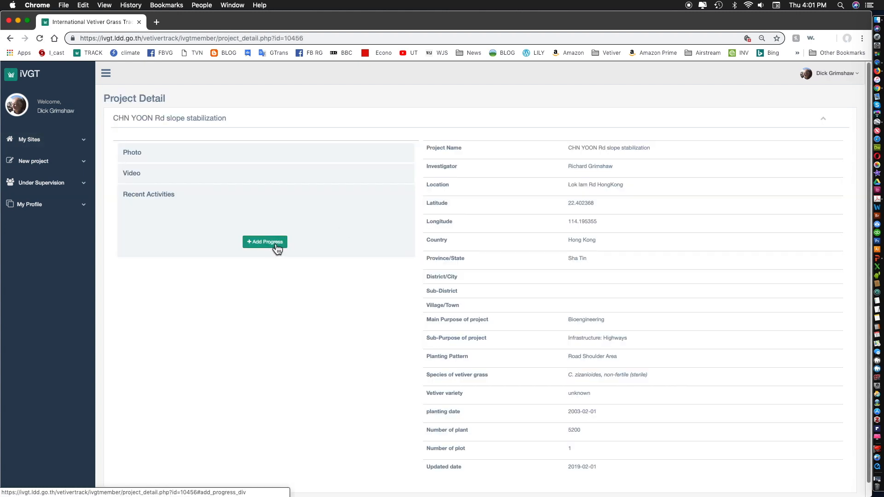
pyautogui.click(264, 242)
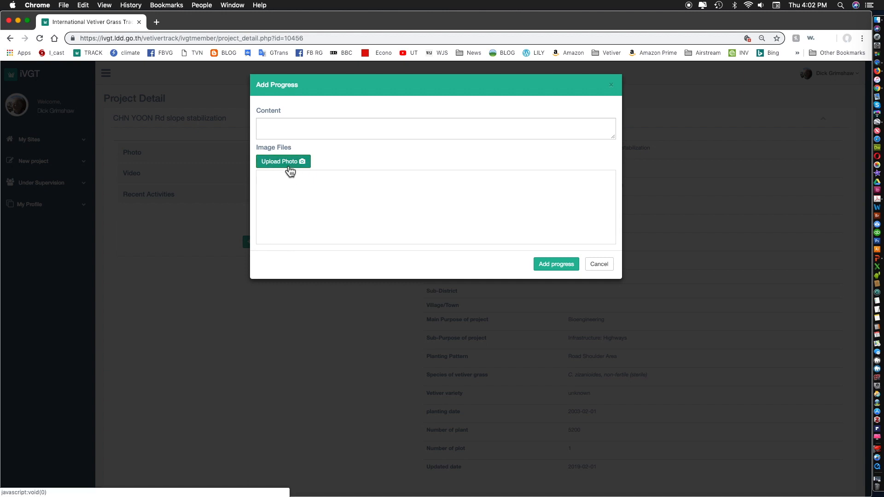
# Attach three Hong Kong slope photos to the progress entry.
pyautogui.click(283, 161)
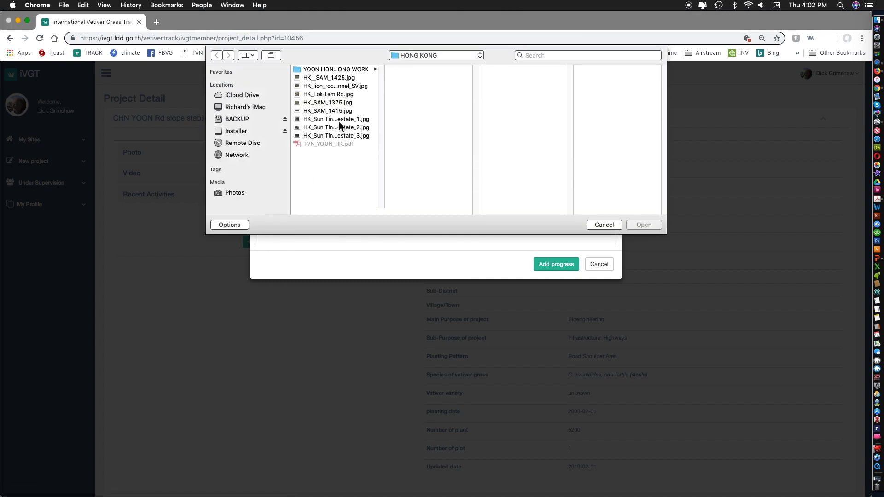
pyautogui.click(329, 103)
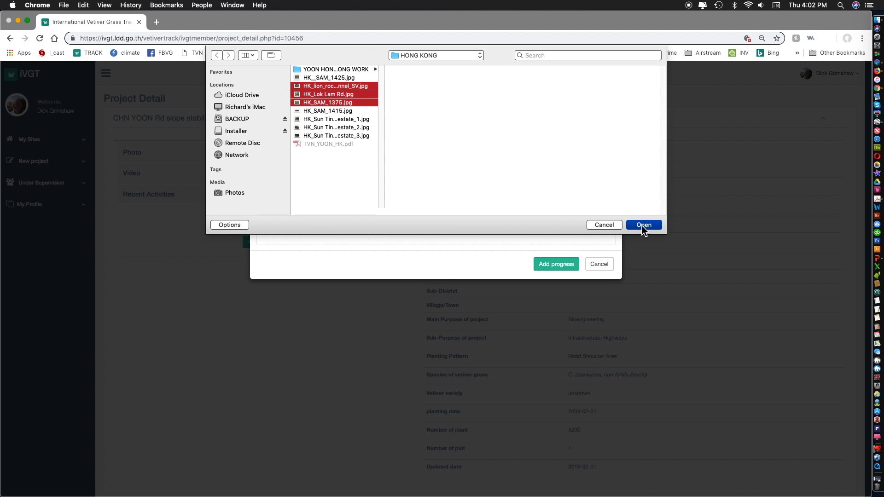
pyautogui.click(643, 225)
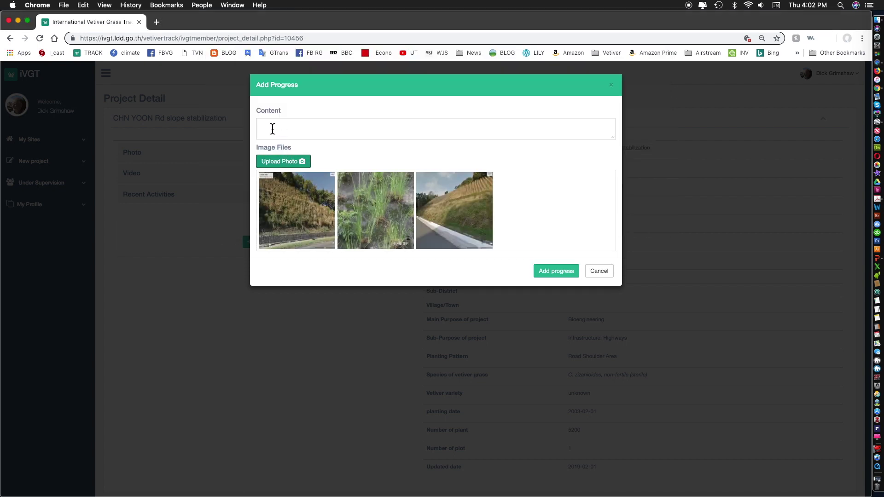
# Describe it as 'Photos of site 15 years after planting' and submit the progress.
pyautogui.click(434, 128)
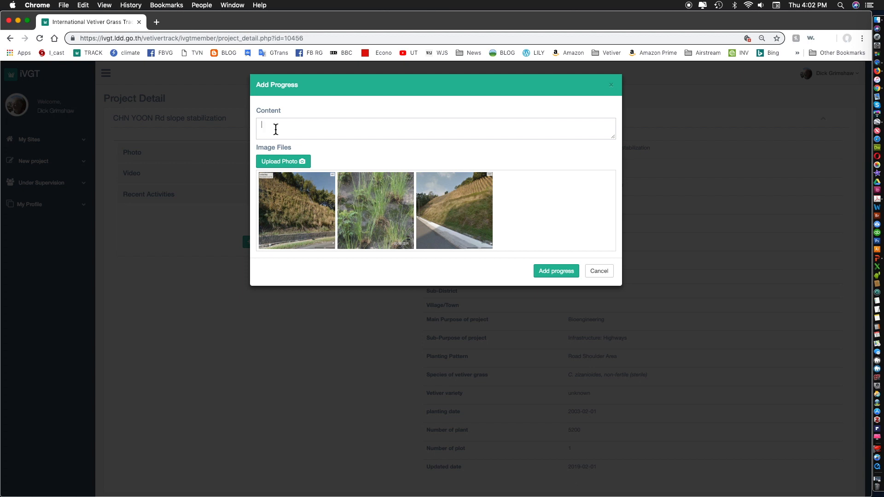
pyautogui.write('P')
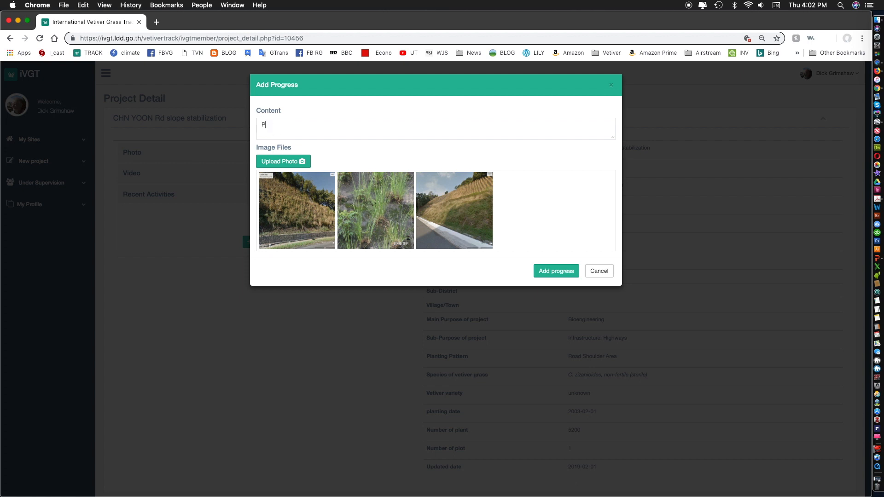
pyautogui.write('hotos of s')
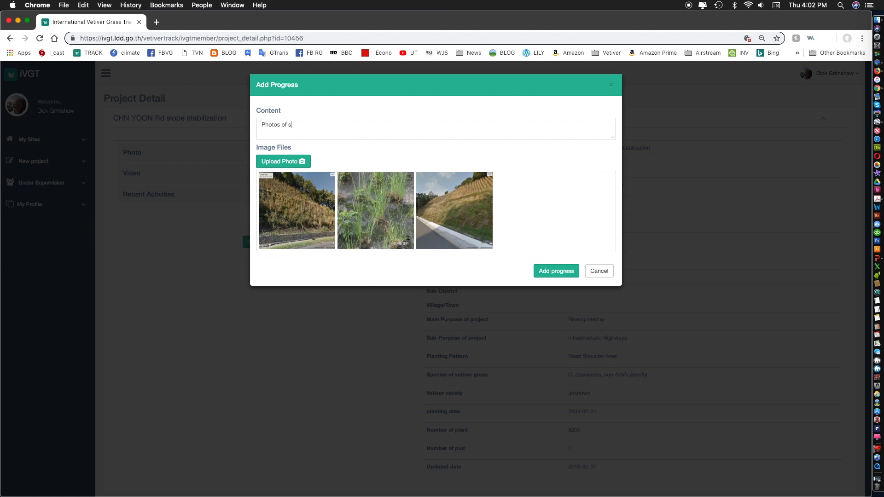
pyautogui.write('ite 15')
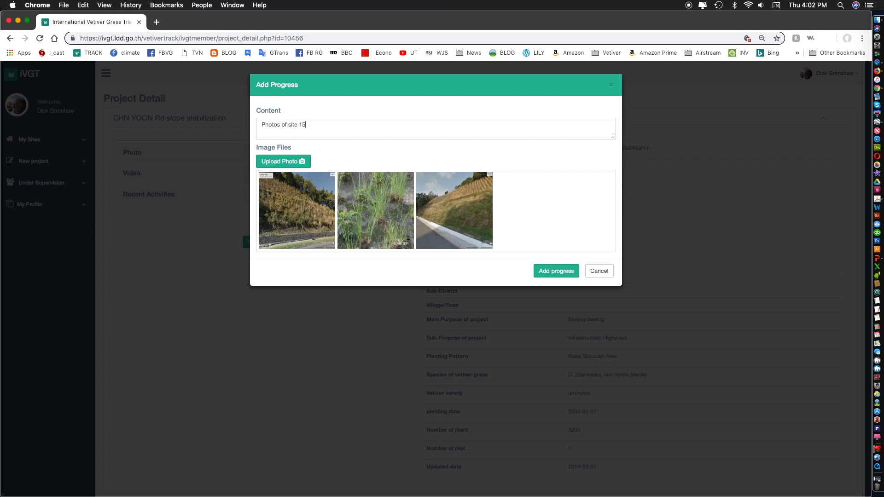
pyautogui.write('years afrter')
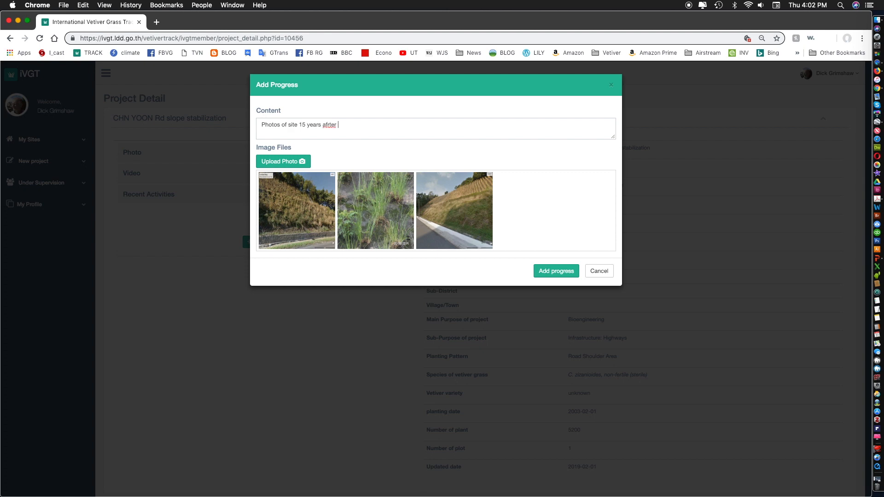
pyautogui.click(556, 271)
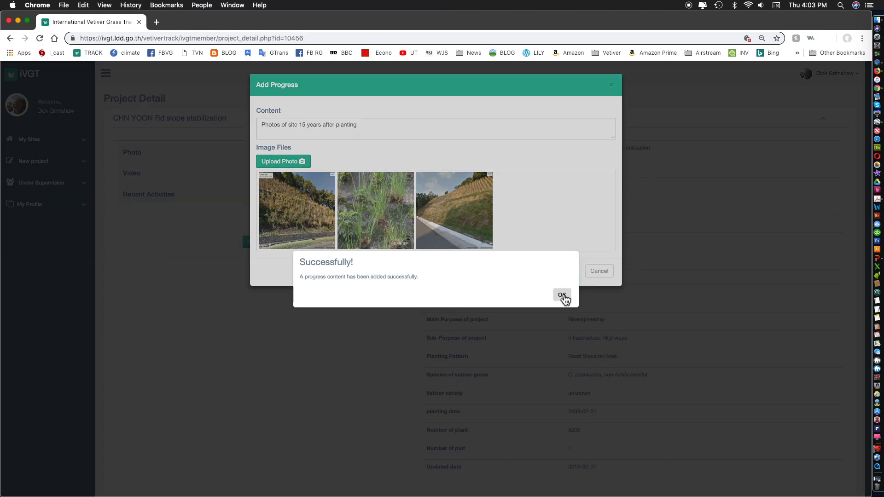
pyautogui.click(561, 297)
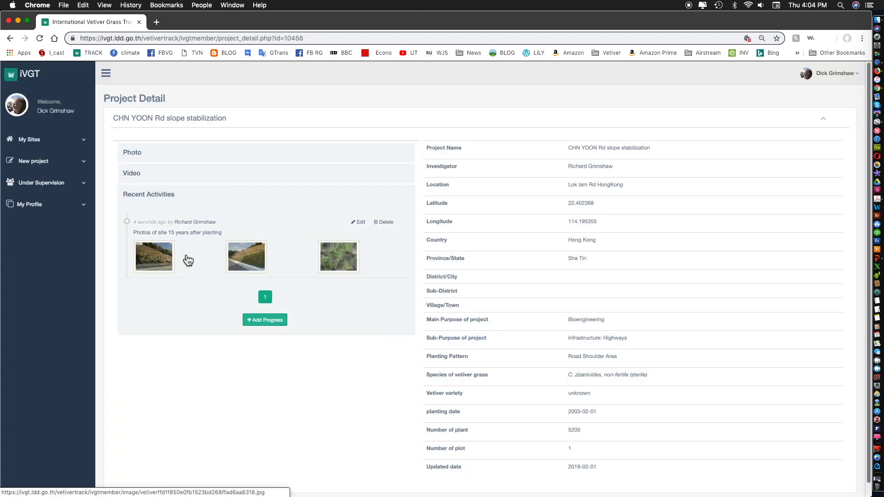
pyautogui.moveTo(337, 265)
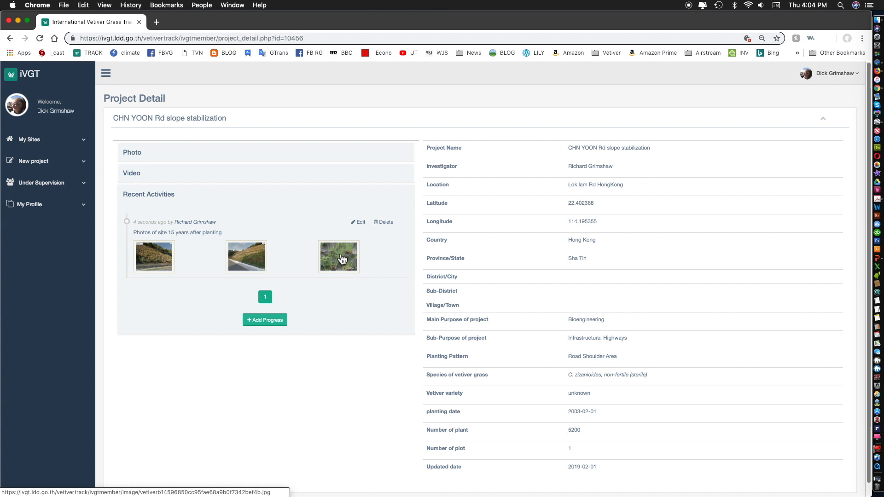
pyautogui.moveTo(312, 330)
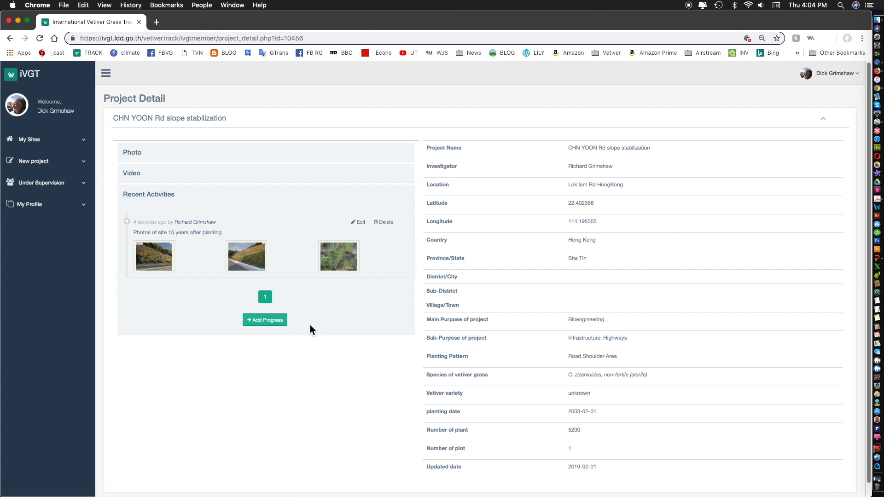
pyautogui.moveTo(265, 320)
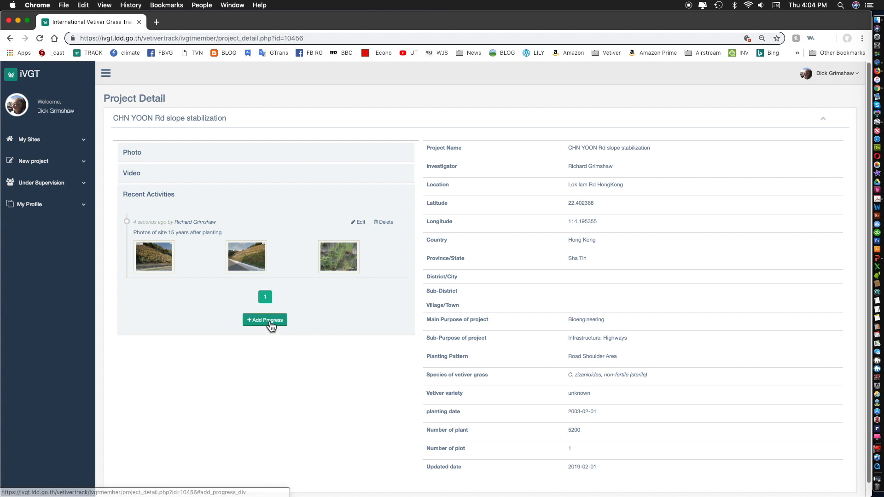
pyautogui.moveTo(334, 331)
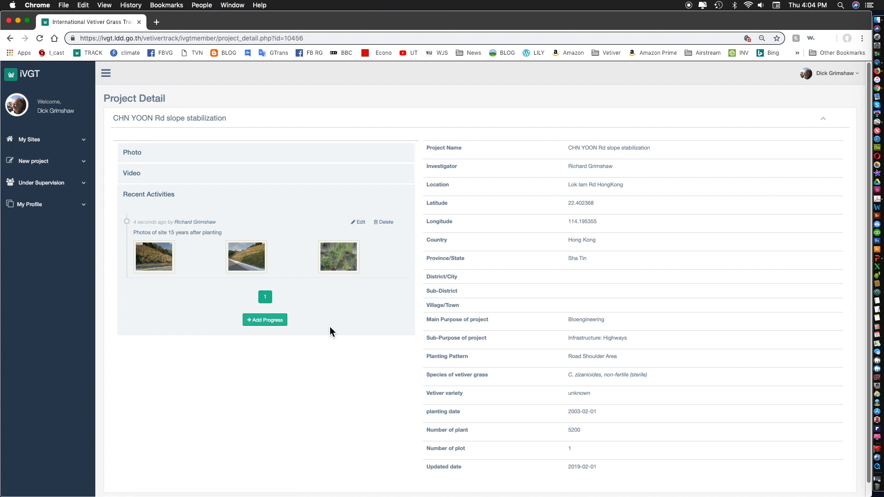
pyautogui.moveTo(339, 257)
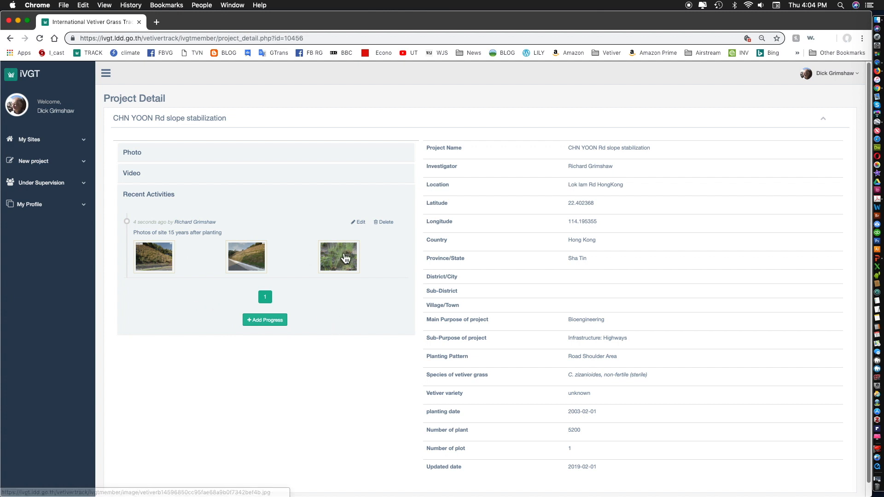
pyautogui.moveTo(371, 273)
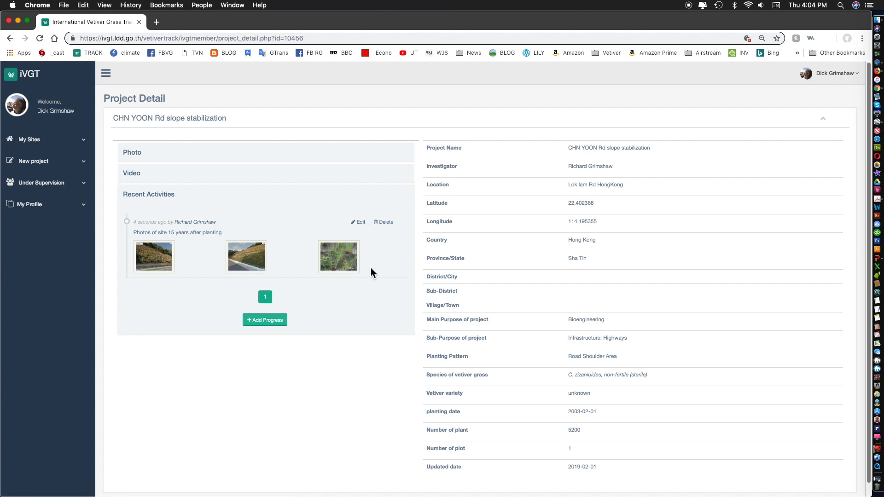
pyautogui.moveTo(376, 276)
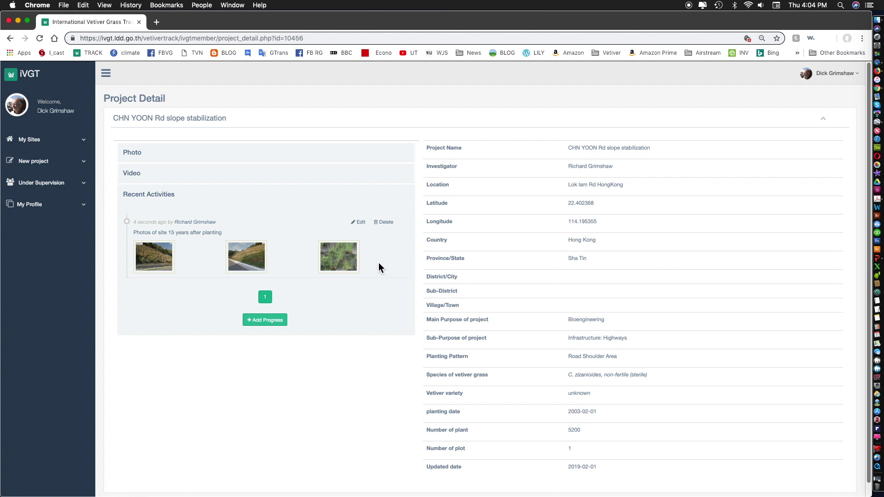
pyautogui.moveTo(133, 139)
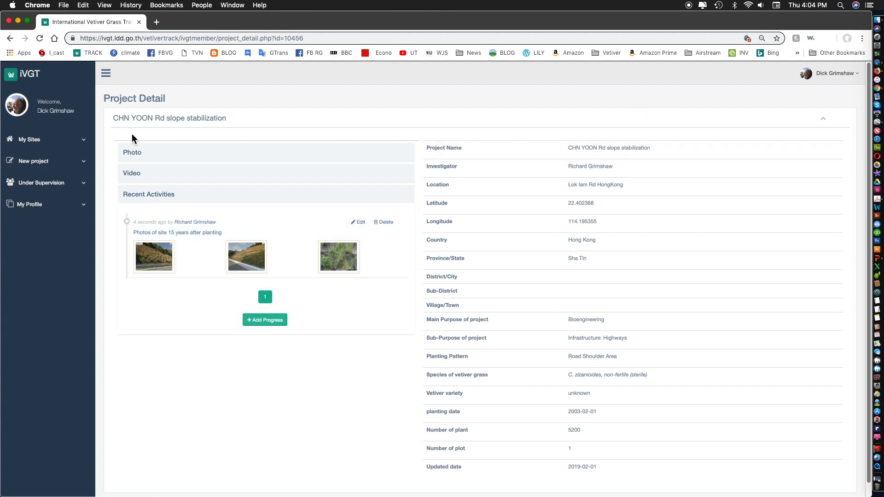
pyautogui.click(10, 38)
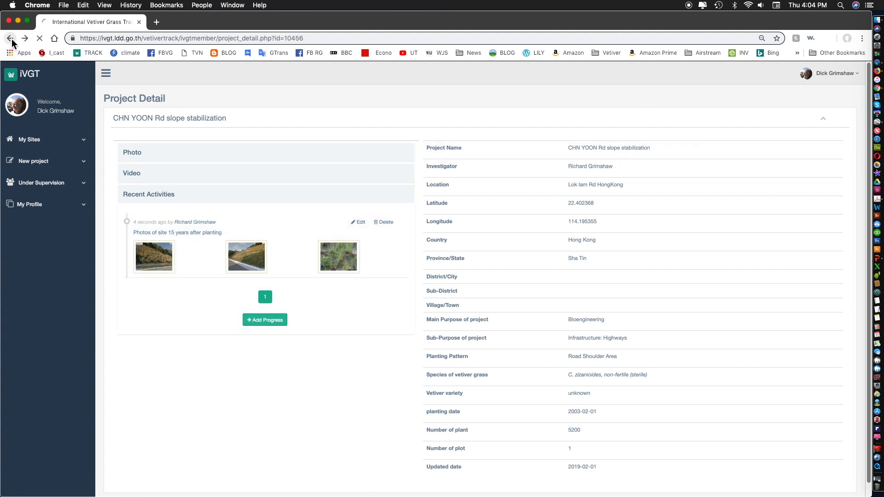
pyautogui.click(10, 38)
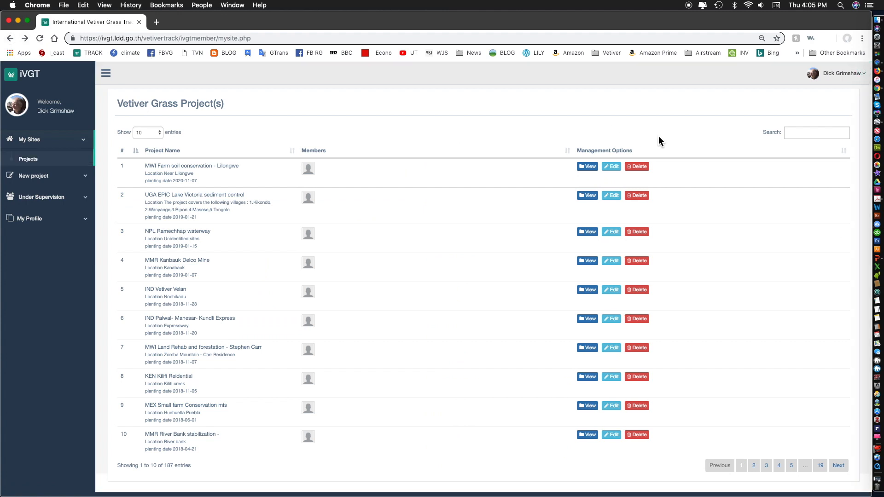
pyautogui.click(816, 133)
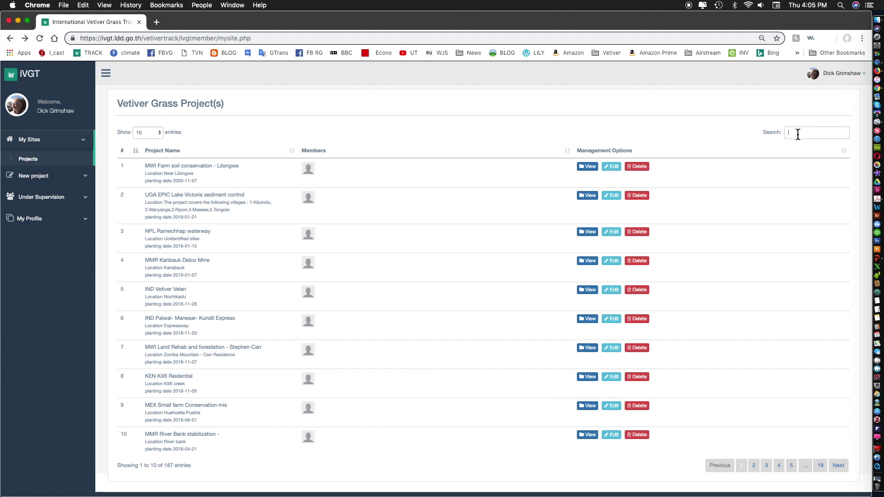
pyautogui.write('CHN YOON')
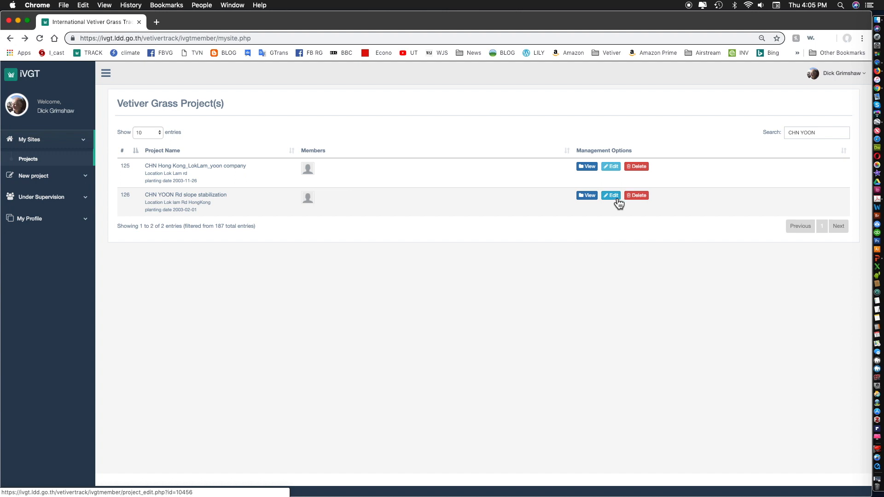
pyautogui.moveTo(636, 166)
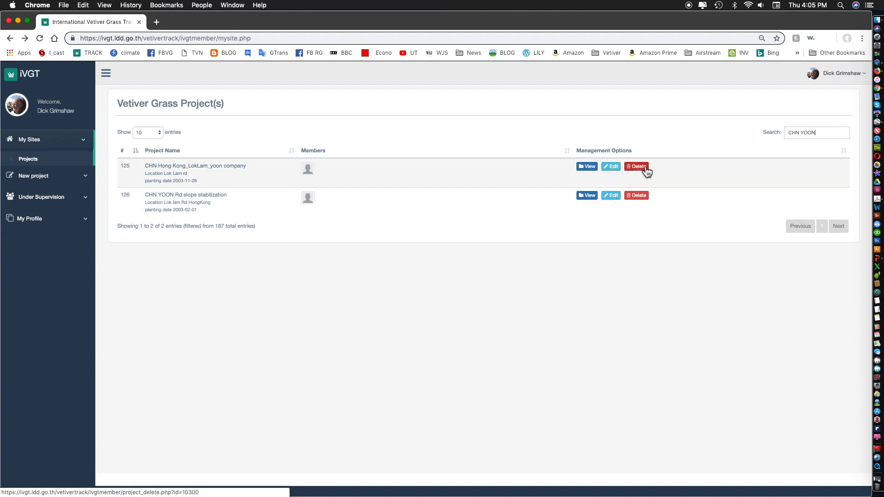
pyautogui.click(636, 166)
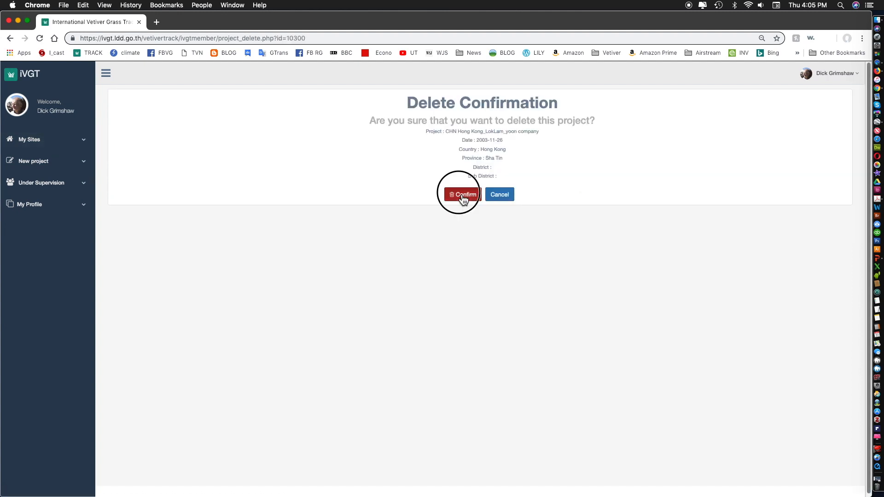
pyautogui.click(462, 193)
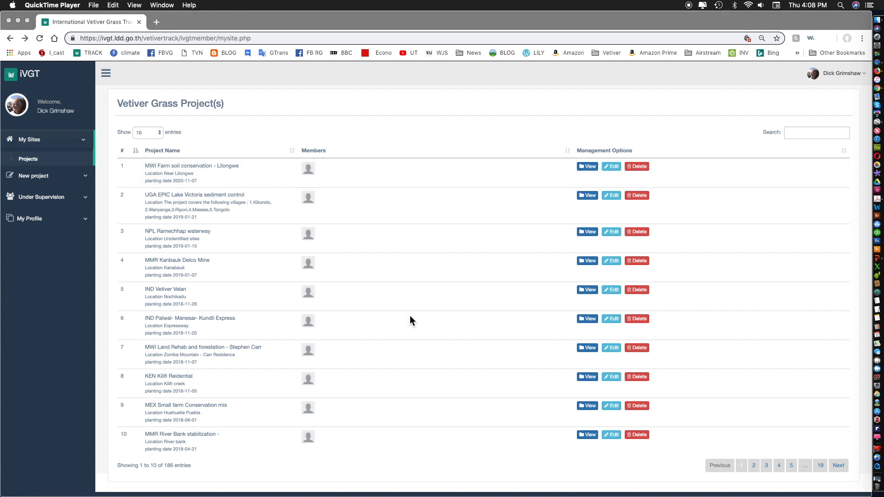
pyautogui.moveTo(417, 314)
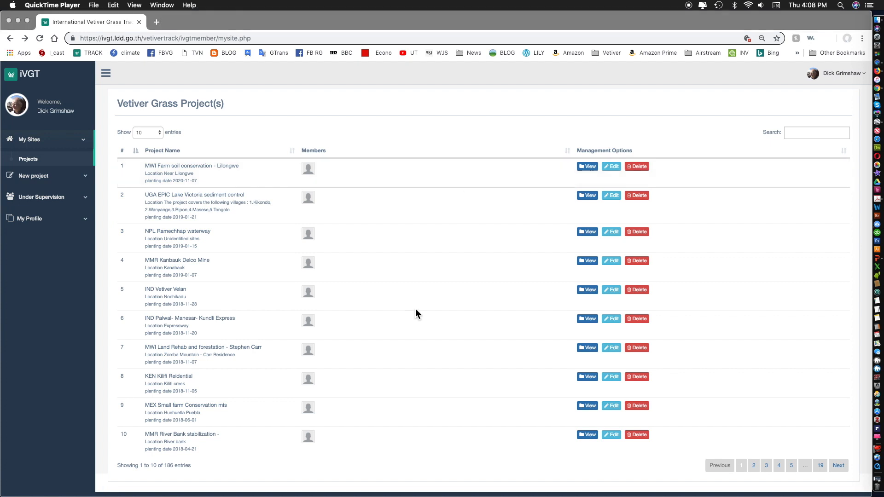
pyautogui.moveTo(373, 202)
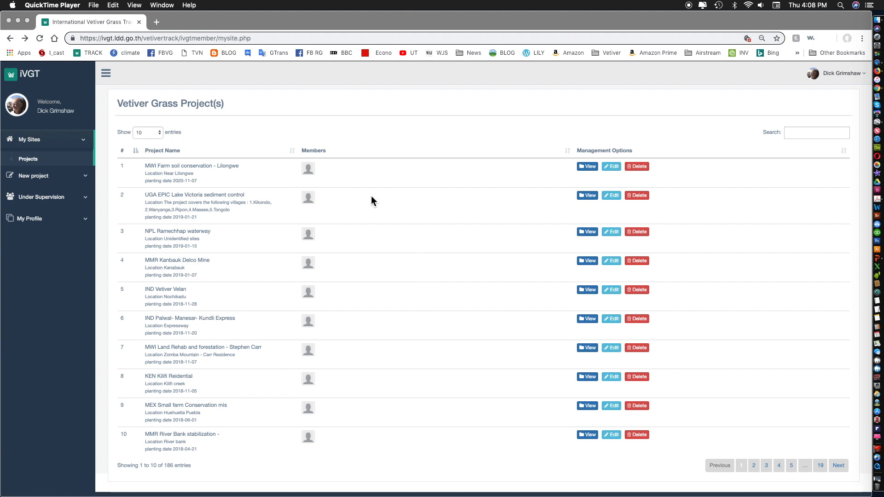
pyautogui.moveTo(606, 177)
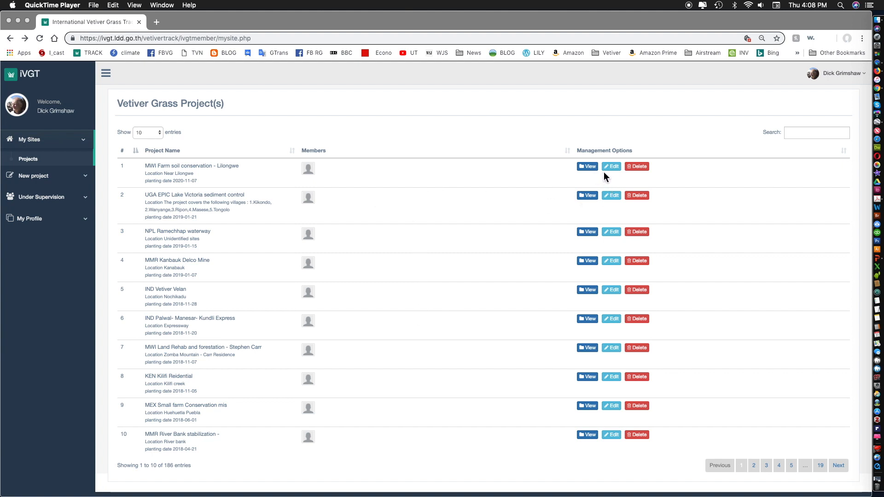
pyautogui.moveTo(638, 175)
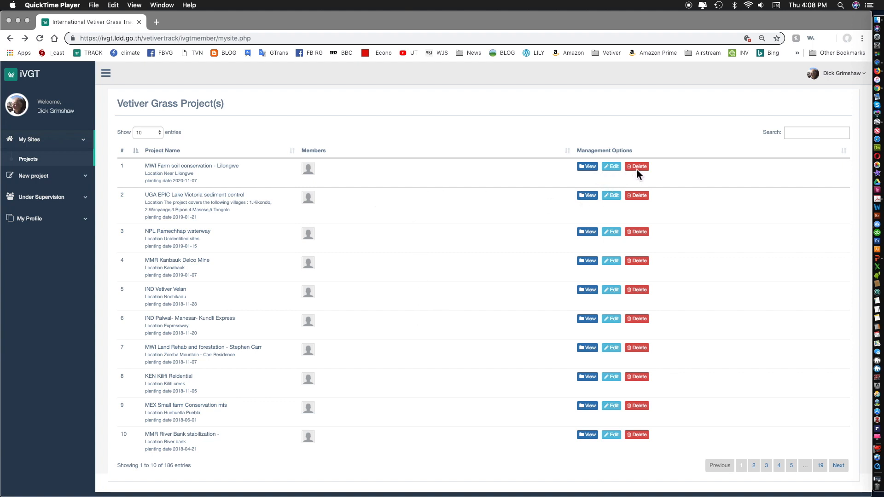
pyautogui.moveTo(47, 189)
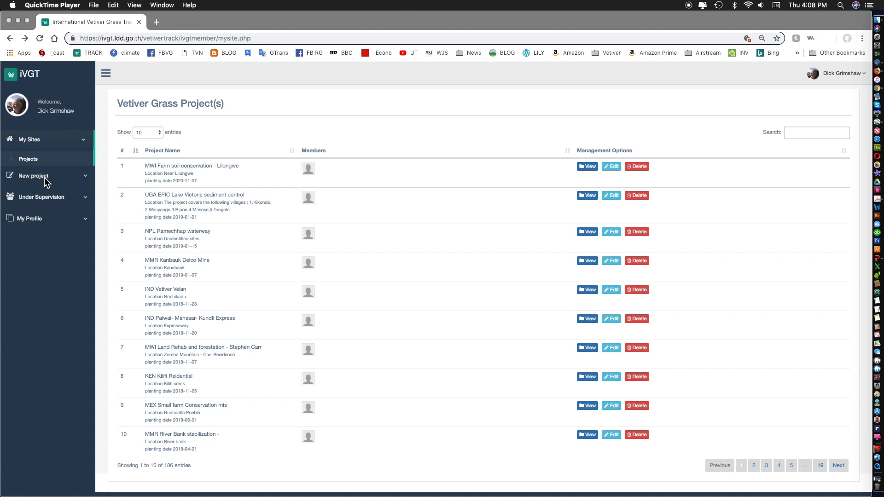
pyautogui.moveTo(66, 206)
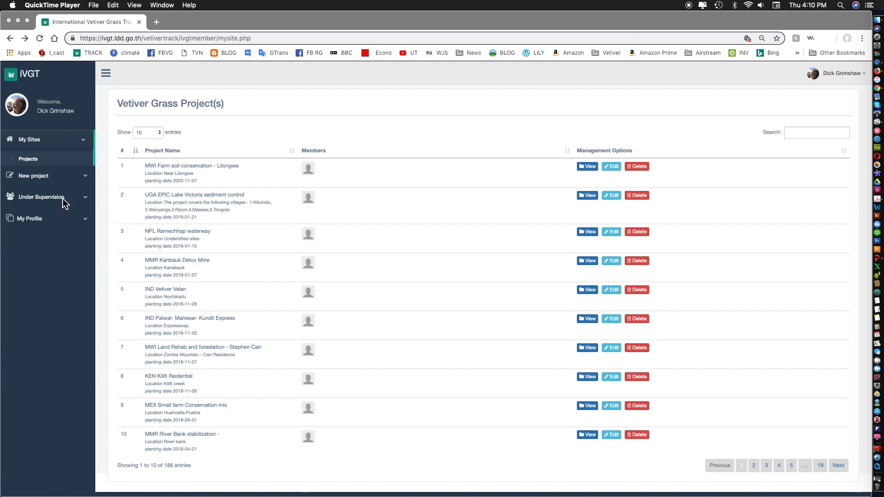
pyautogui.moveTo(86, 202)
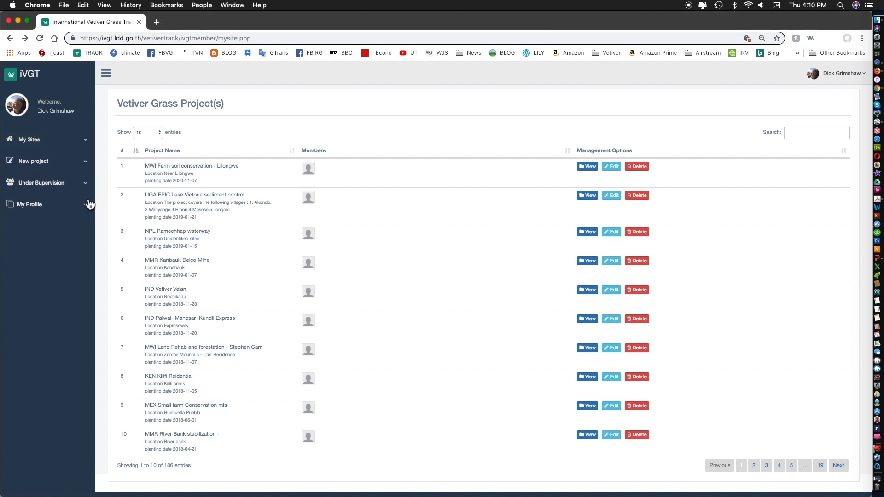
# Expand Under Supervision in the sidebar to show Request (0) and Projects.
pyautogui.click(39, 183)
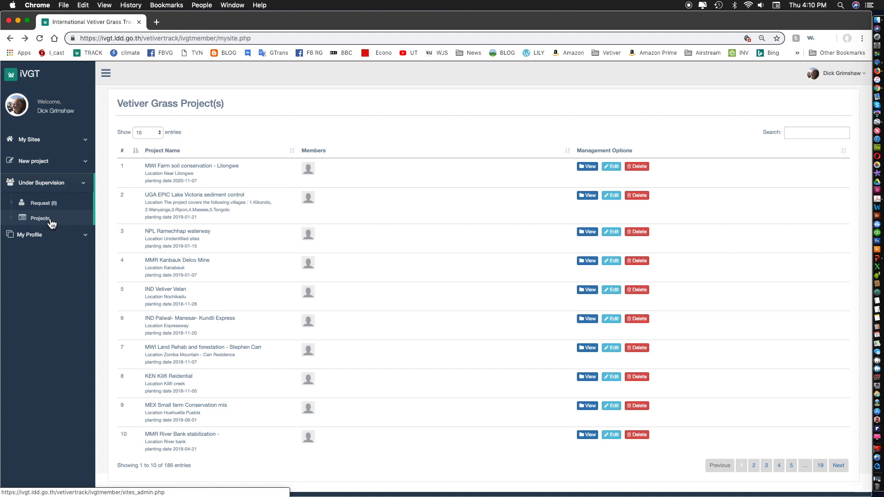
pyautogui.moveTo(54, 220)
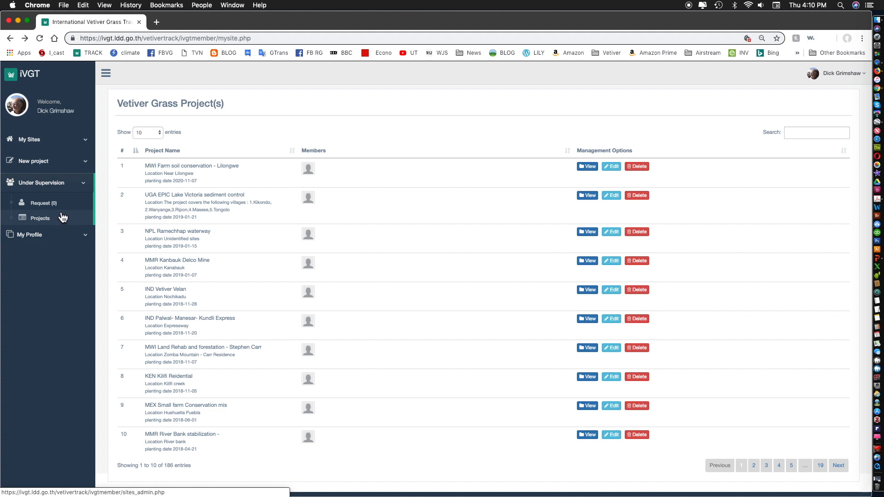
pyautogui.moveTo(42, 203)
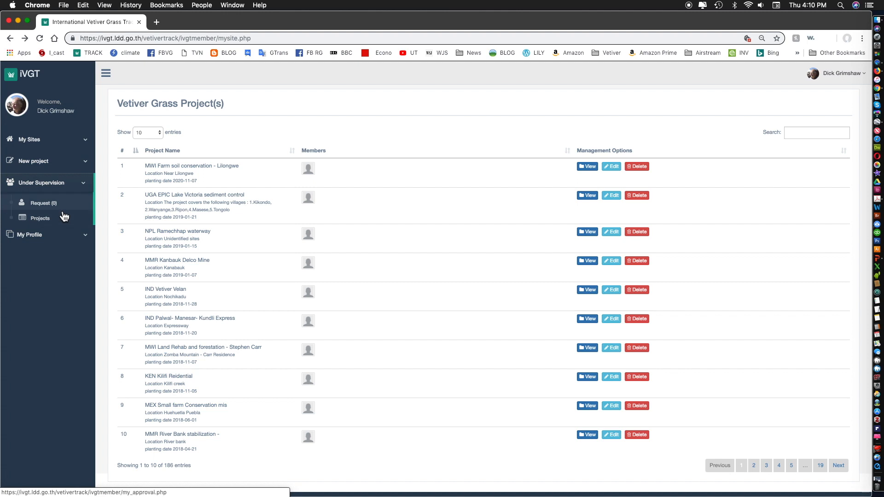